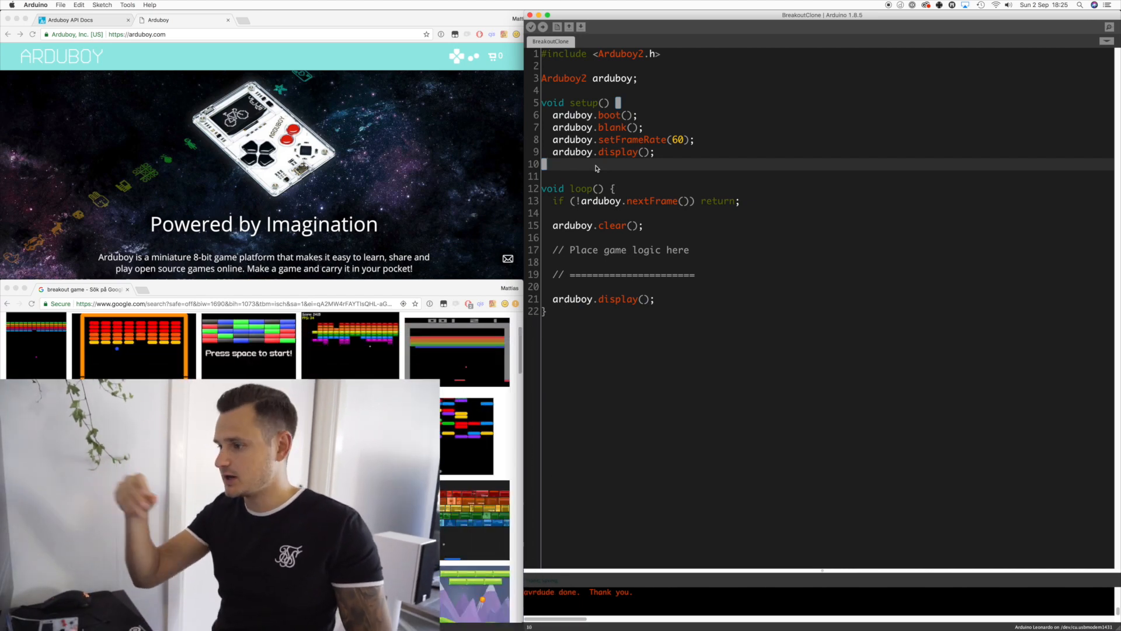
mouse_move(670, 153)
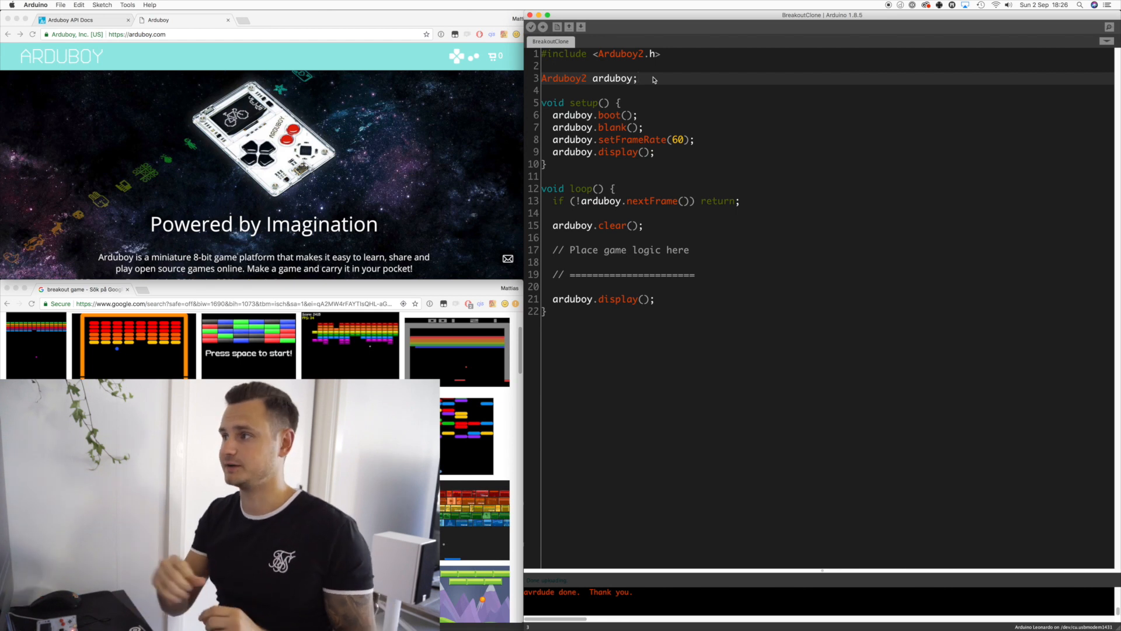
- Declare int paddleWidth = 20 and float paddleX = 0, centring it with WIDTH / 2 - paddleWidth / 2 in setup
type("int paddleWidth = 20;")
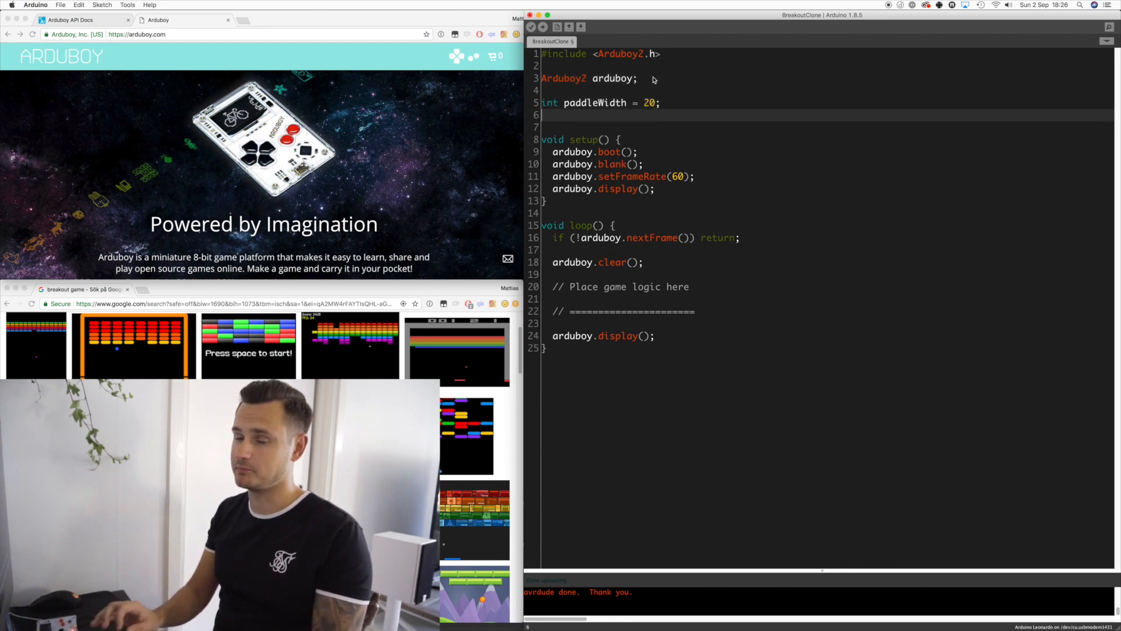
type("float paddleX = 0;")
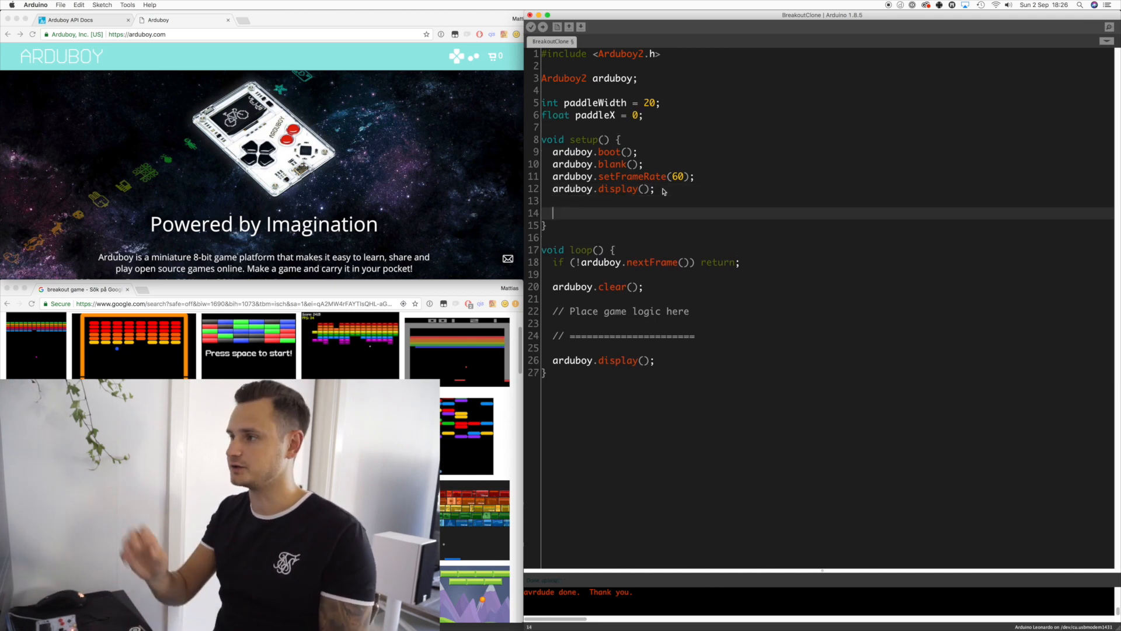
type("paddleX")
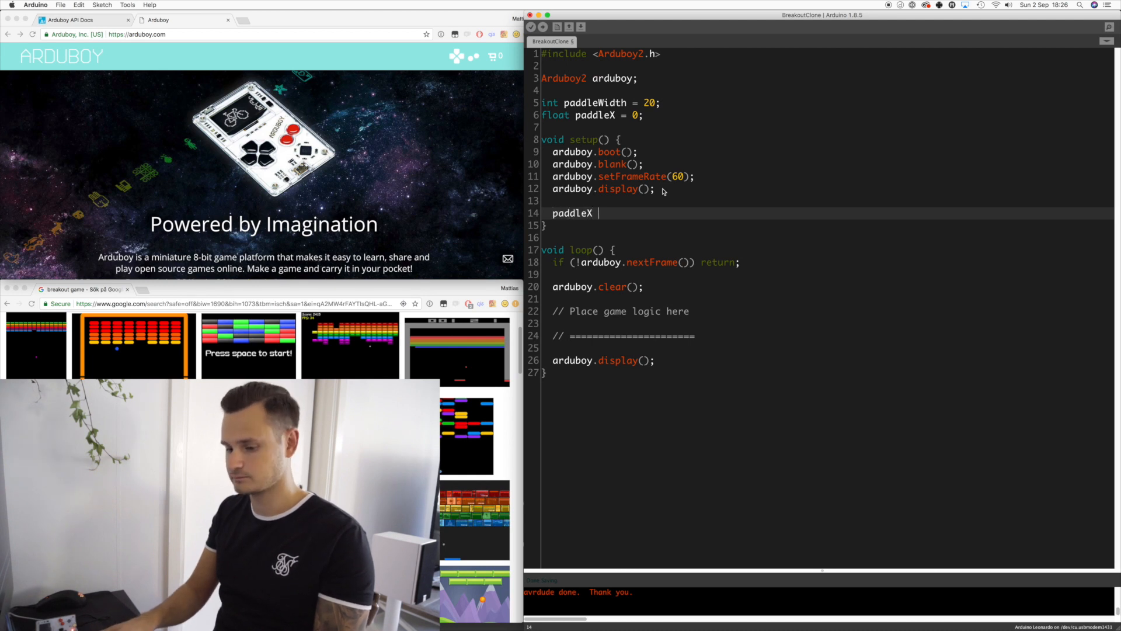
type("= WIDTH")
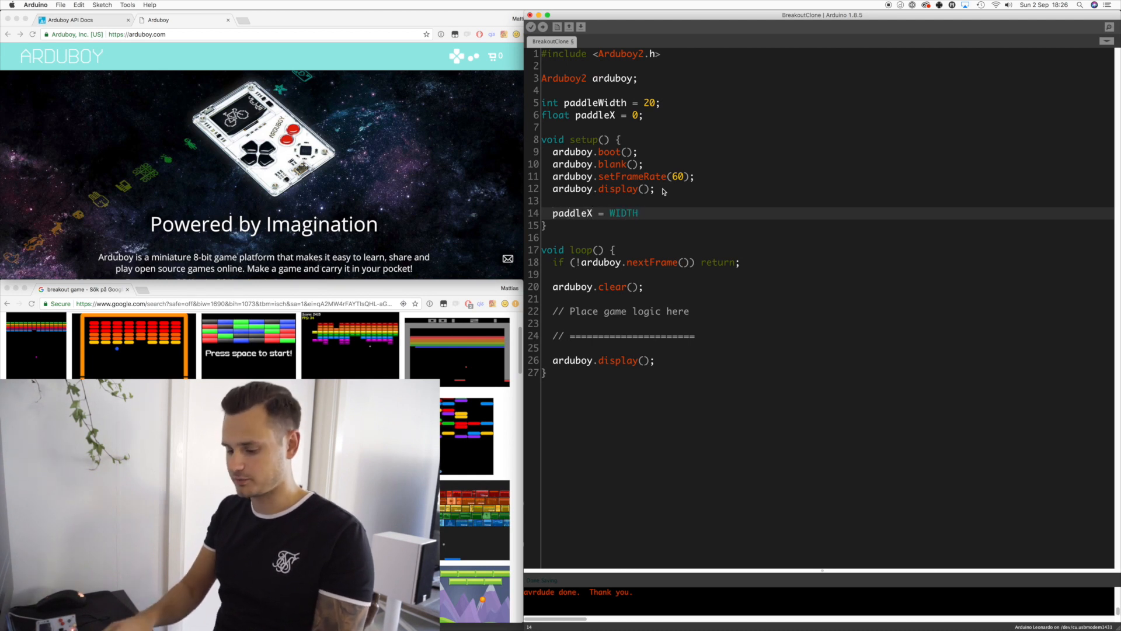
type("/ 2 - paddle")
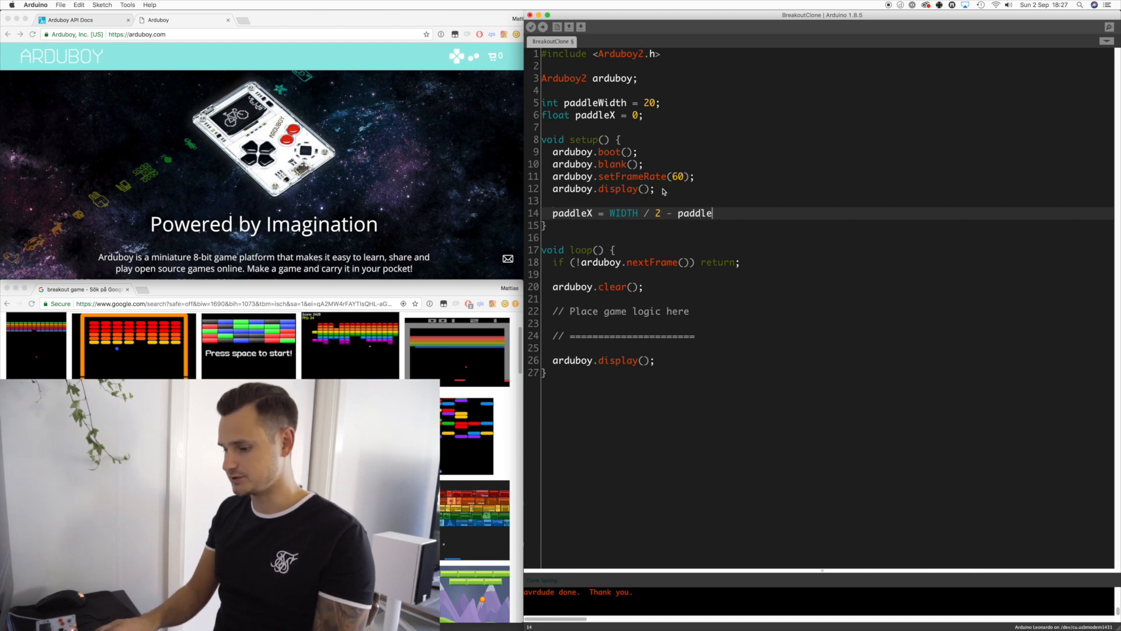
type("Width / 2:")
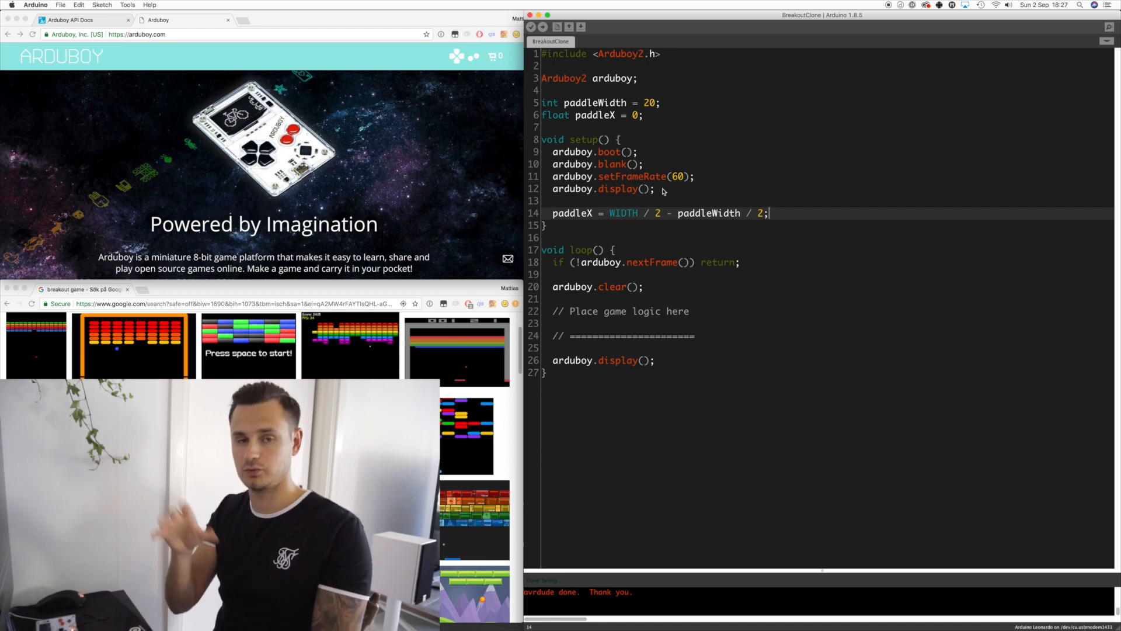
- Write renderPaddle() drawing arduboy.fillRect(paddleX, HEIGHT - 4, paddleWidth, 4) and call it from loop
type("void renderPa")
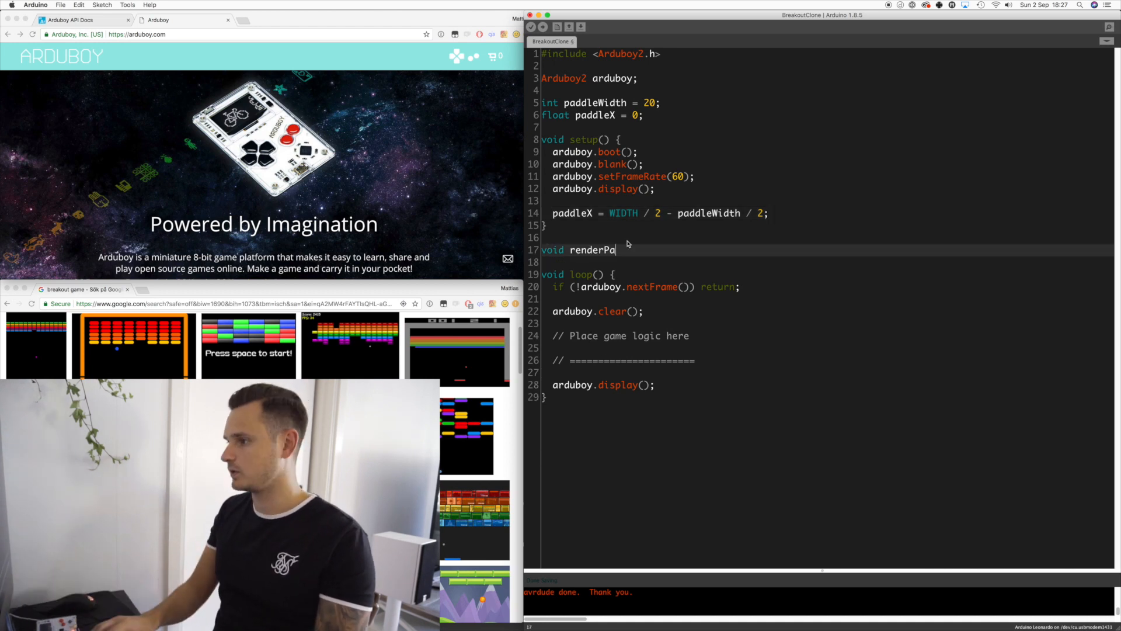
type("ddle() {")
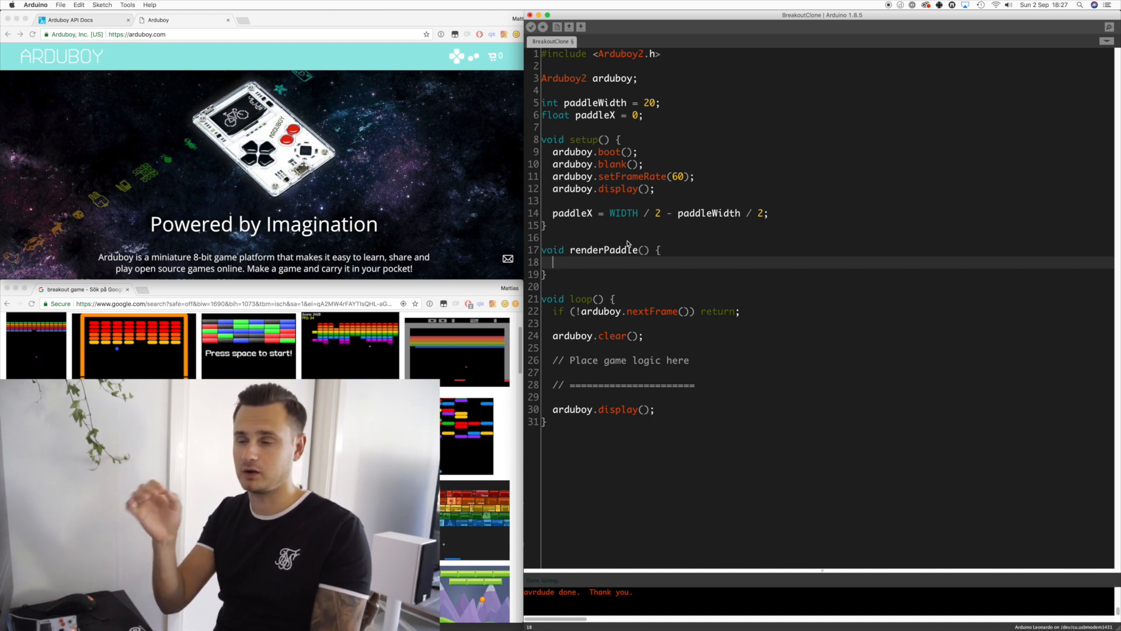
type("ar")
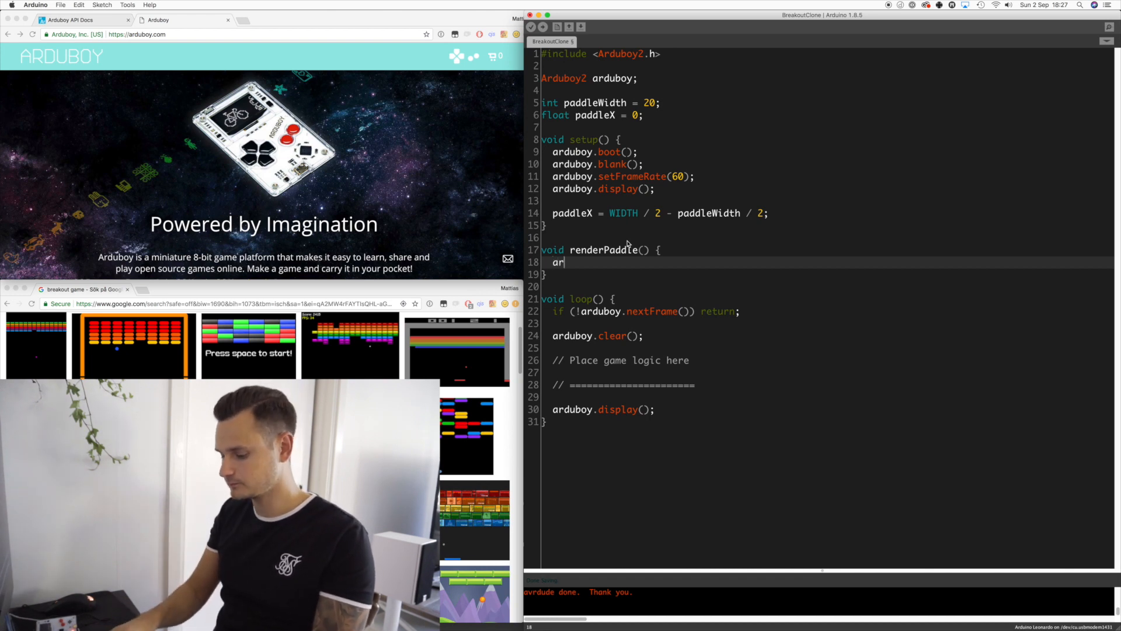
type("duboy.")
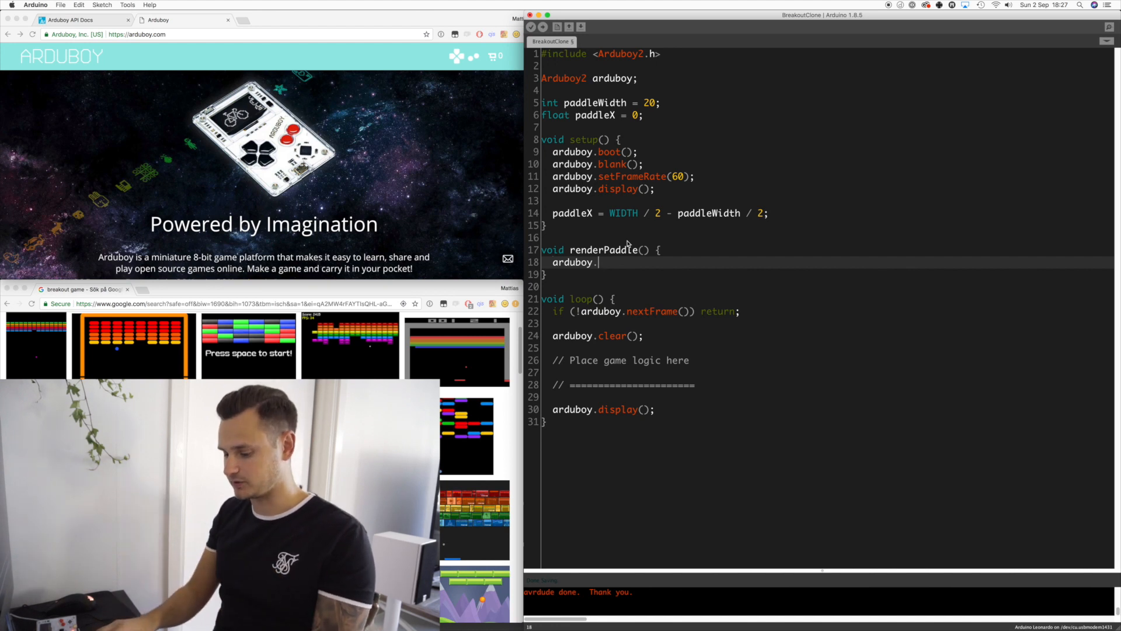
type("fillRec")
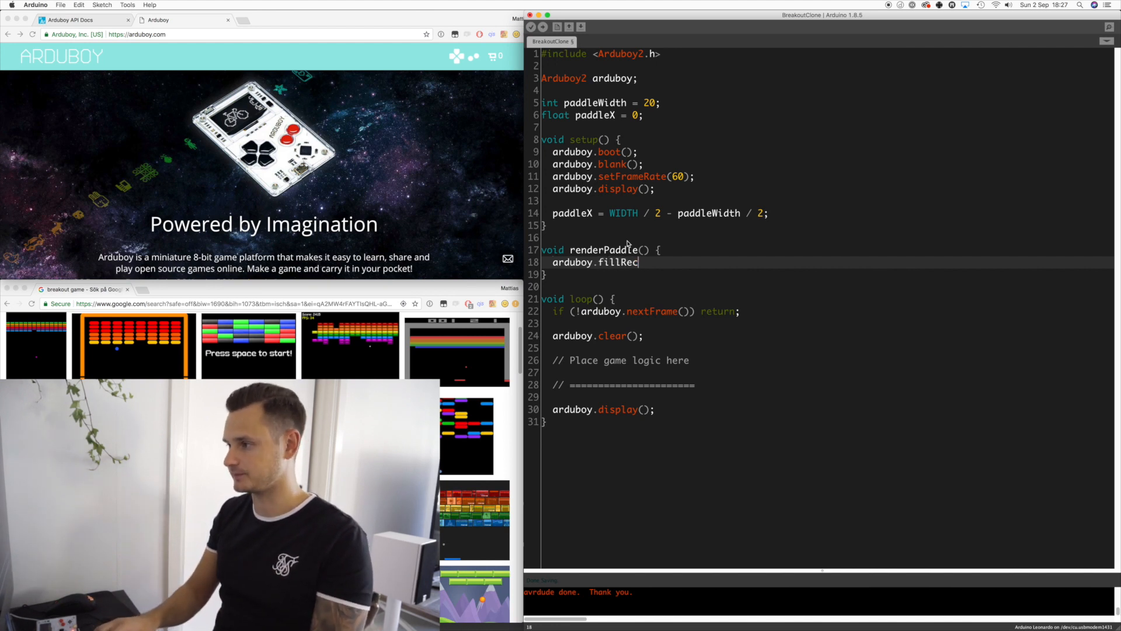
type("t;")
type("void")
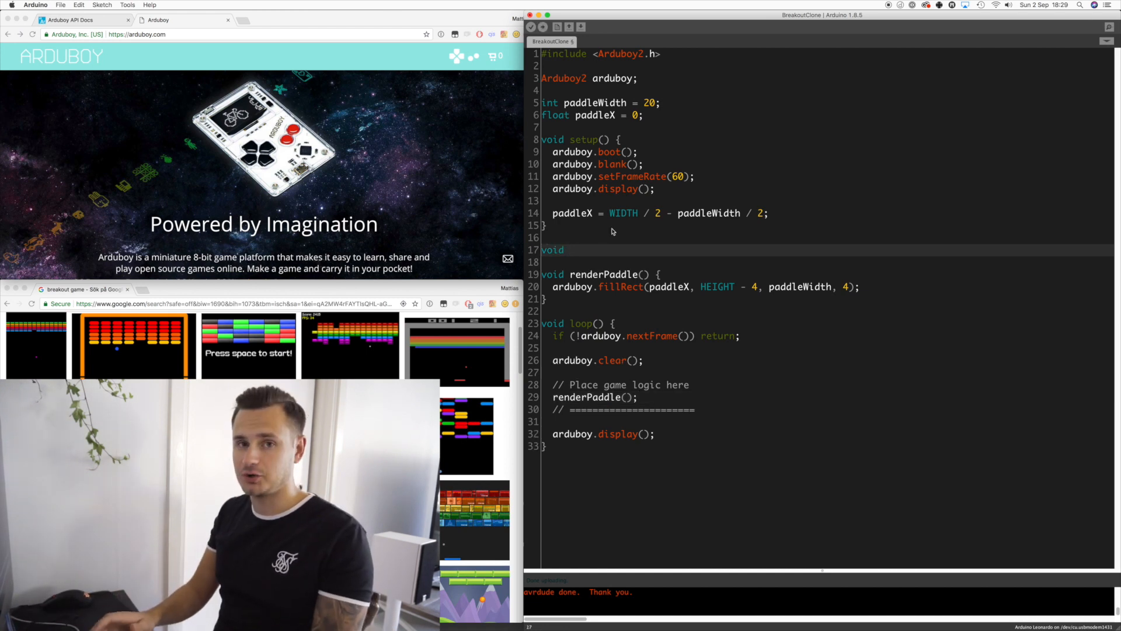
- Add handleGameInput with a LEFT_BUTTON branch decreasing paddleX by 2.5
type("handl")
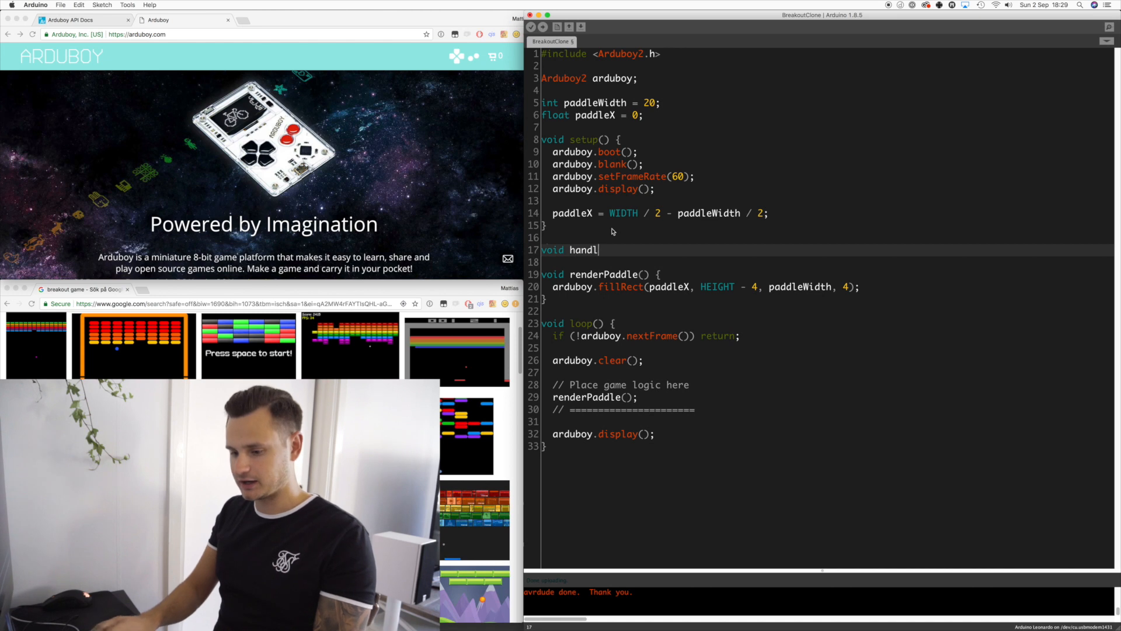
type("eGameInput() {")
left_click(826, 261)
type("if (arduboy.pressed")
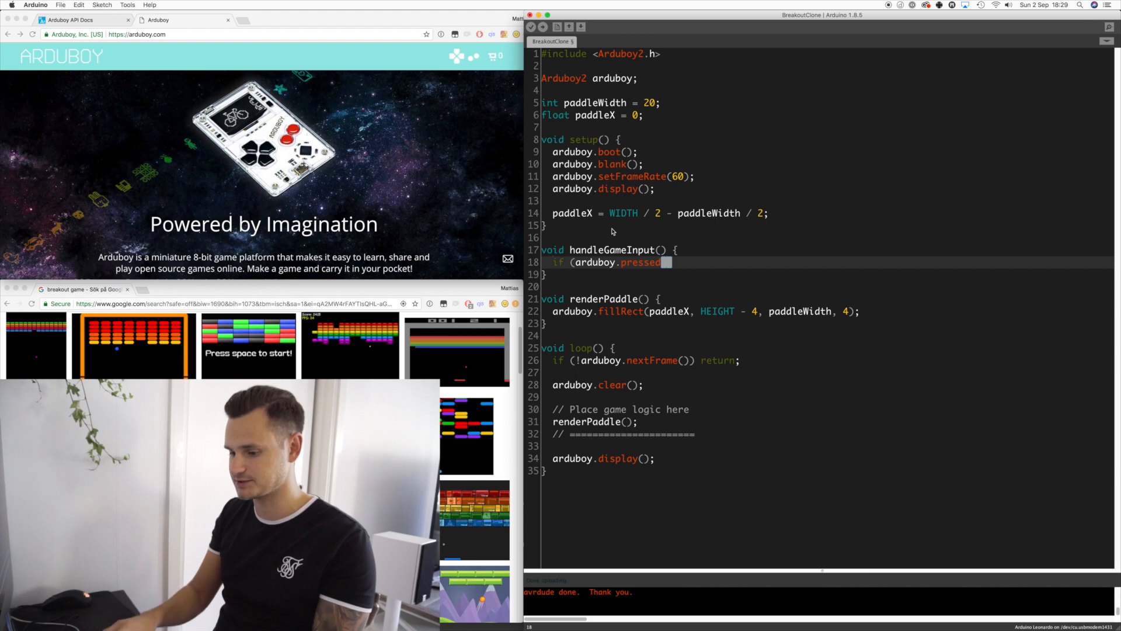
type("LEFT)")
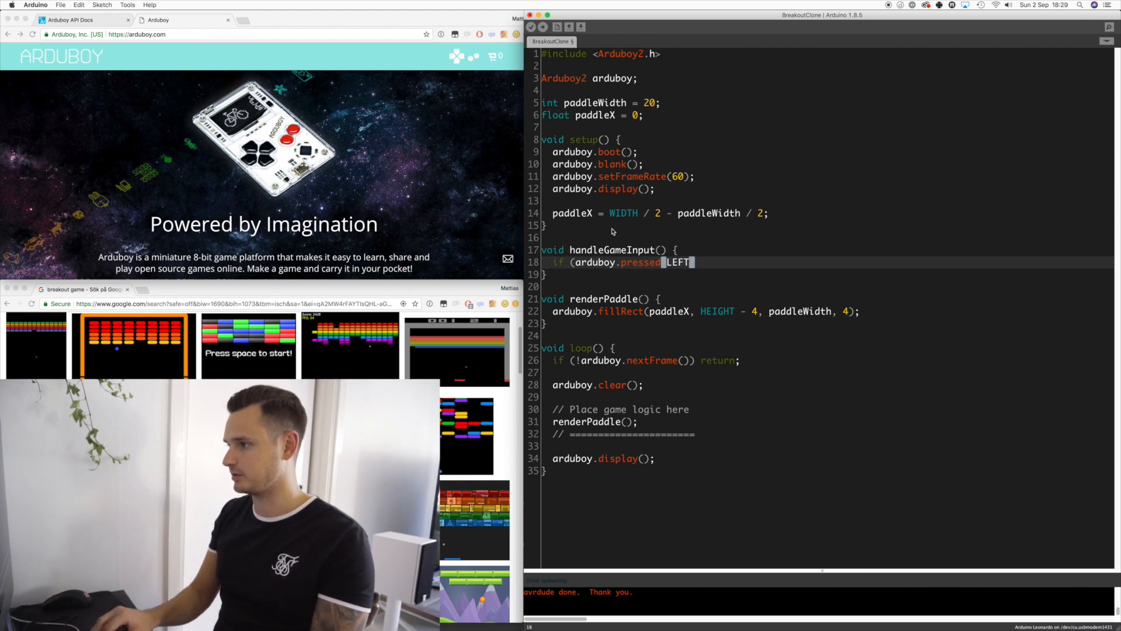
type("_BUTTON)) {")
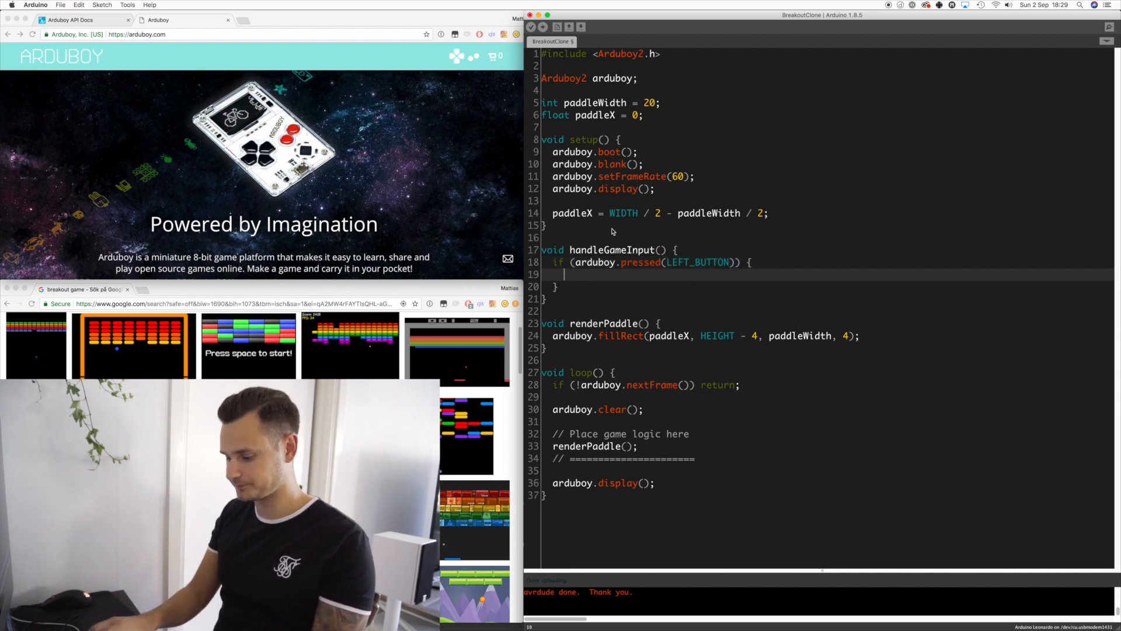
type("paddleX -")
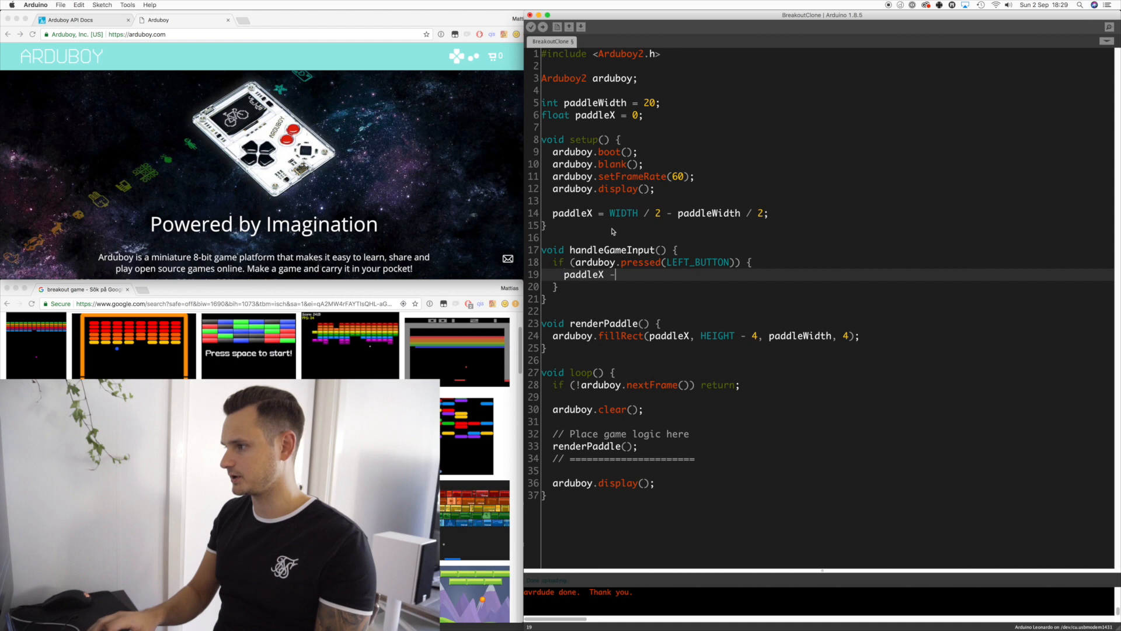
type("= 2.5;")
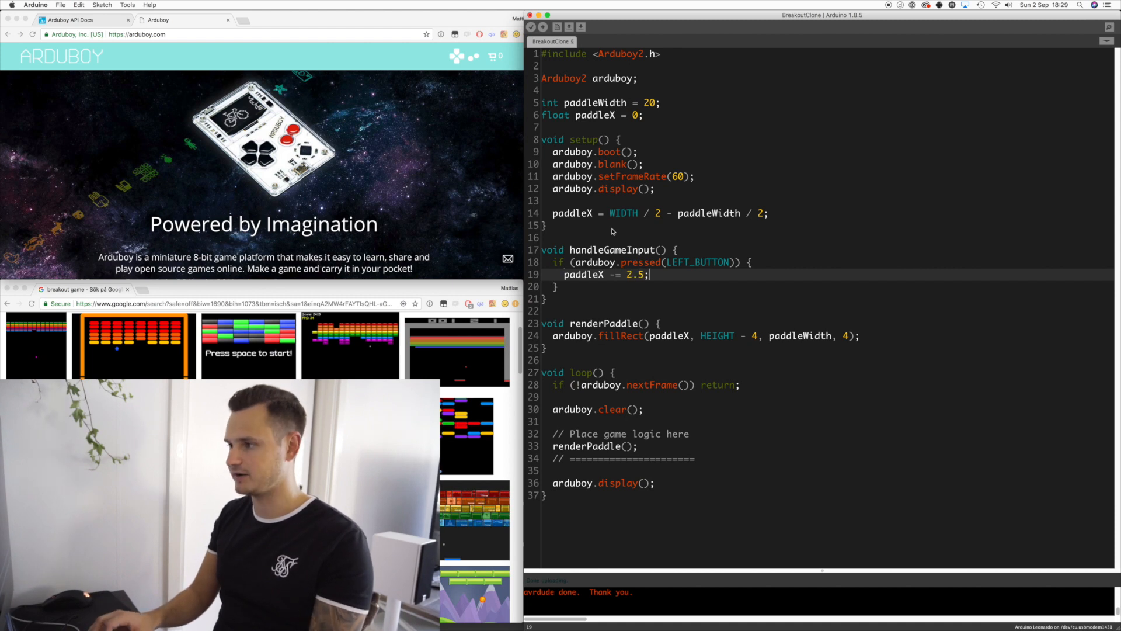
- Add the RIGHT_BUTTON branch increasing paddleX by 2.5, clamped at the right screen edge
key("Return")
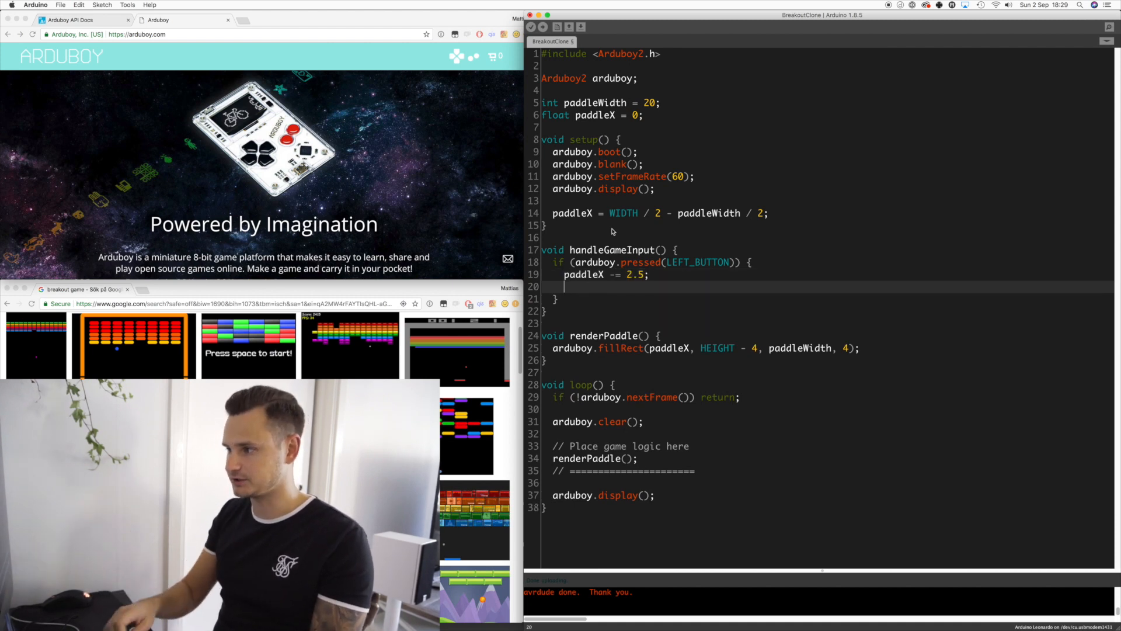
type("if (po")
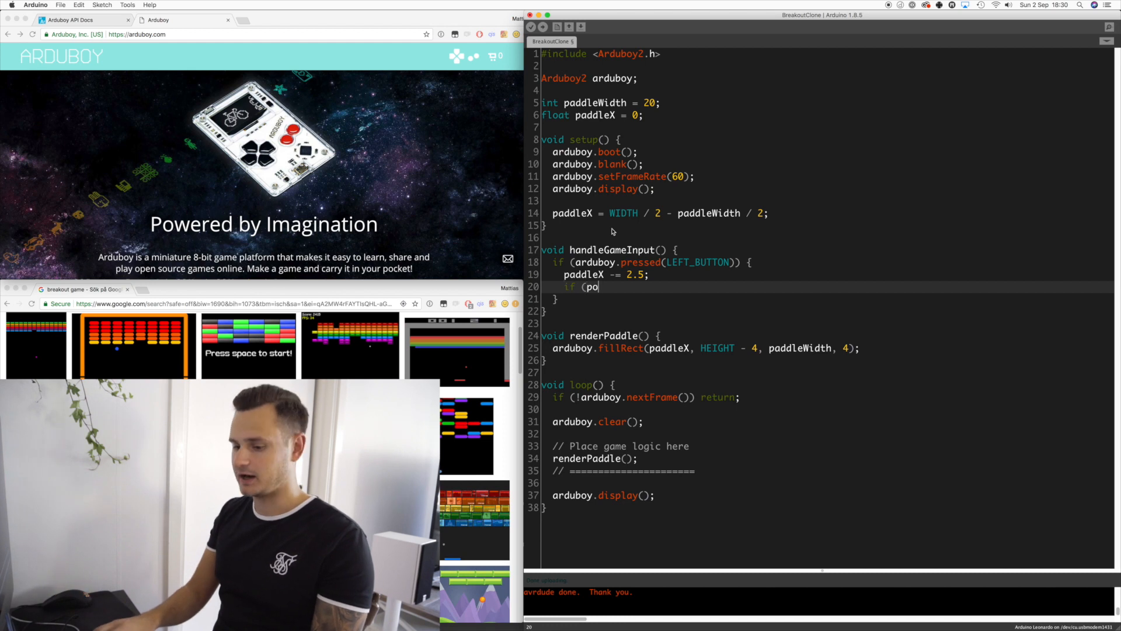
key("Backspace")
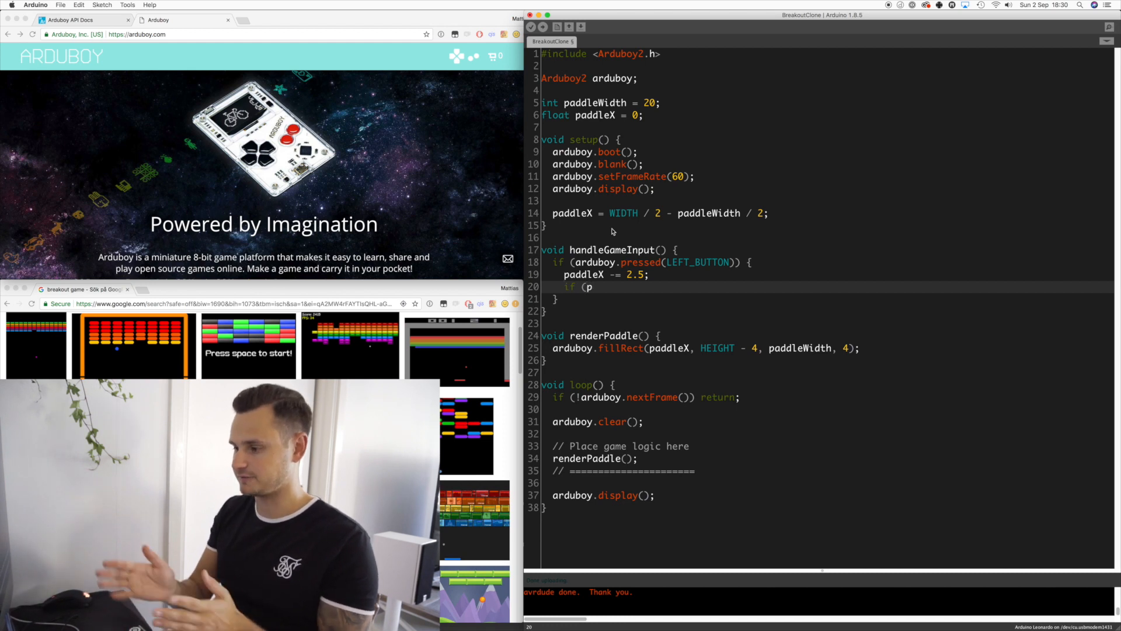
type("as")
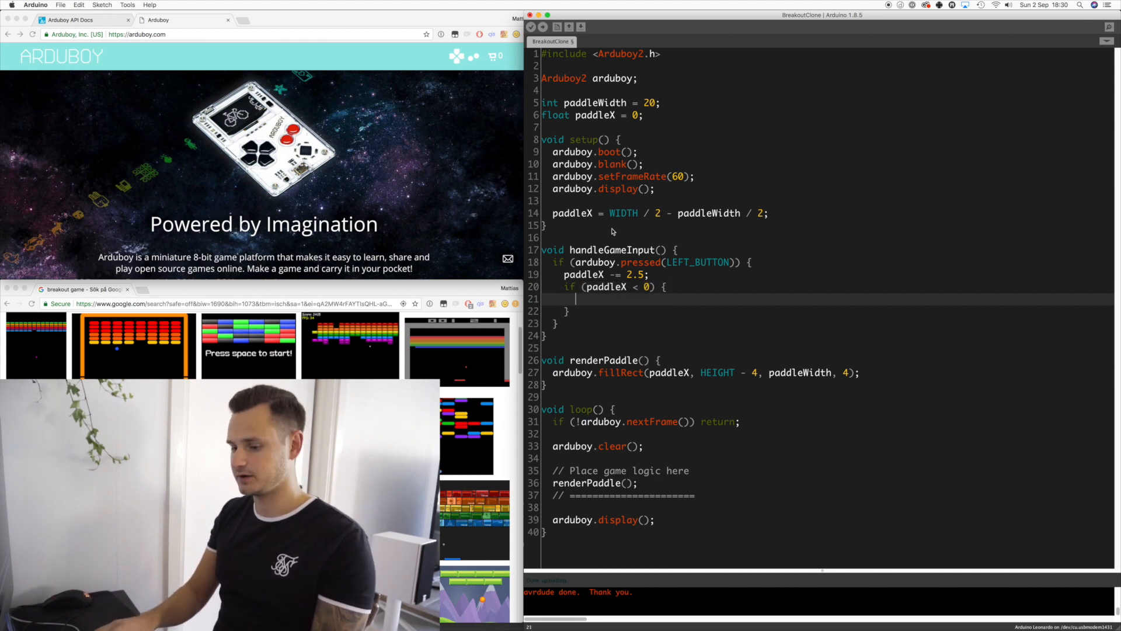
type("paddleX = 0;")
left_click(828, 323)
type(" else if (ardu")
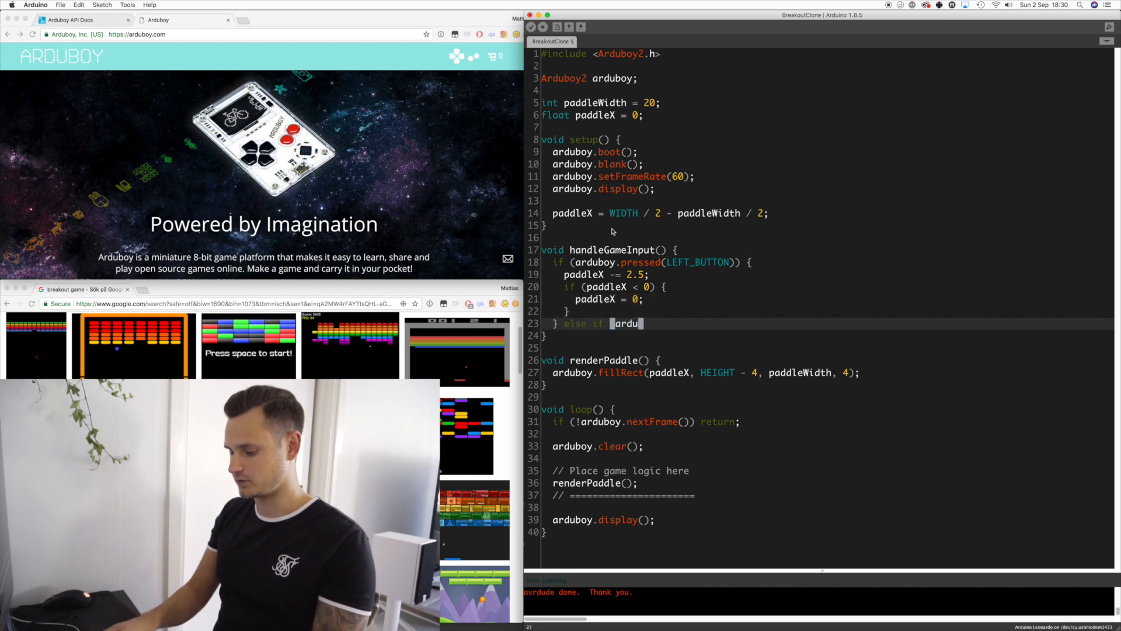
type("boy")
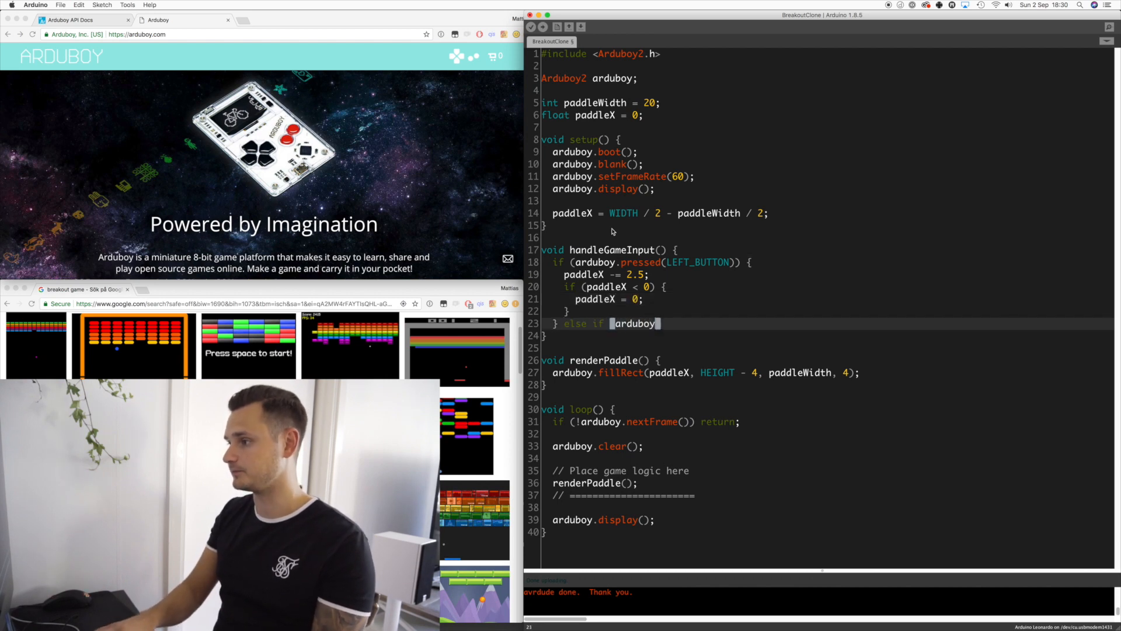
type("(arduboy.pressed(RIGHT_BUTTON)) {")
type("paddleX")
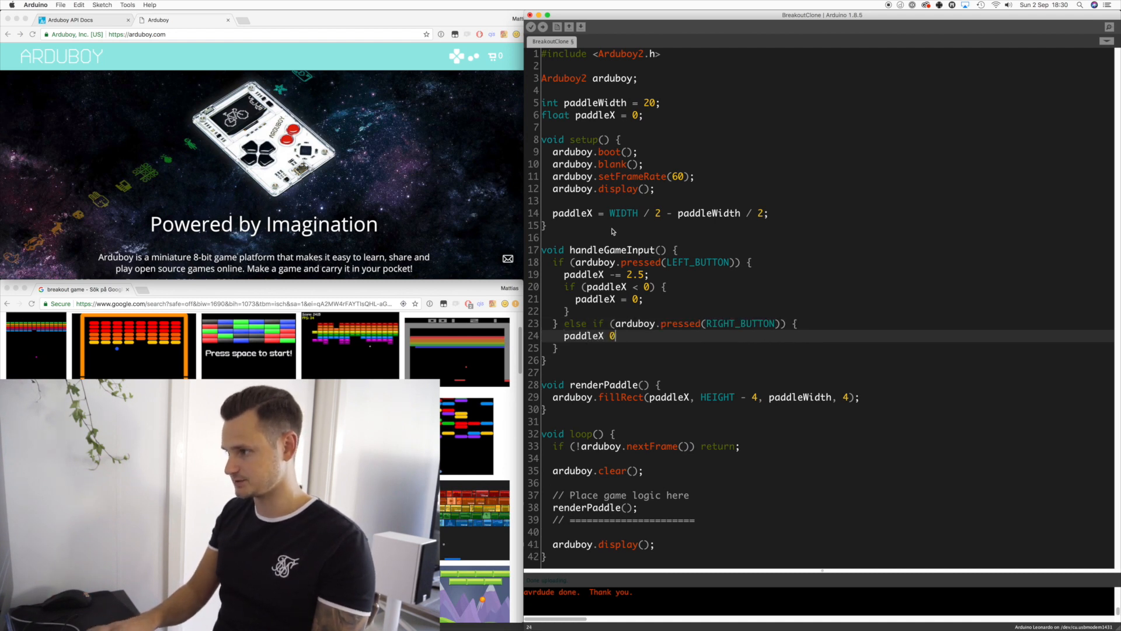
type("+= 2.4")
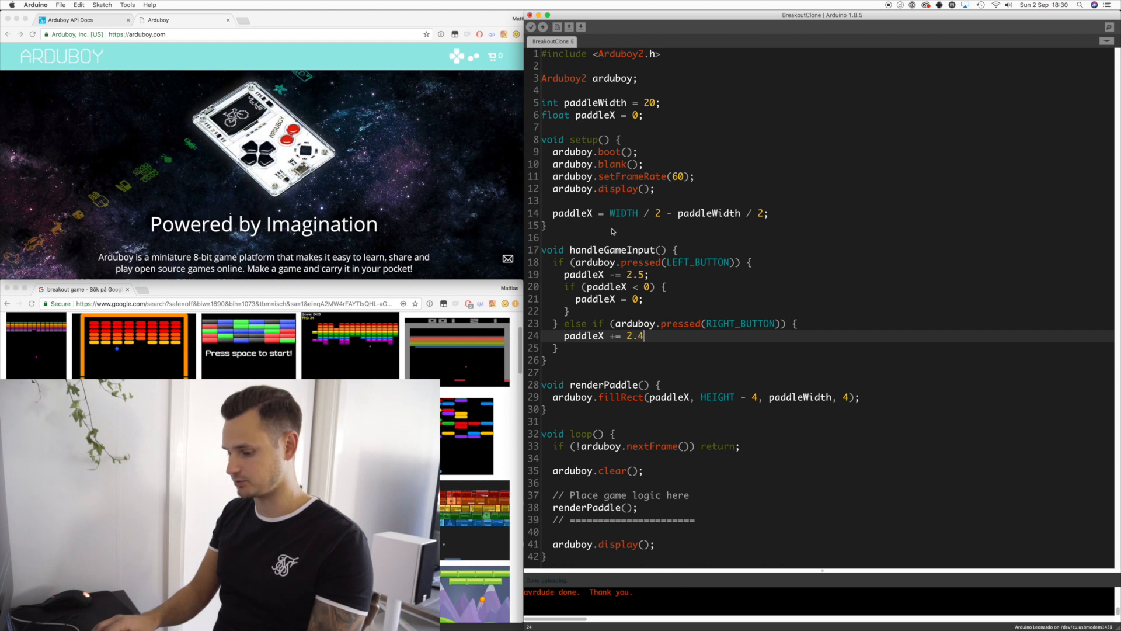
key("Enter")
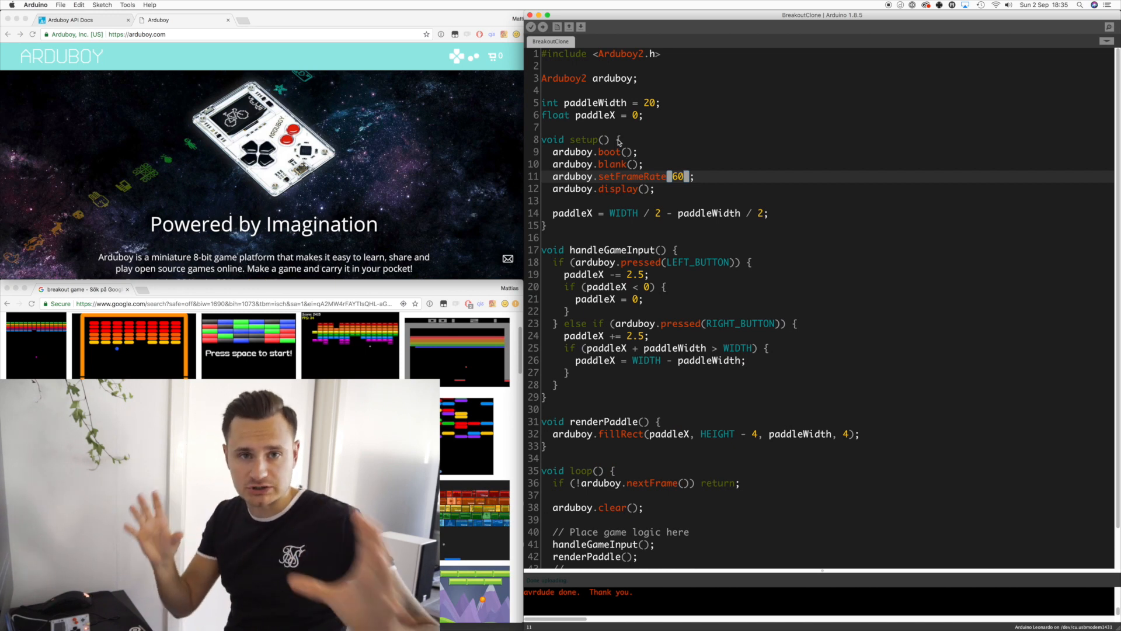
- Add #define BLOCKS_COLS 7, BLOCKS_ROWS 5, BLOCK_WIDTH 15 and BLOCK_HEIGHT 3
type("#define BLOCKS_COLS 7")
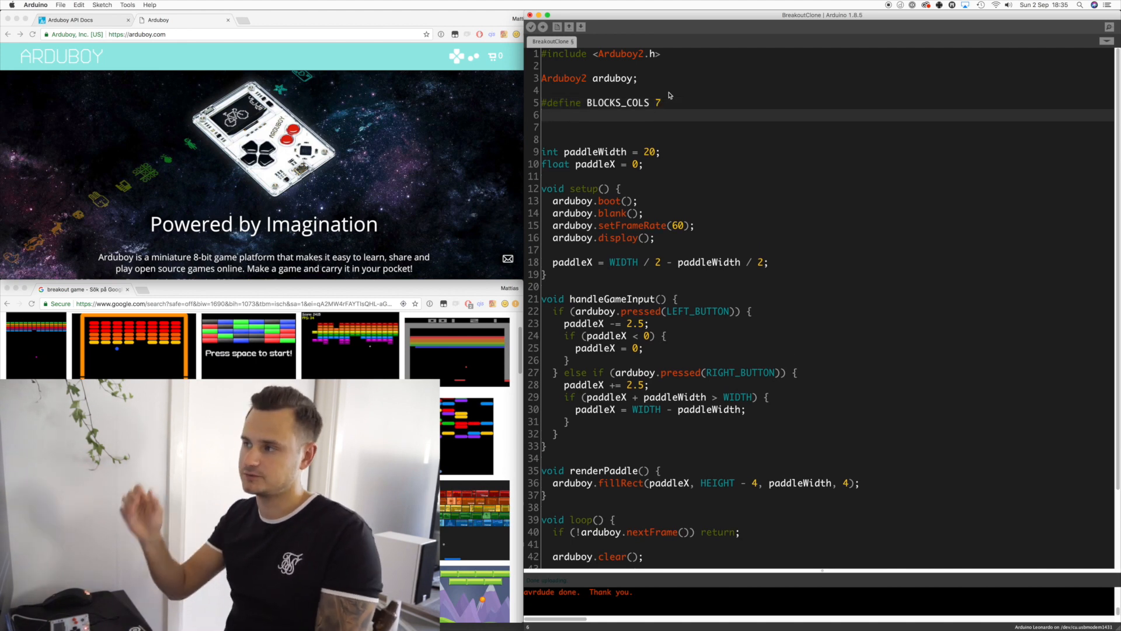
type("#define")
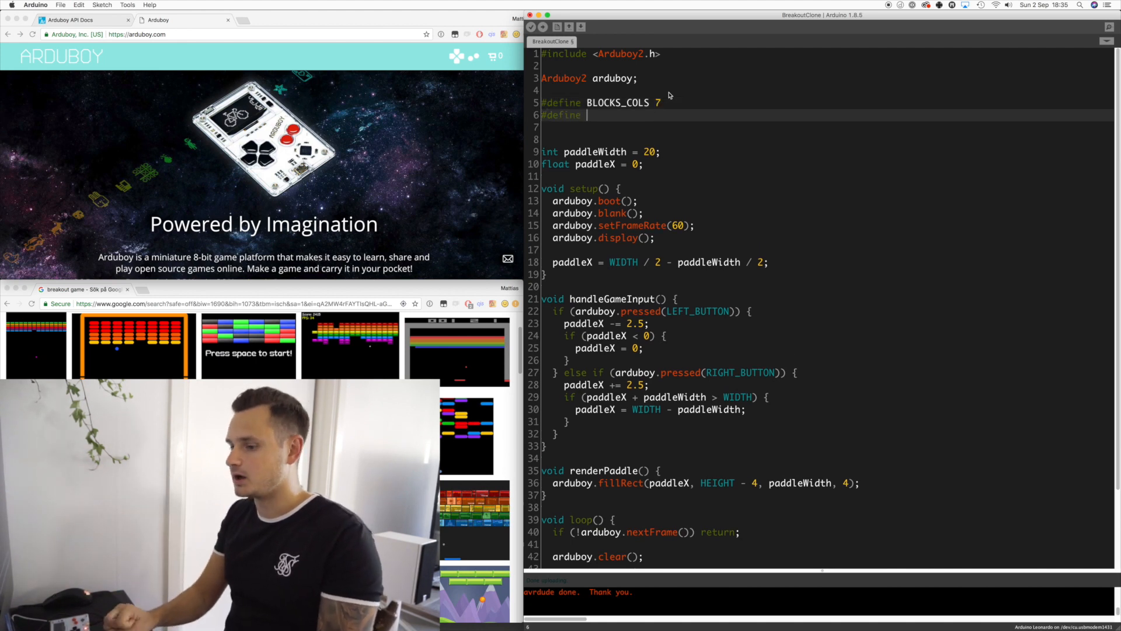
type("BLOCKS_ROWS")
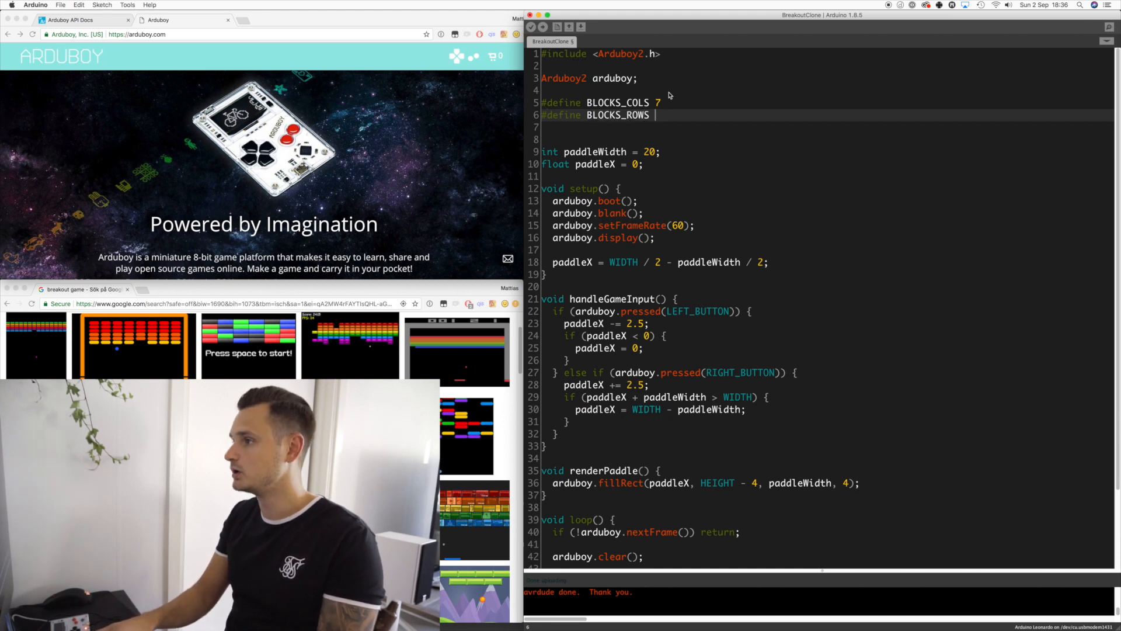
type("5")
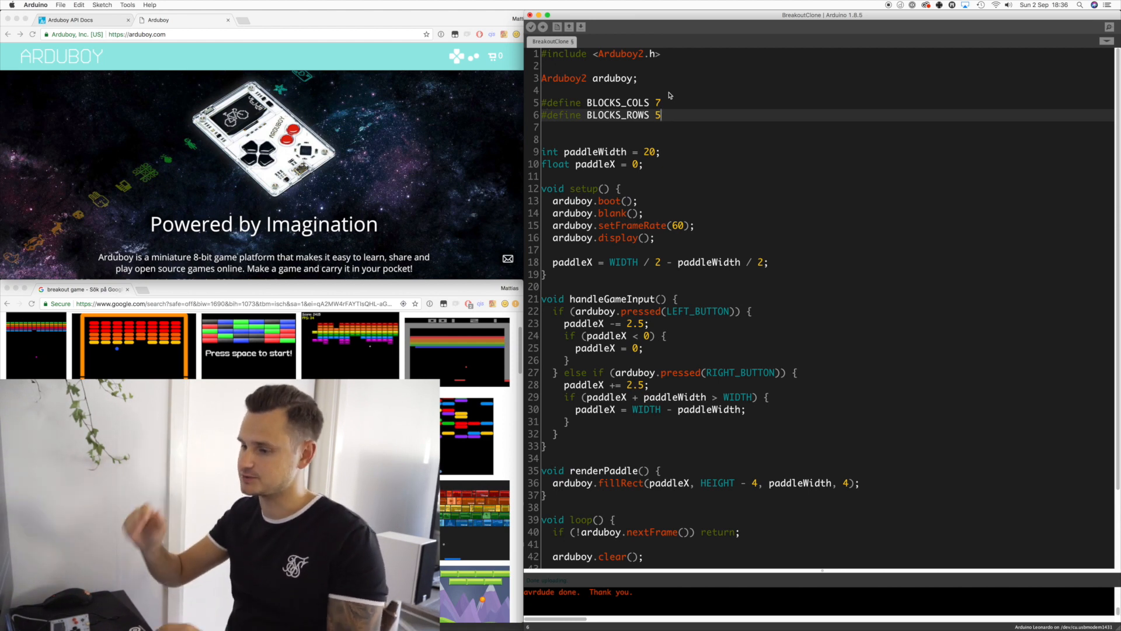
type("#define BLOCK_WIDTH")
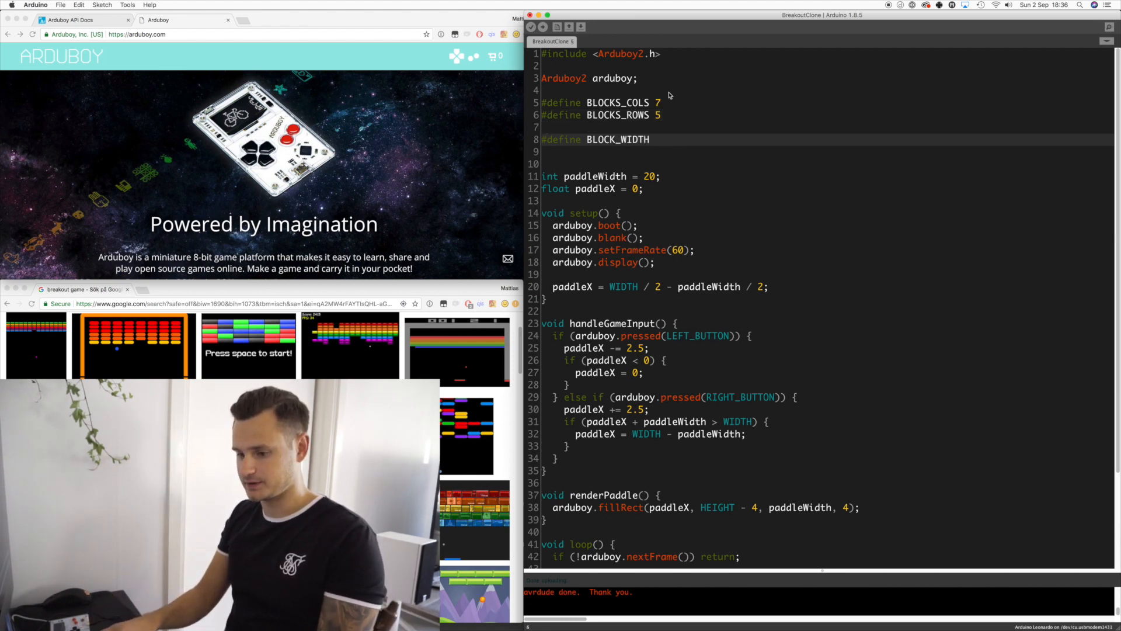
type("15")
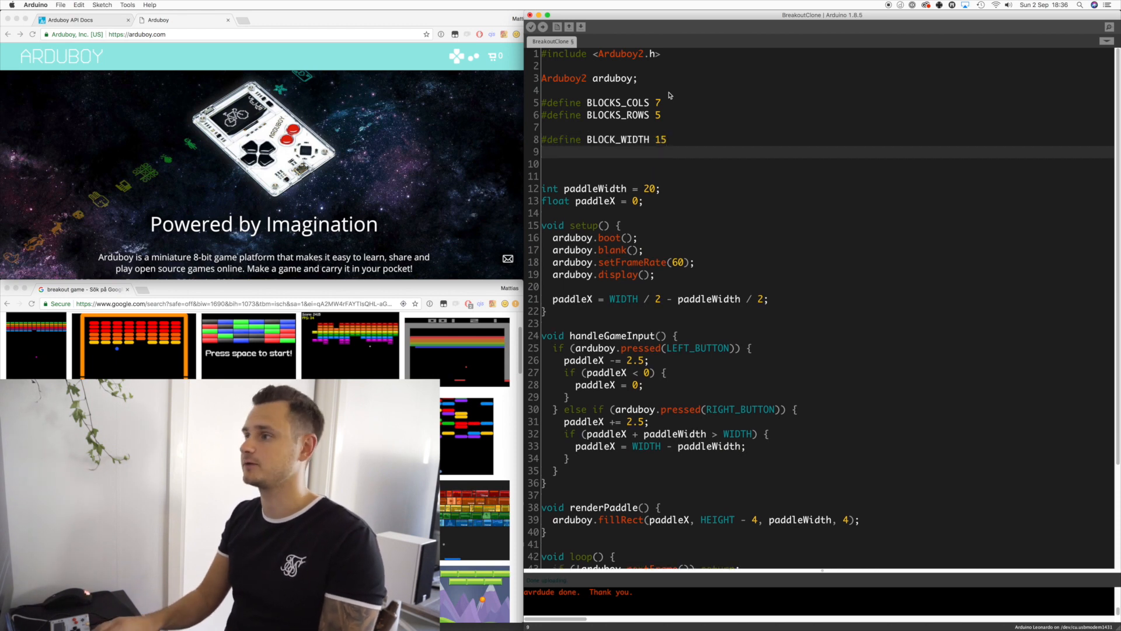
type("#define BLOCK_HEIGHT 3")
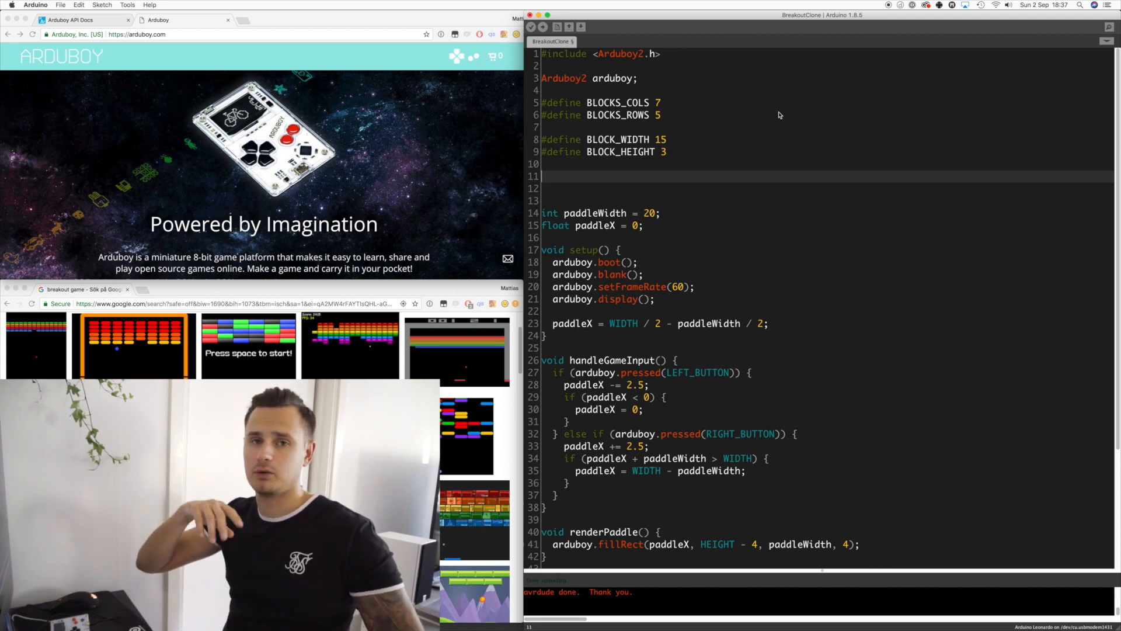
- Type int level[] = { 0x7f, 0x3e, 0x1c, 0x3e, 0x7f }; below the block defines
type("int level[] =")
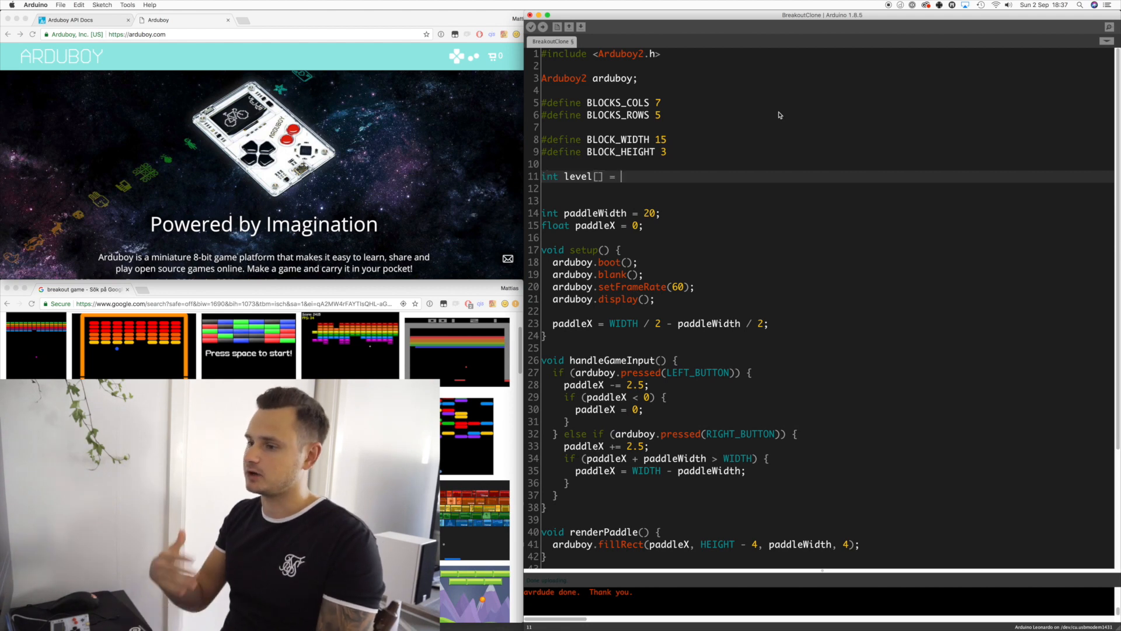
type("{ };")
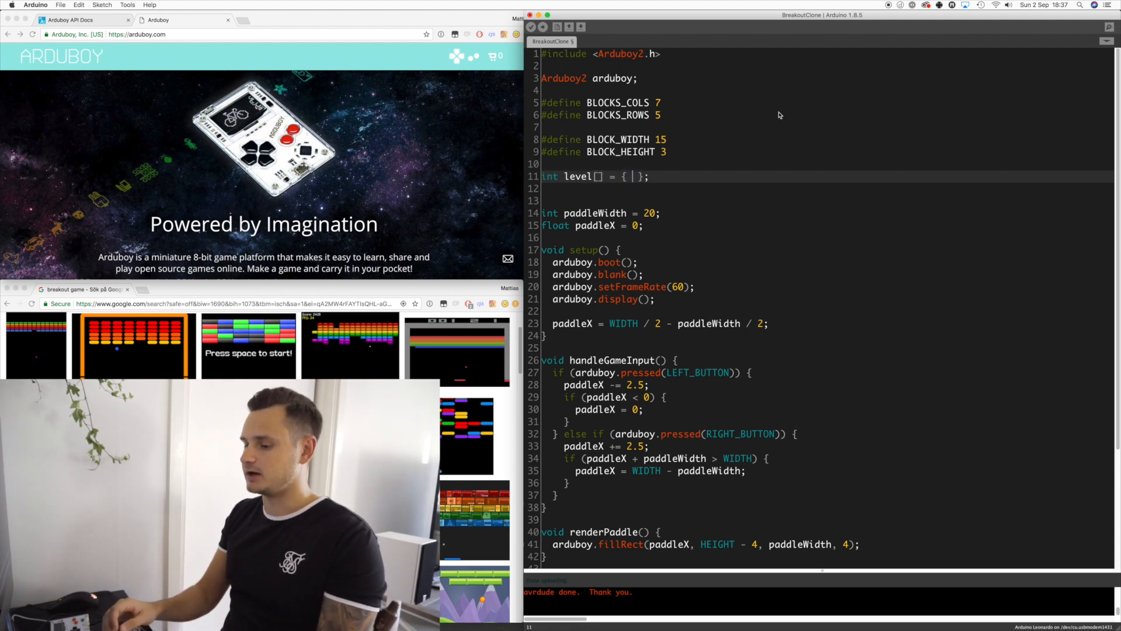
type("0x7f, 0x3e, 0x1c, 0x3e, 0x7f")
type("for")
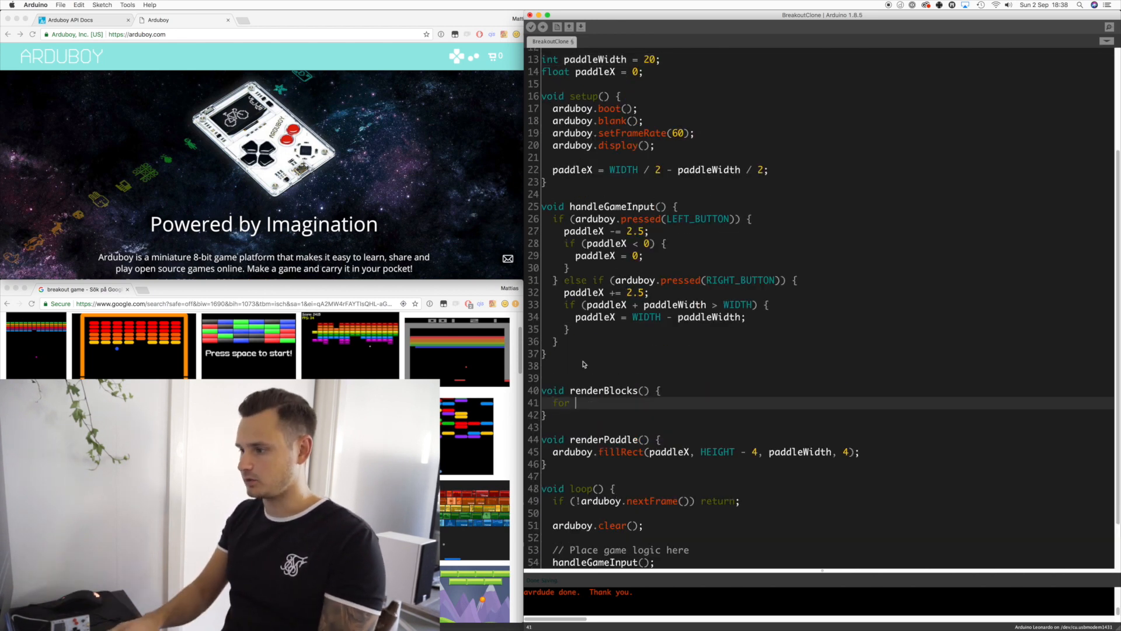
- Write nested for-loops over BLOCKS_ROWS and columns with a bit test on level[y]
type("(int y =")
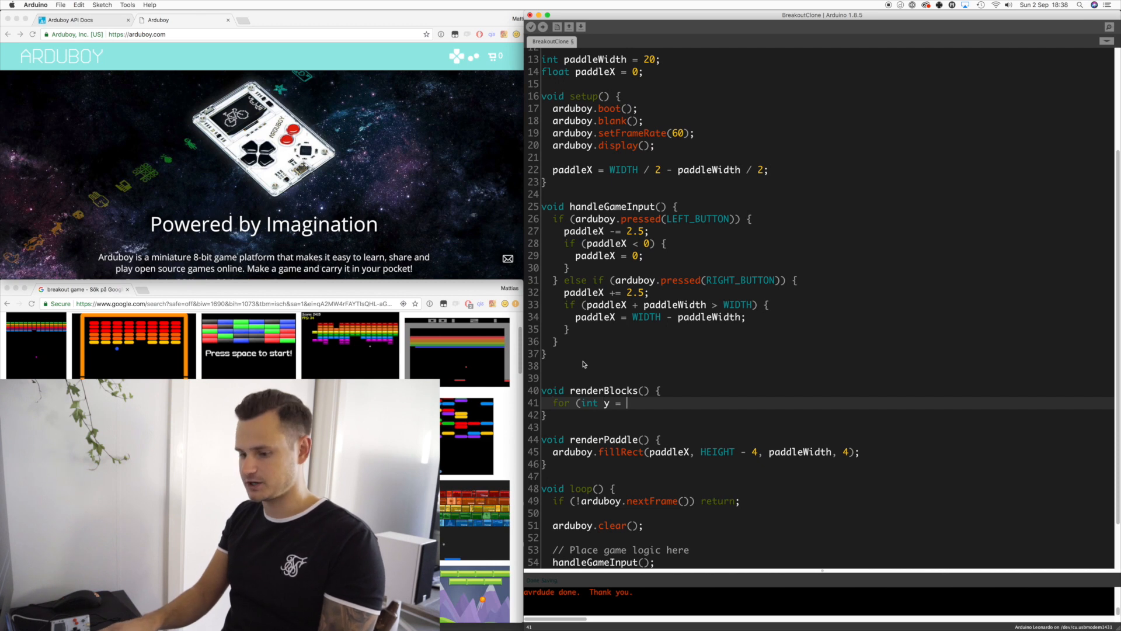
type("0; y < B")
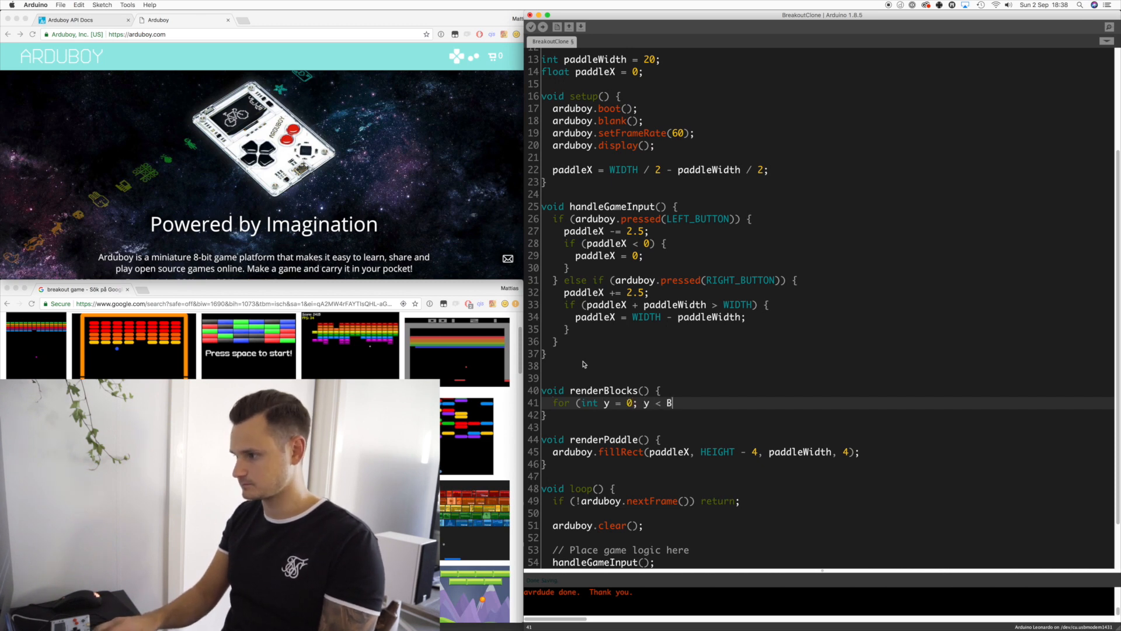
type("LOCKS_ROWS;")
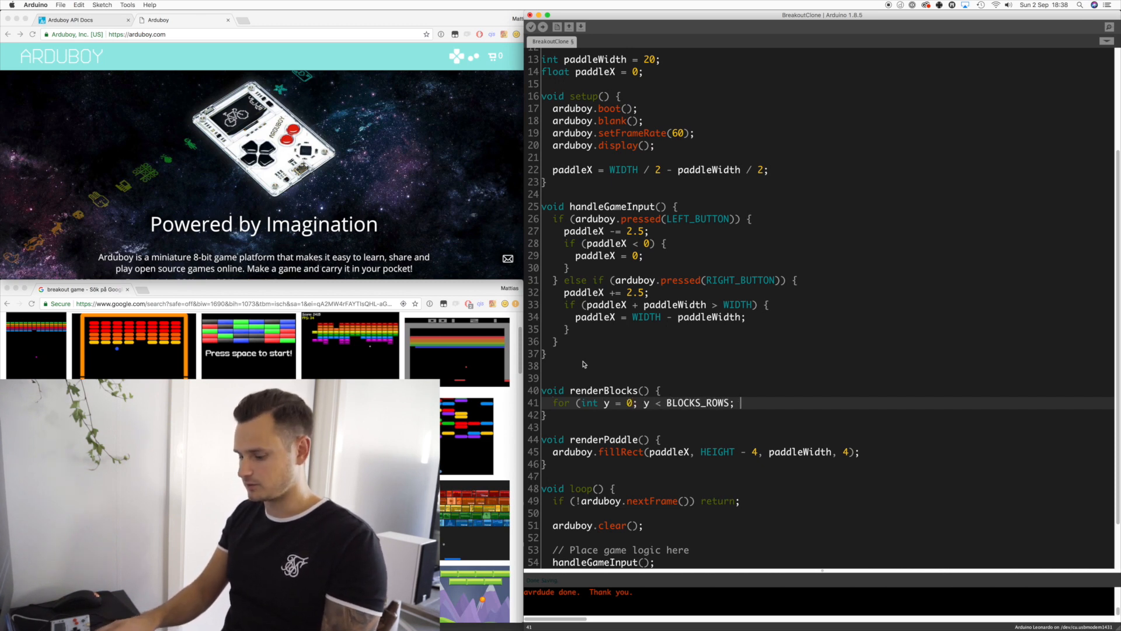
type("y++) {")
type("for (in")
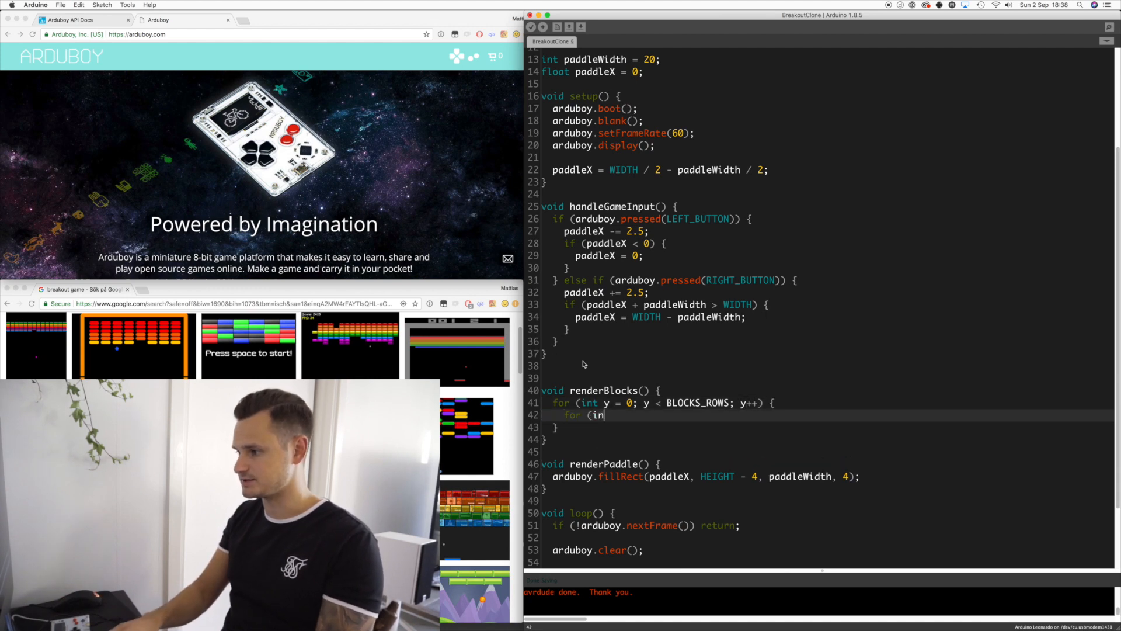
type("t x = 0; x < BLOCKS_COLS; x++) {")
type("if (level[y] >> x")
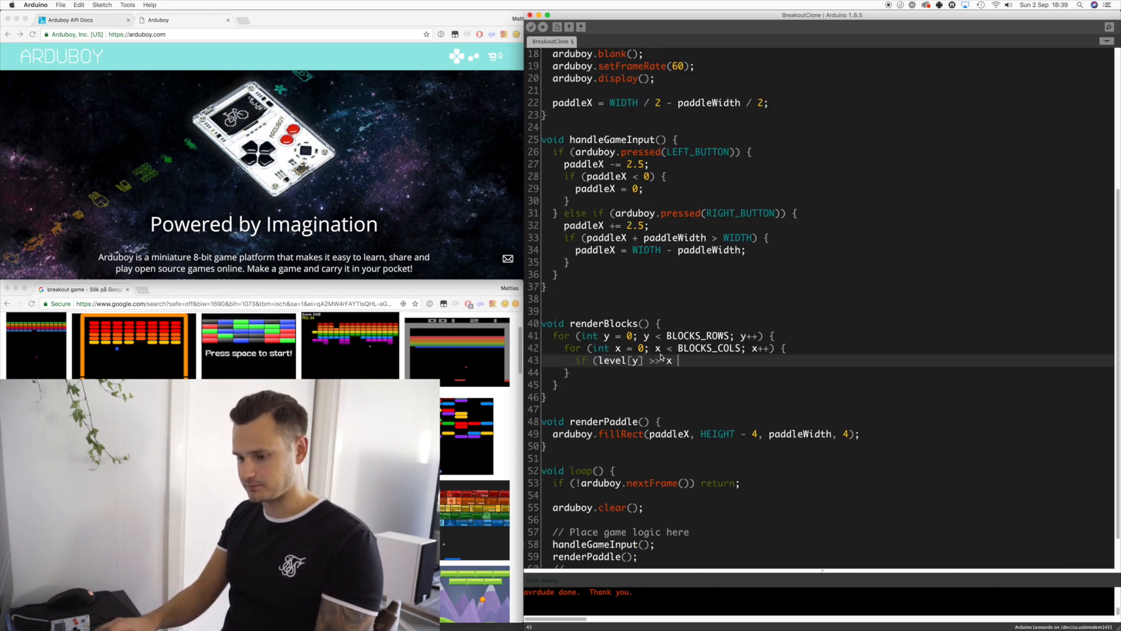
type("& 1 =")
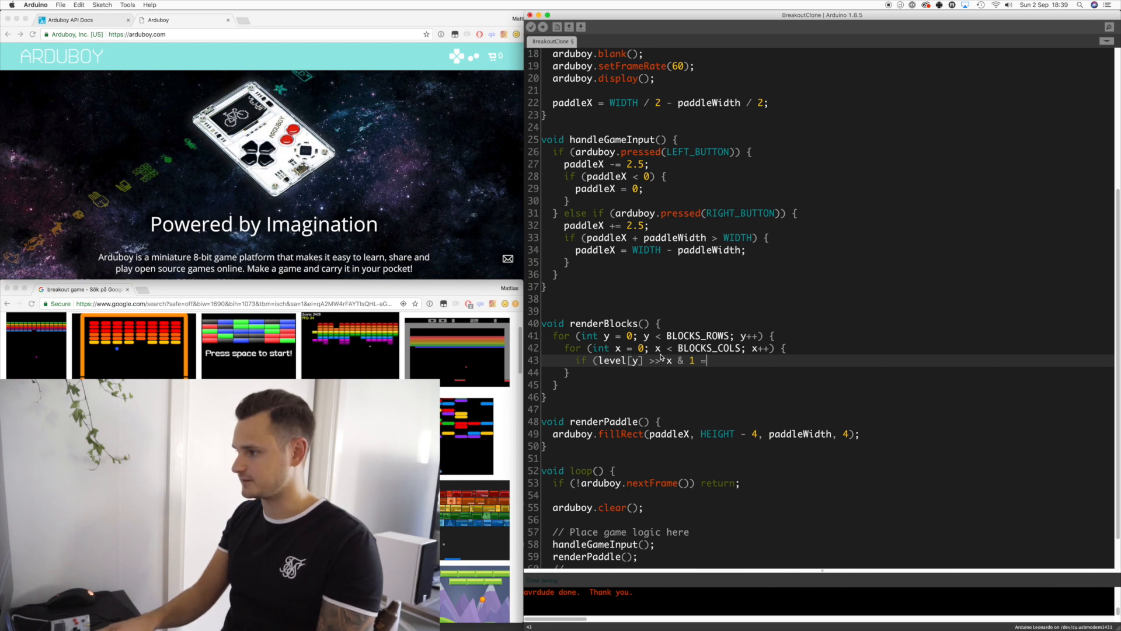
type("= 1")
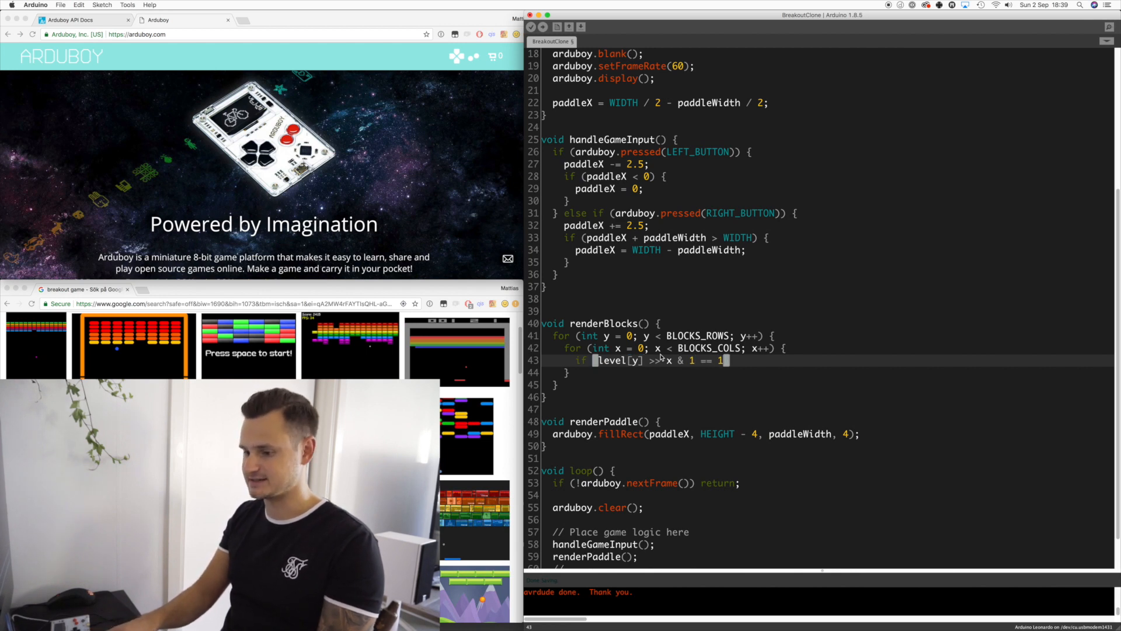
- Draw each present block with arduboy.fillRect and call renderBlocks() in loop
key("Return")
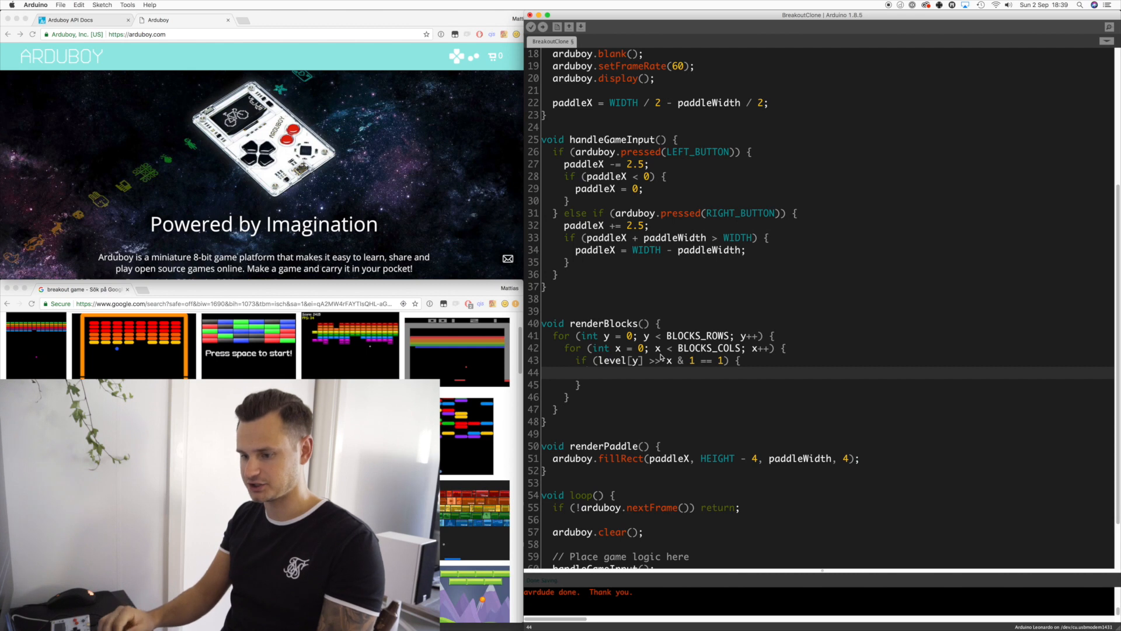
type("a")
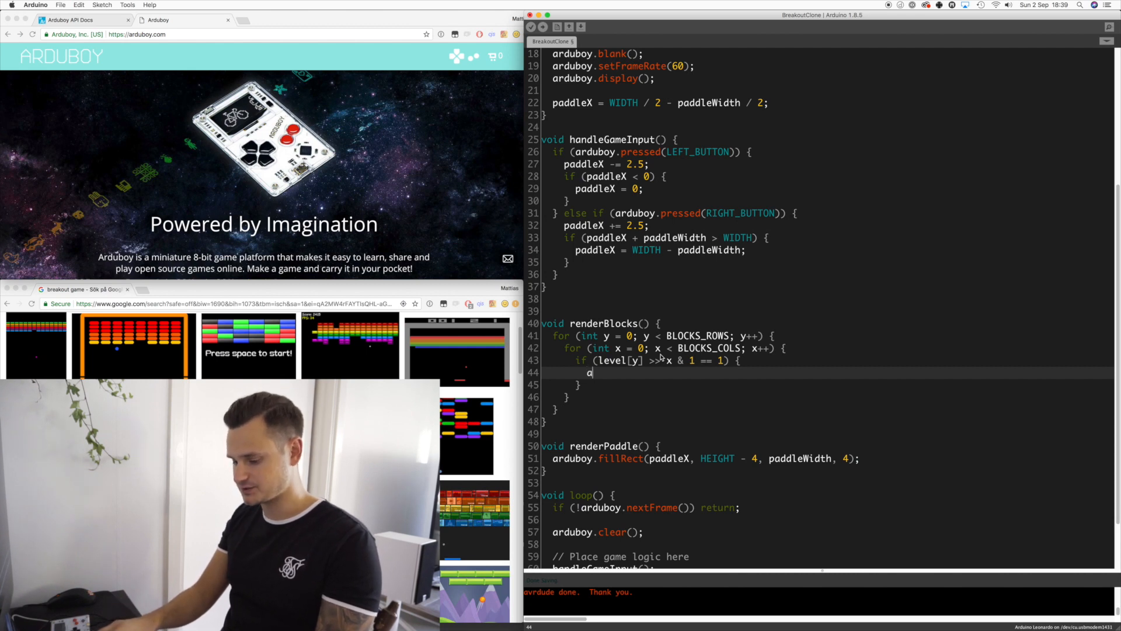
type("rd")
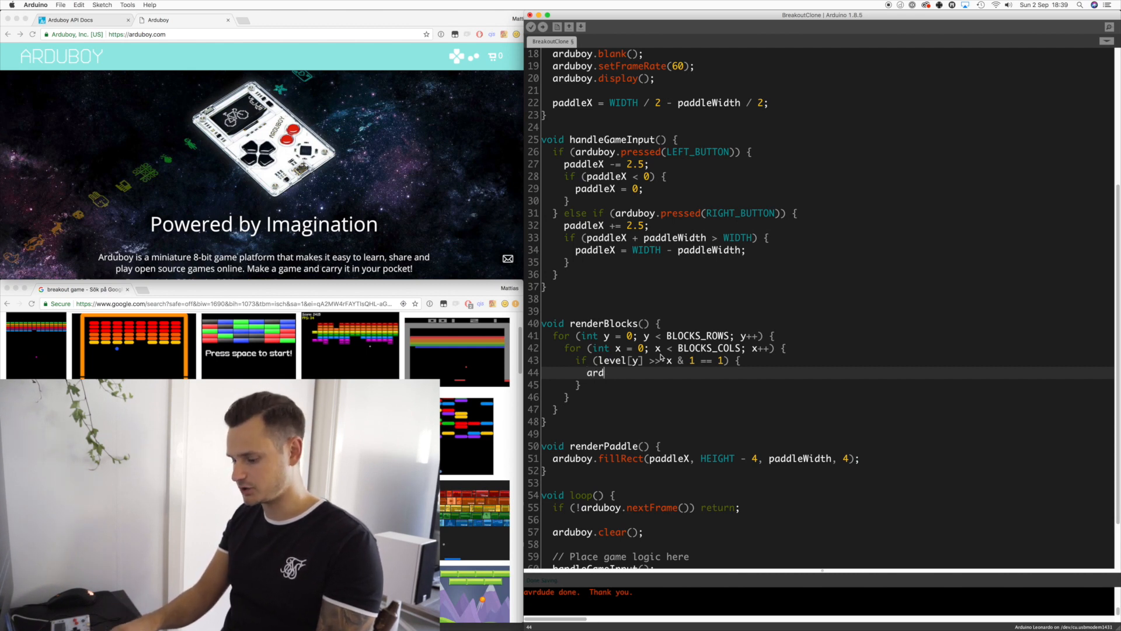
type("uboy.f")
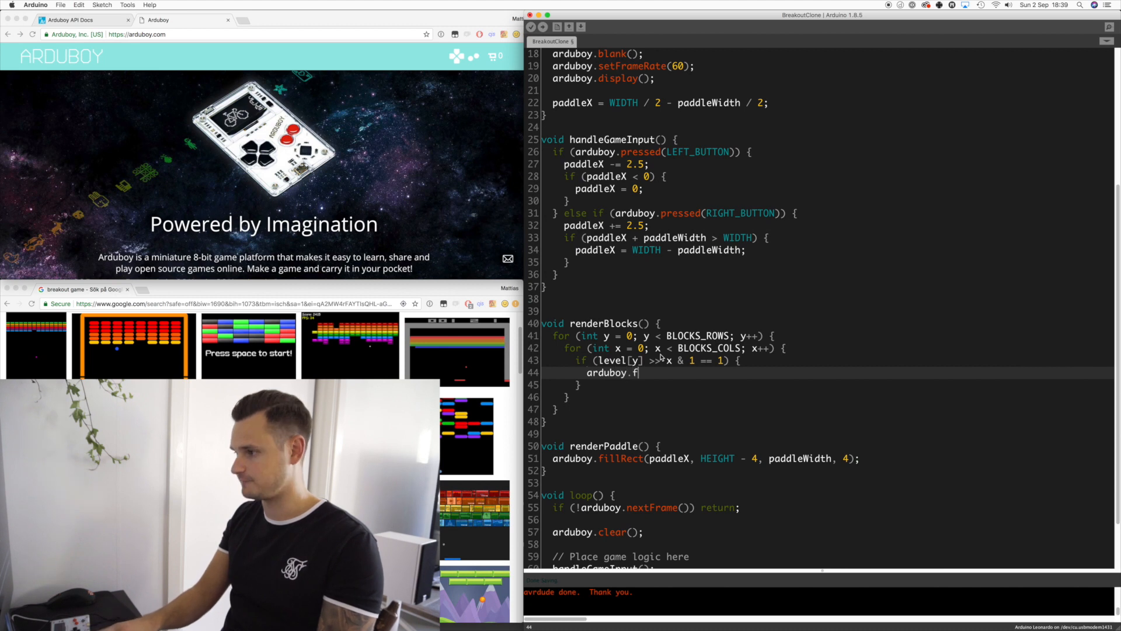
type("illRect(x * (BLOCK_WIDTH + 2), y * (BLOCK_HEIGHT + 2), BLOCK_WIDTH, BLOCK_HEIGHT);")
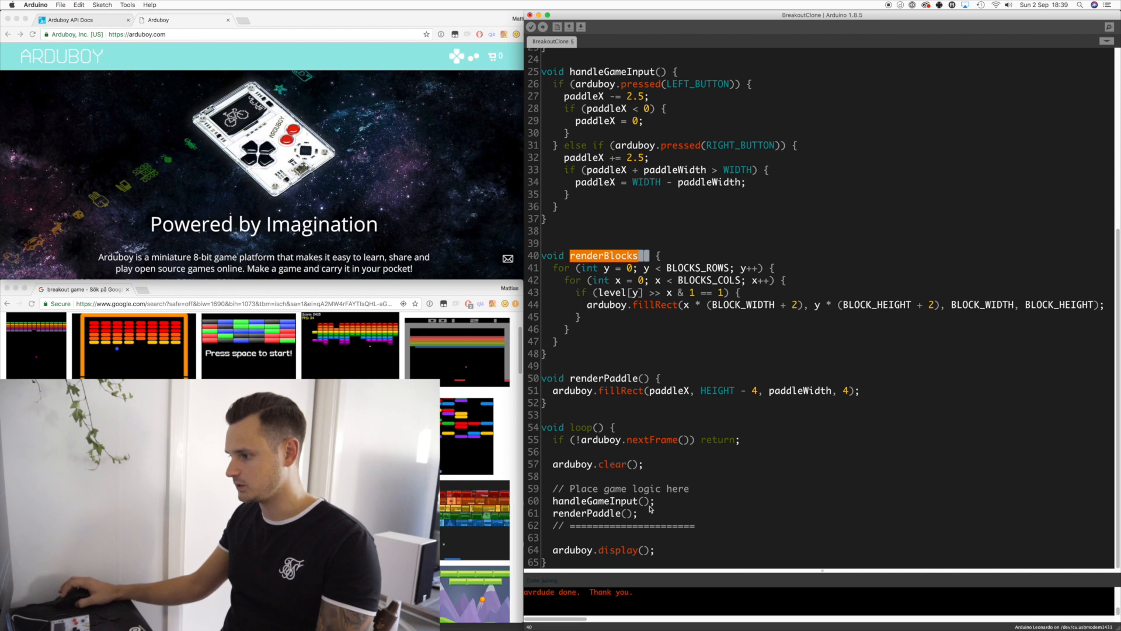
type("renderBlocks();")
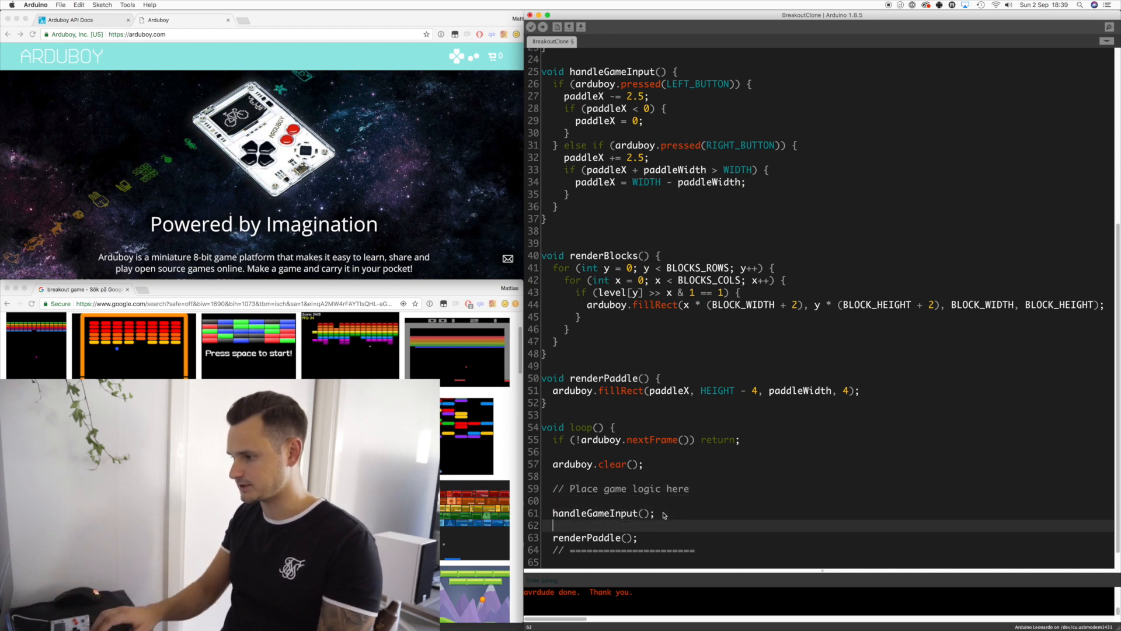
type("renderBlocks();")
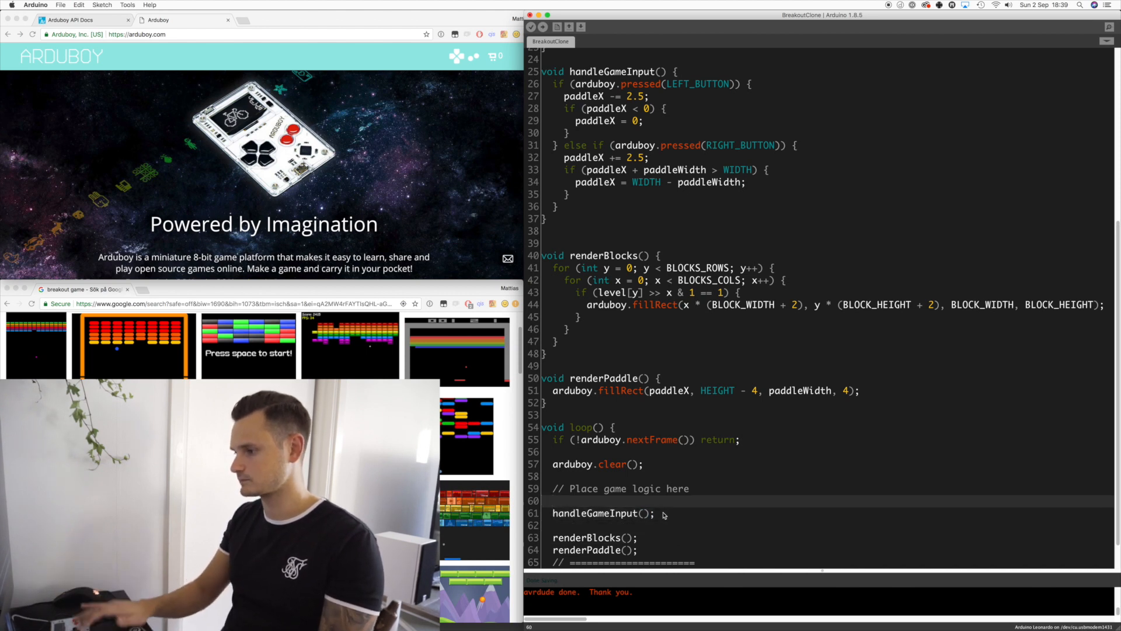
left_click(530, 27)
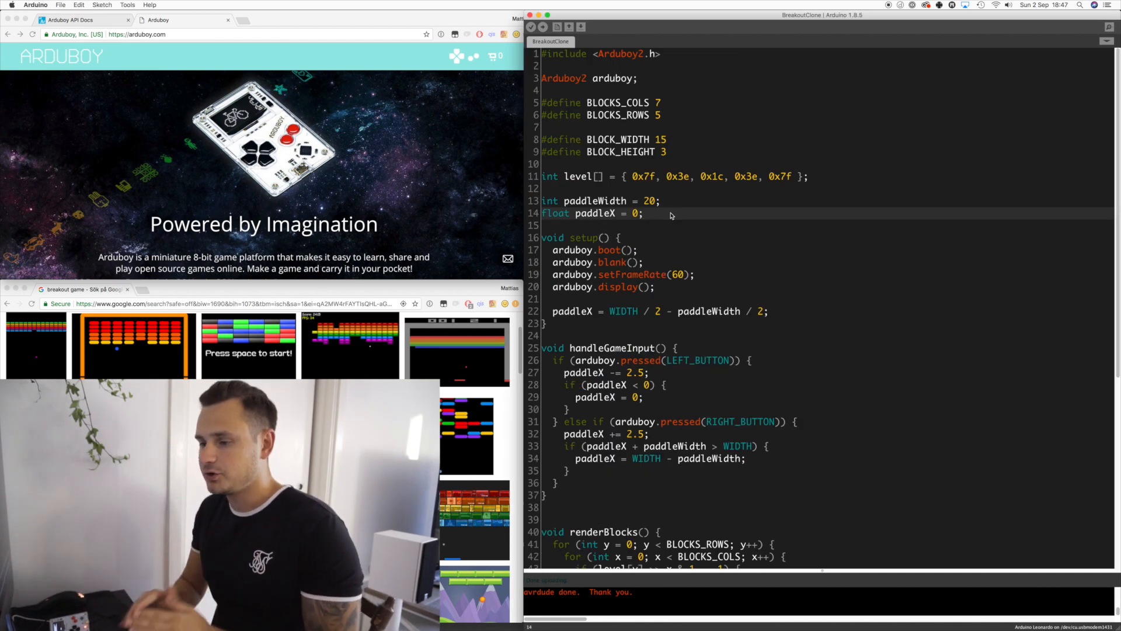
- Declare float ballX, ballY, ballVelX, ballVelY = 0 and bool idleBall = true below the paddle variables
key("Return")
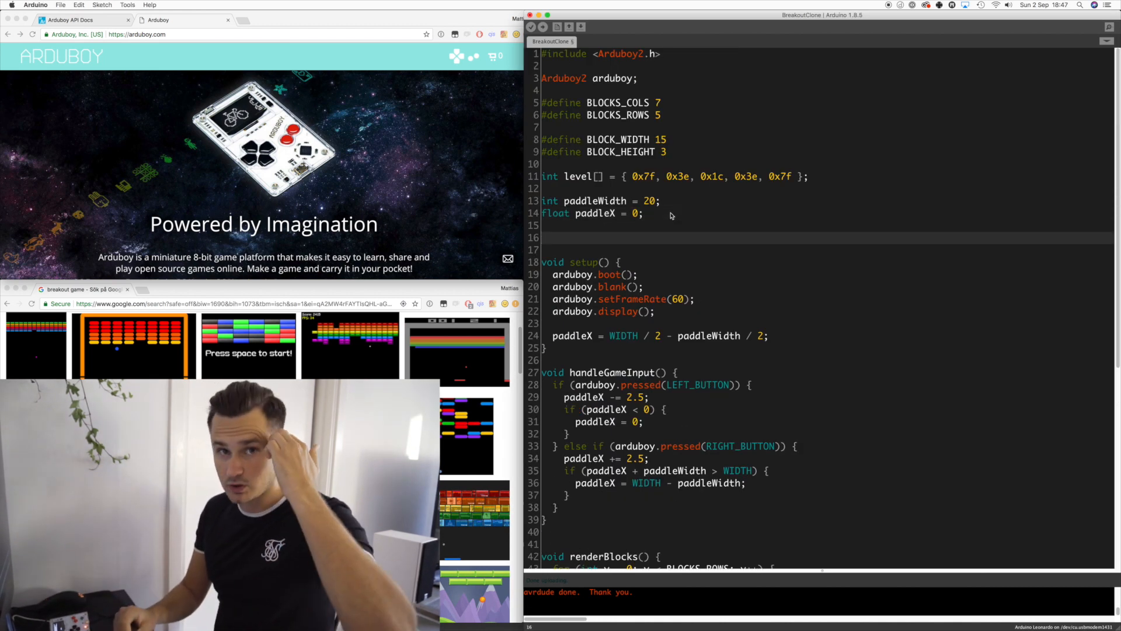
type("float ballX =")
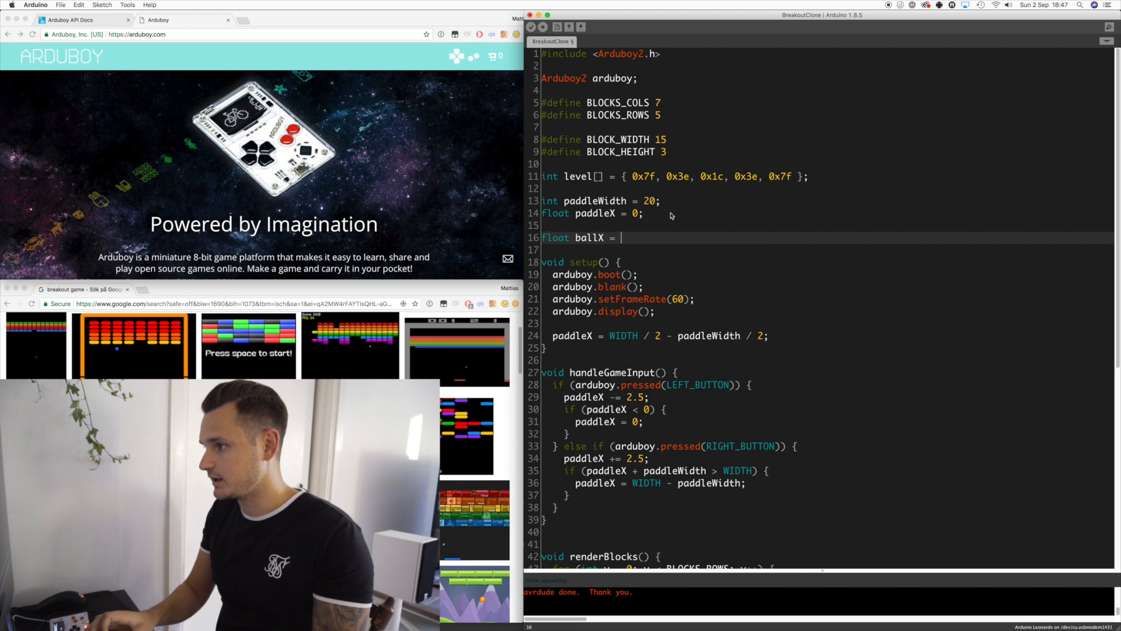
type("0;")
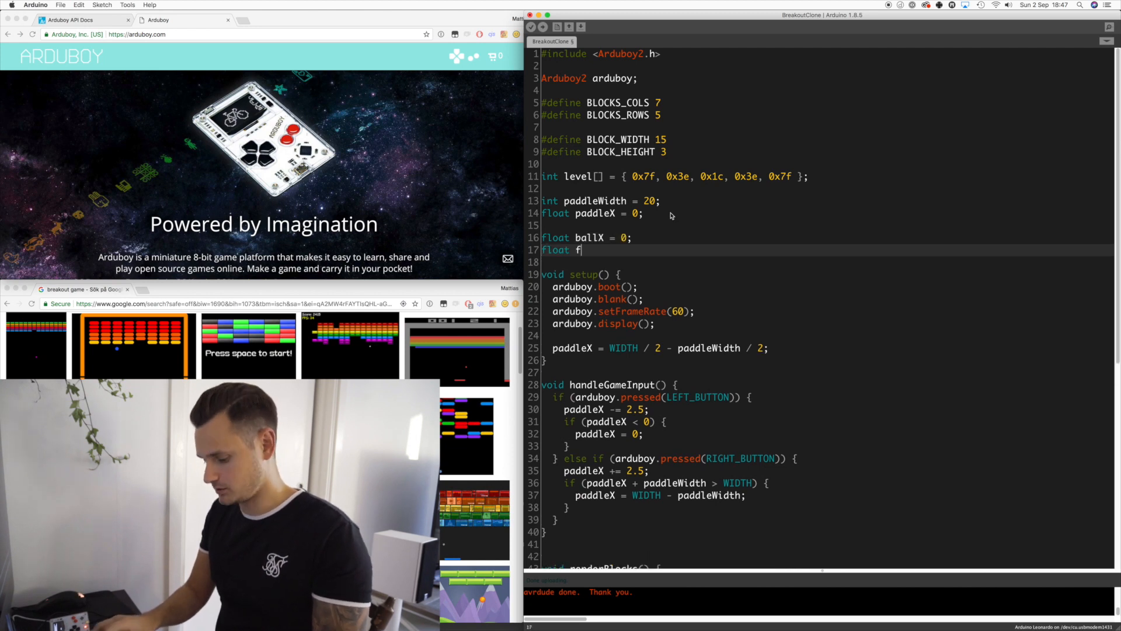
type("ballY = 0;")
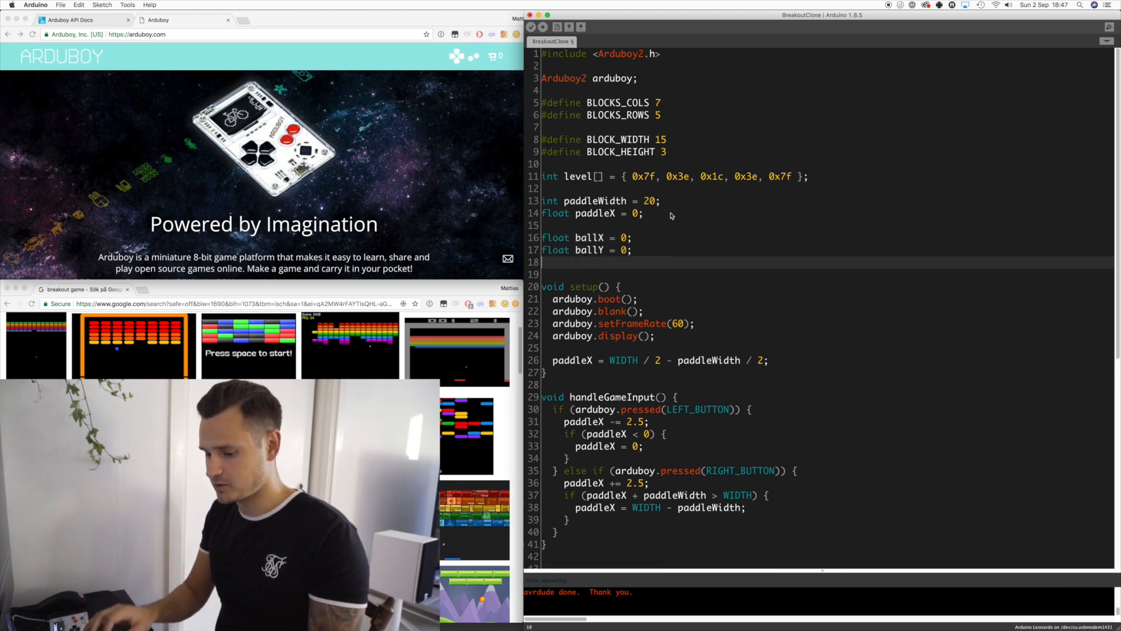
type("float ballVelX = 0;")
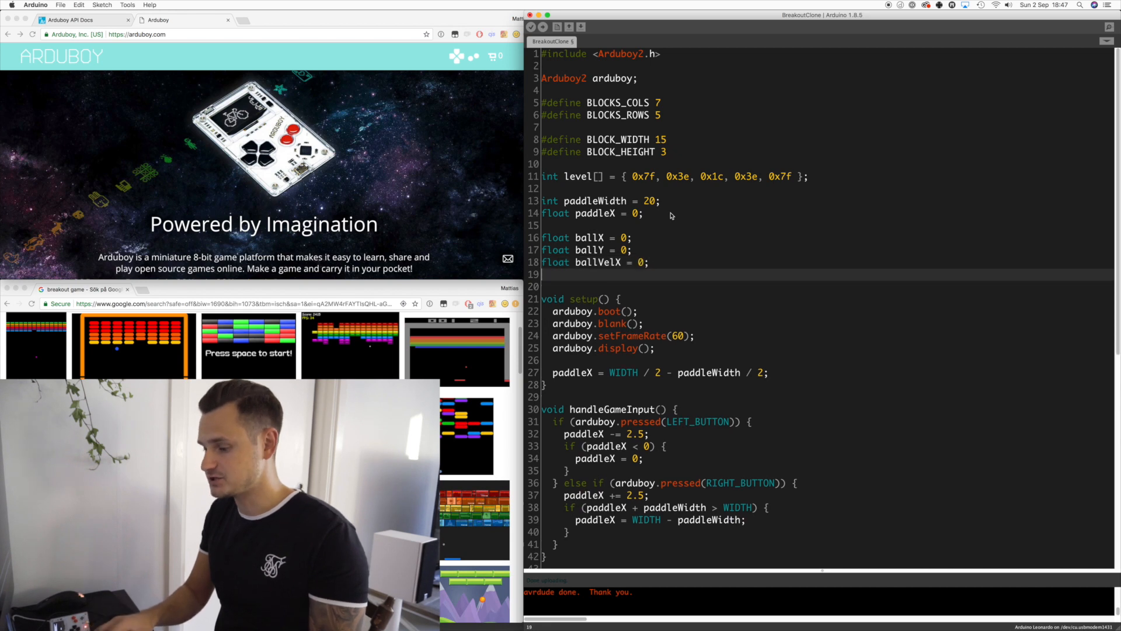
type("float ballVel")
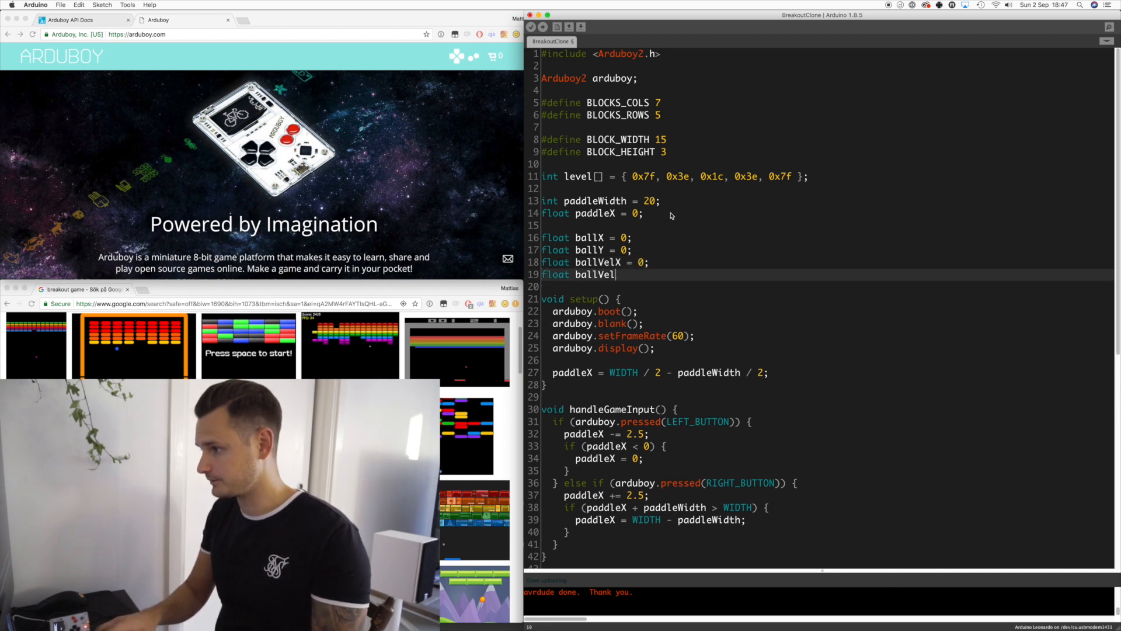
type("Y = 0;")
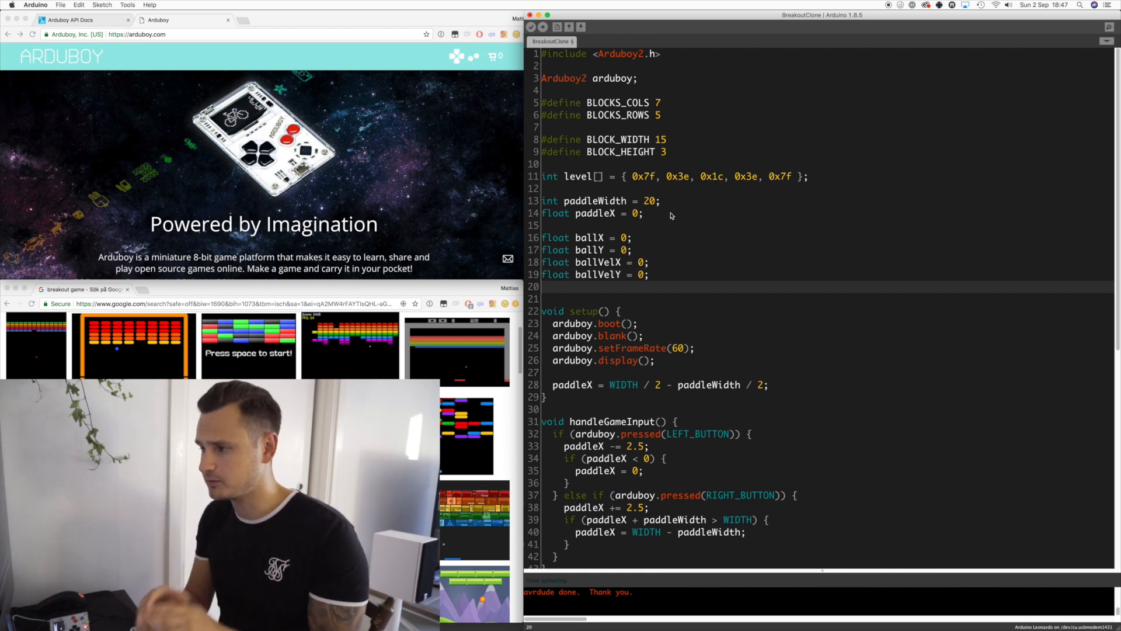
type("bool")
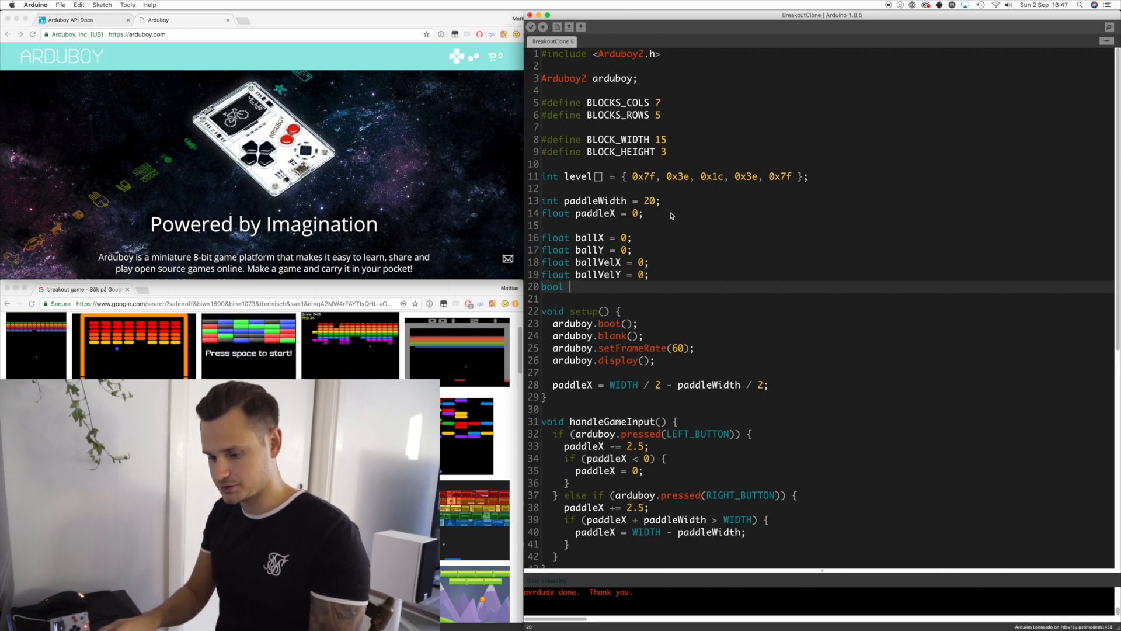
type("idleBa")
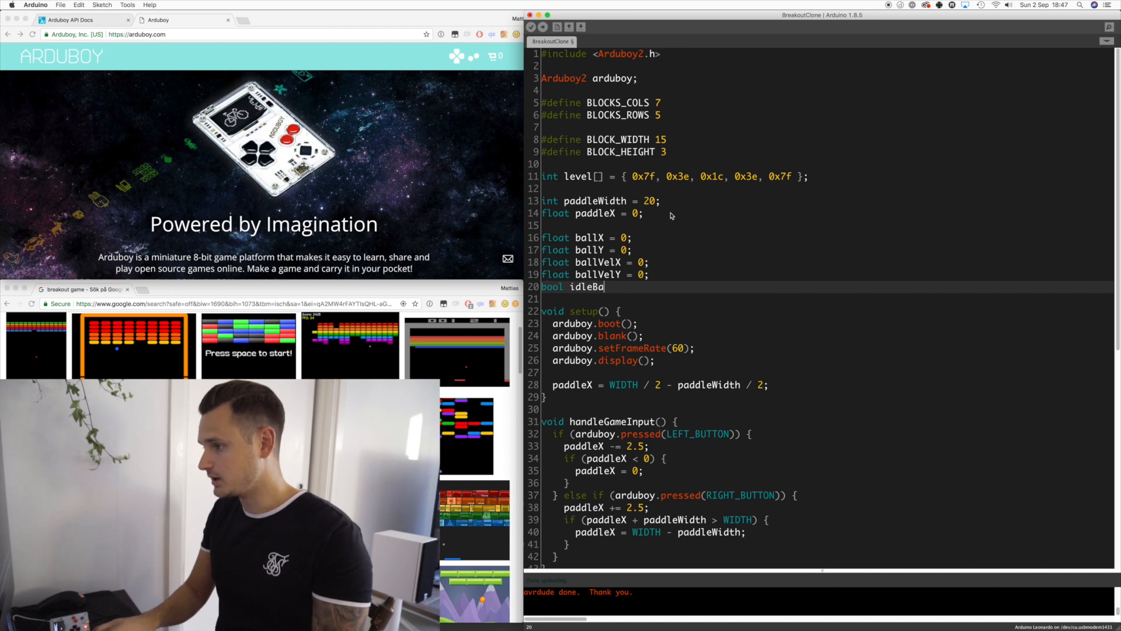
type("ll = true;")
type("ballX = paddle")
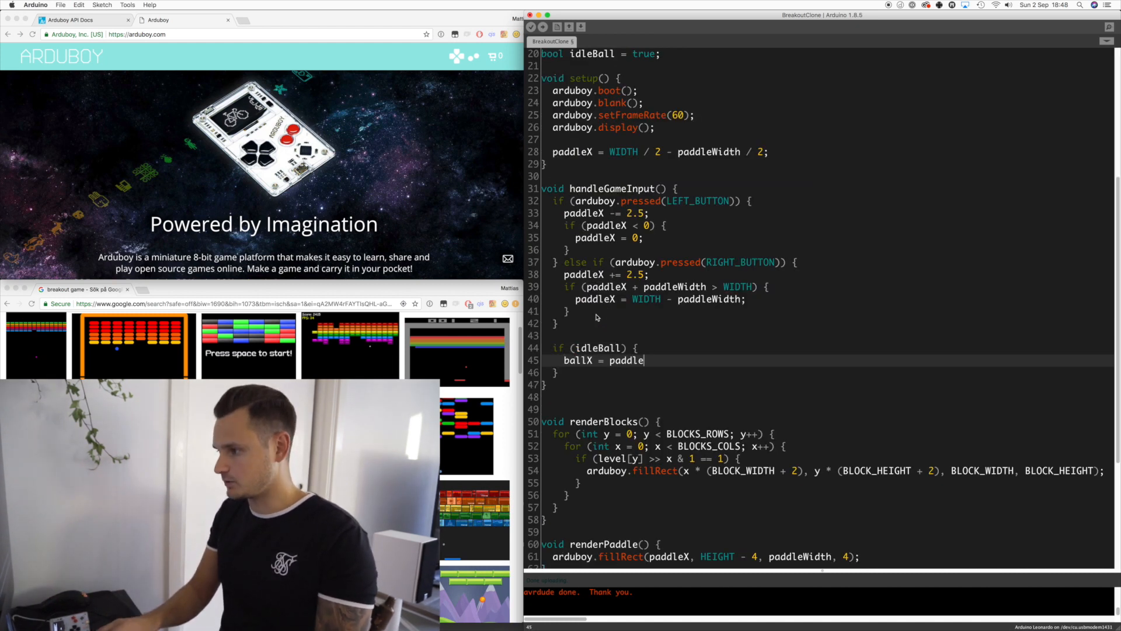
- While idle, keep ballX at paddleX + paddleWidth / 2 and ballY at 56
type("+")
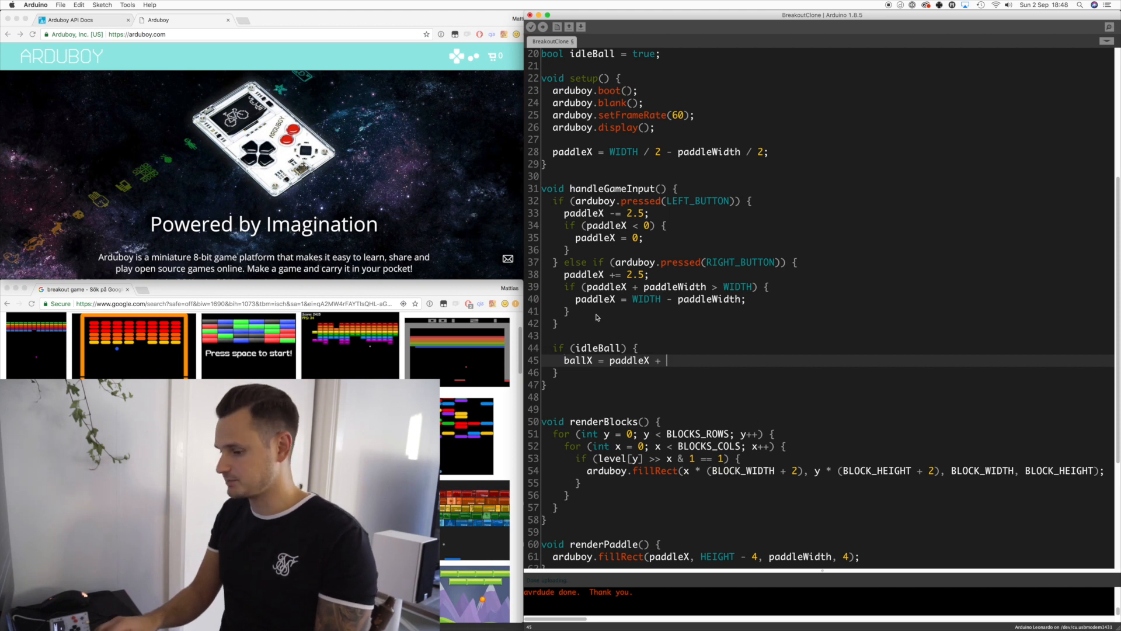
type("paddl")
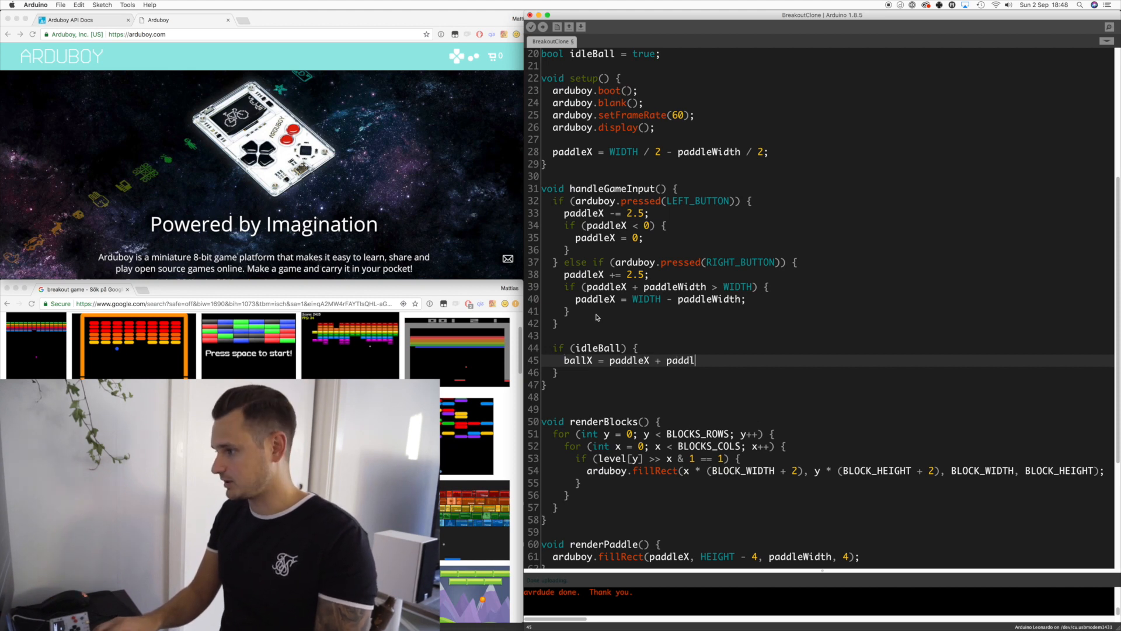
type("eWidth / 2;")
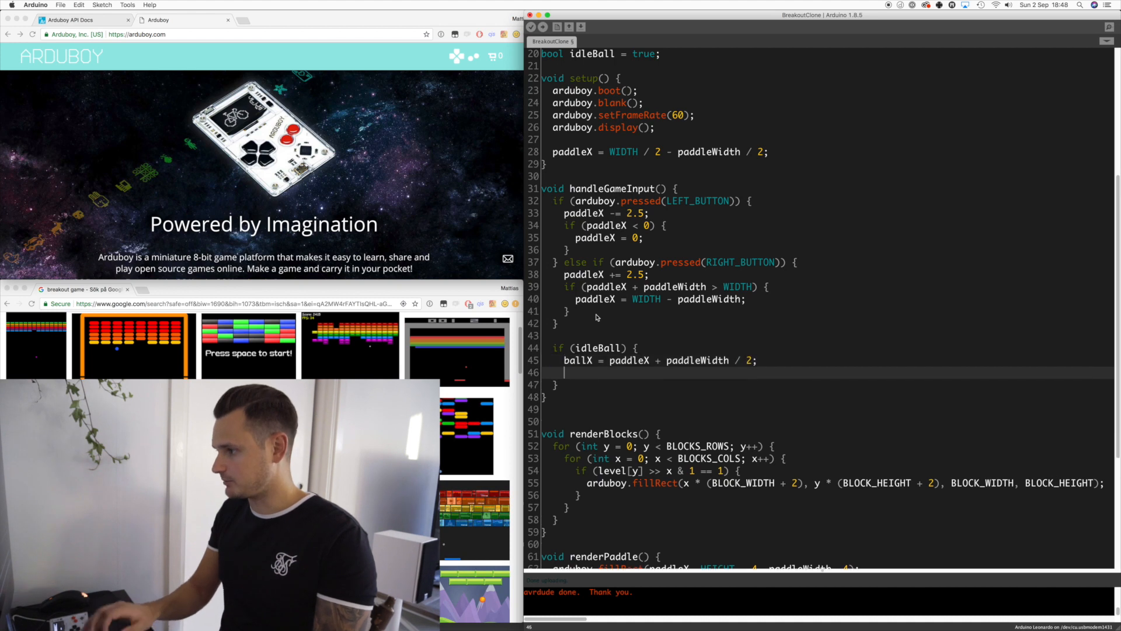
type("ballY = 56;")
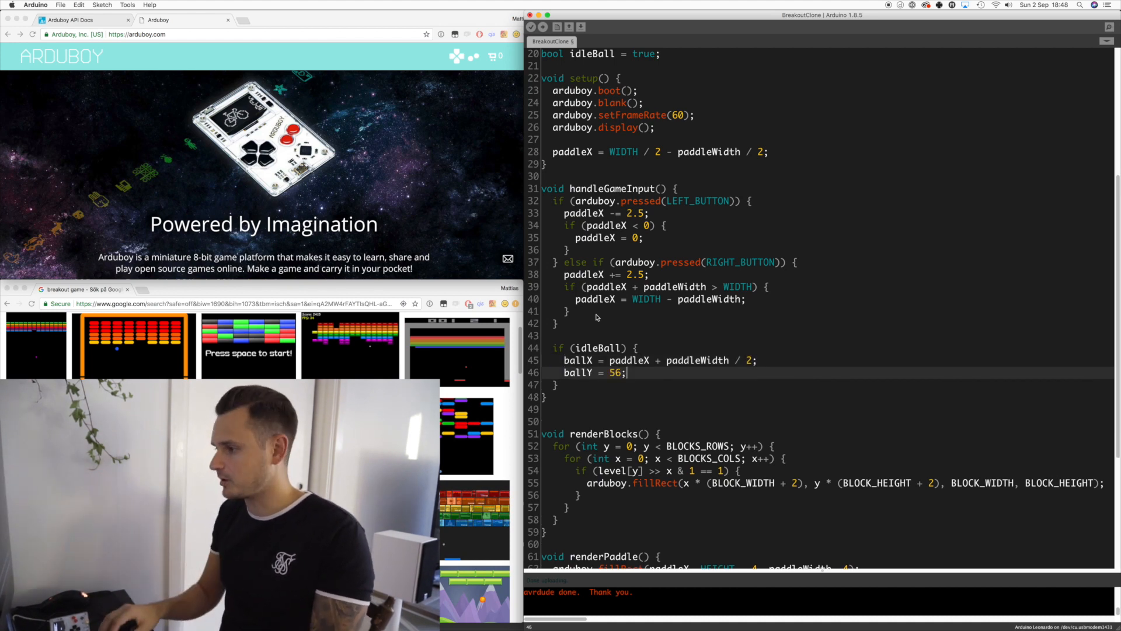
- On A while idle, clear idleBall and set ballVelY -1 and ballVelX random(3) - 1
type("if (arduboy.pressed(")
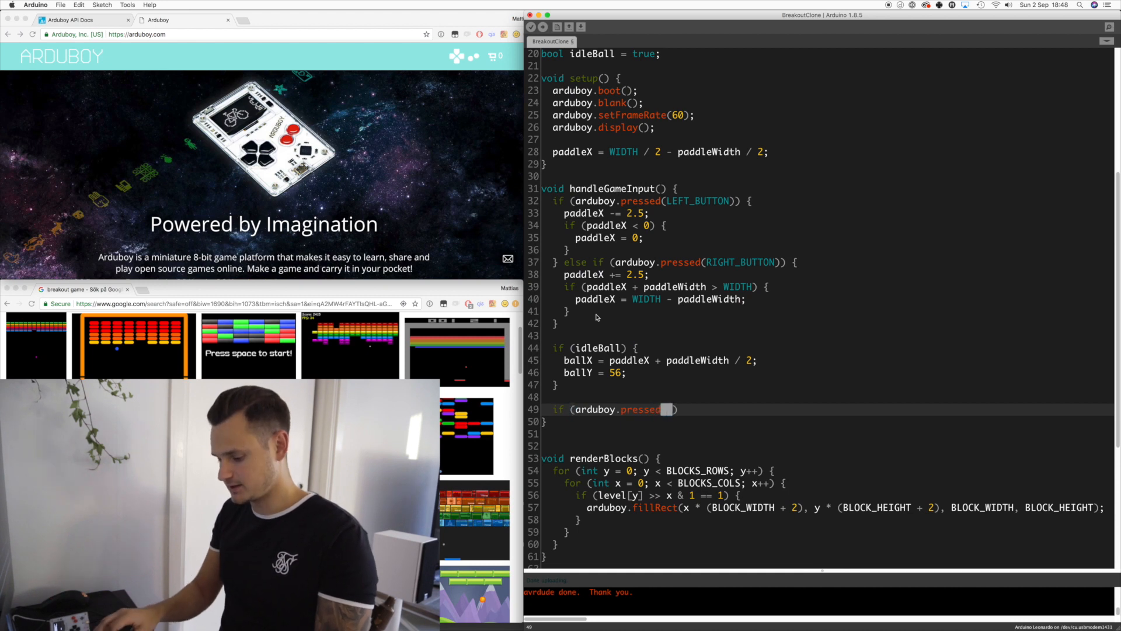
type("(A_BUTTON) && idleBall) {")
type("idleBall = fals")
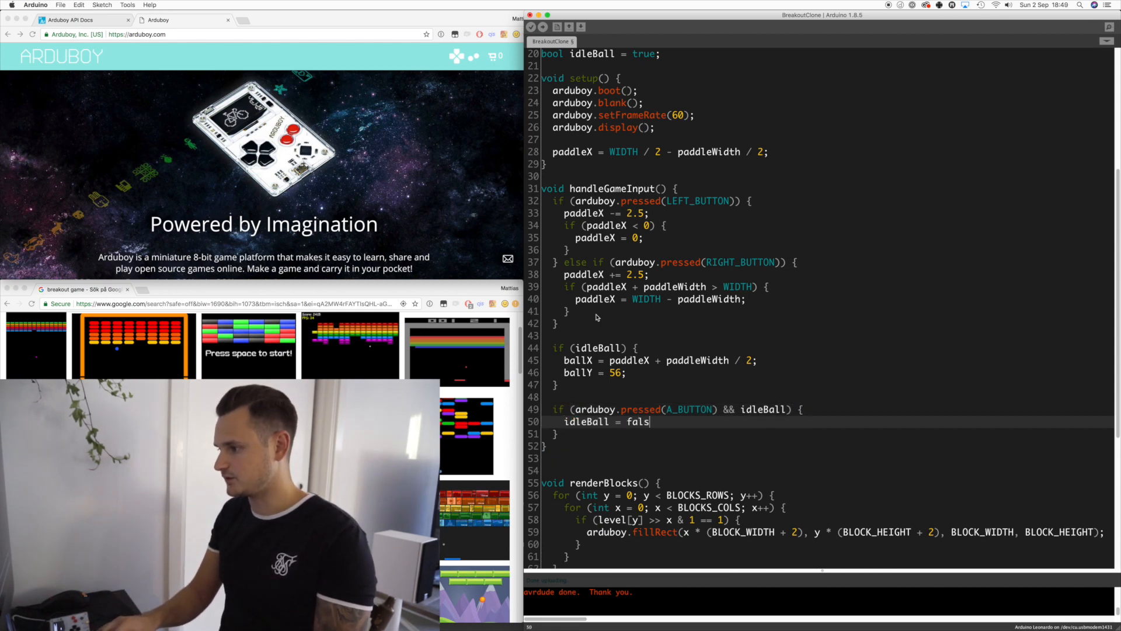
type("e;")
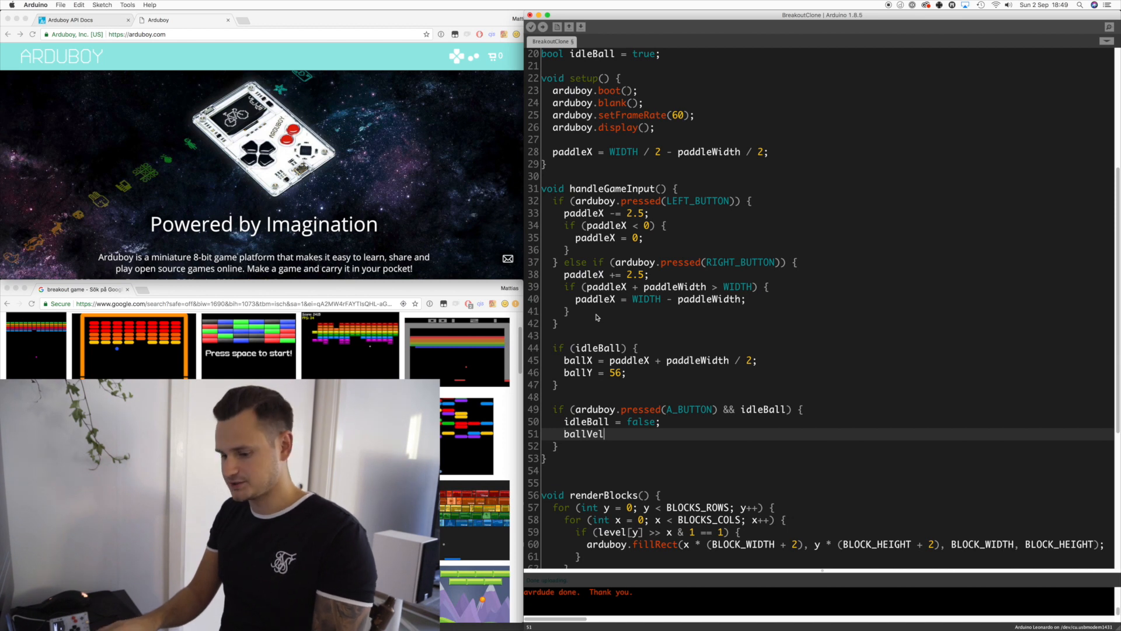
type("Y = -1;")
type("ballVel")
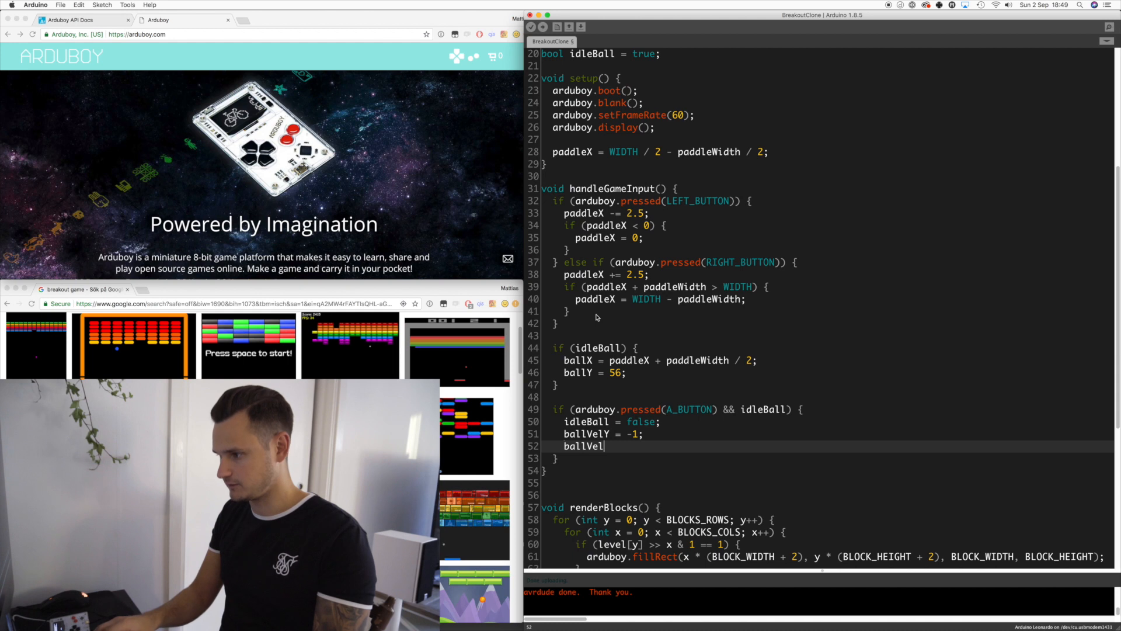
type("X = rando")
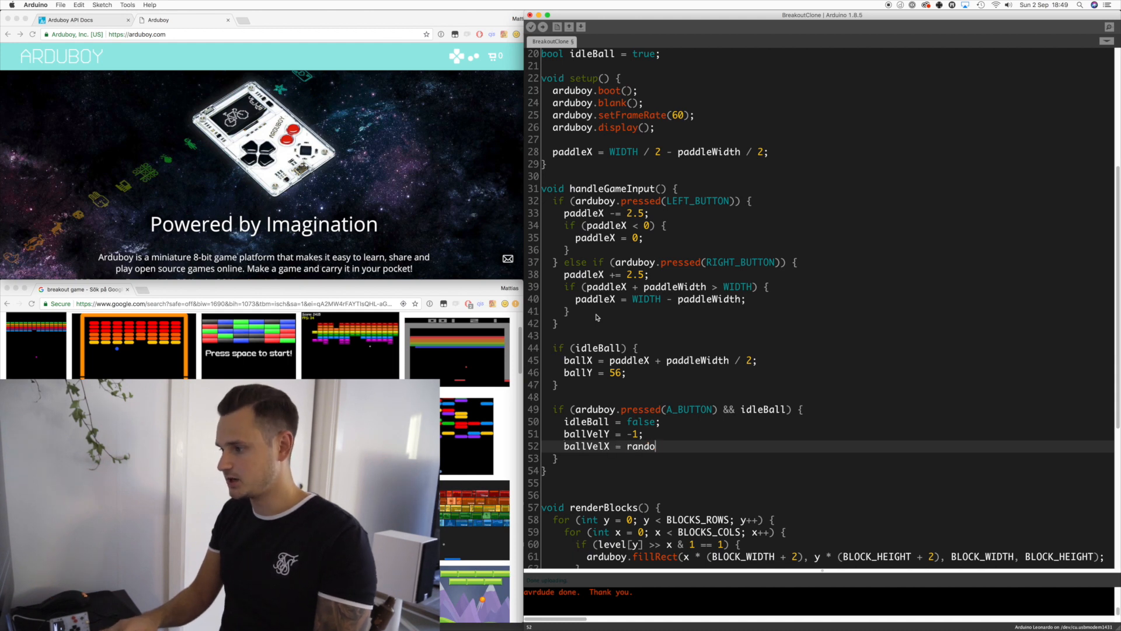
type("m(3) - 1;")
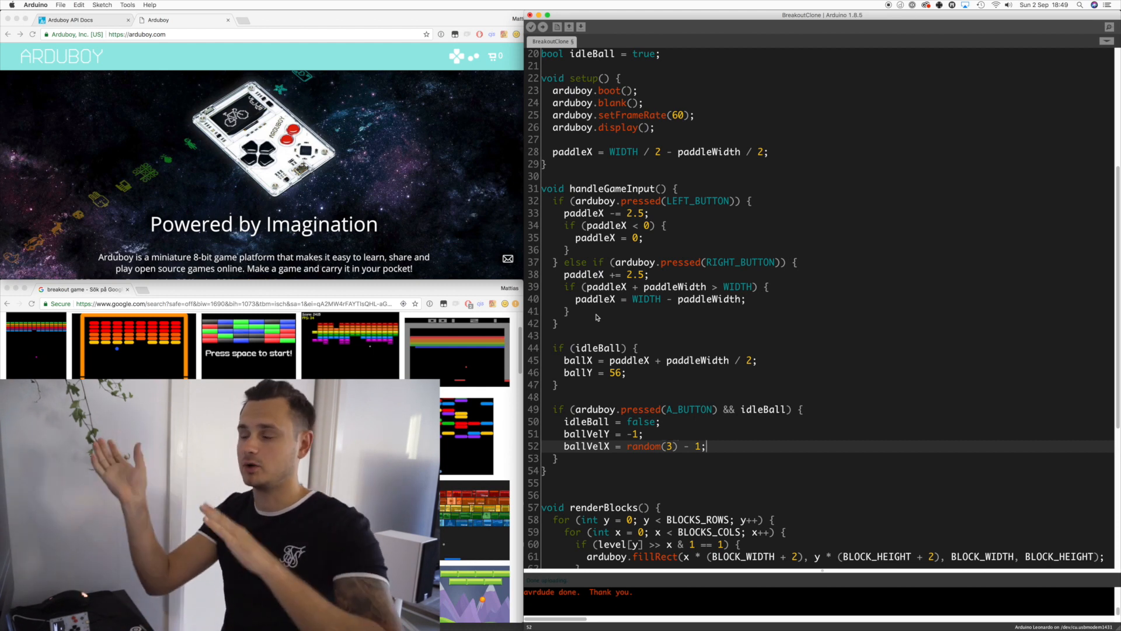
scroll("down", 3)
type("renderBall();")
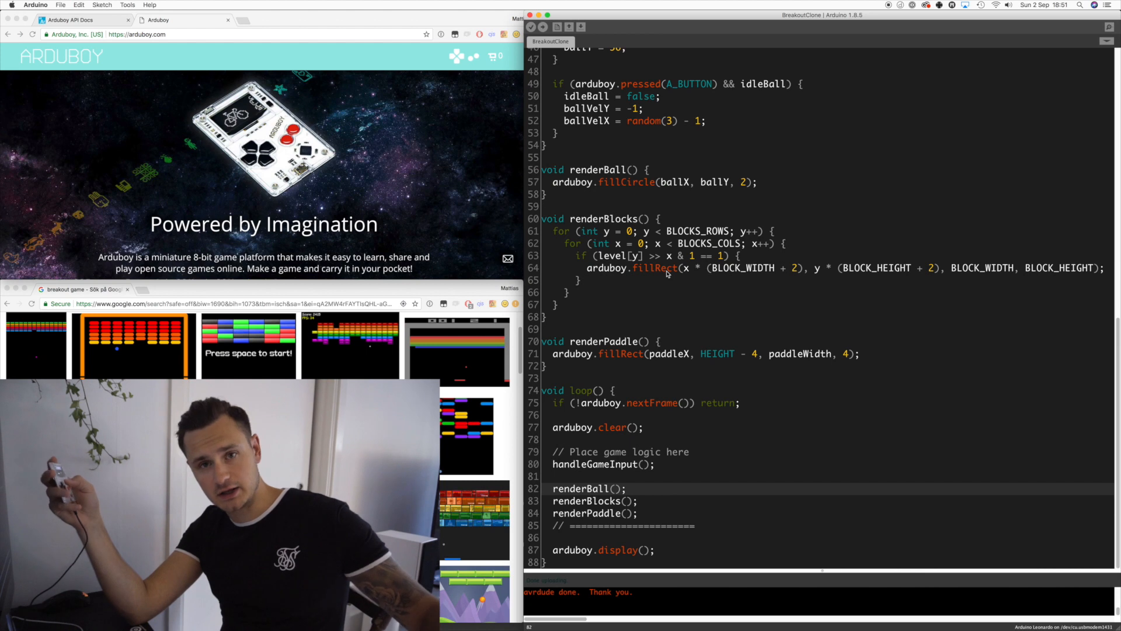
- Write void moveBall() adding ballVelX to ballX and ballVelY to ballY
type("void move")
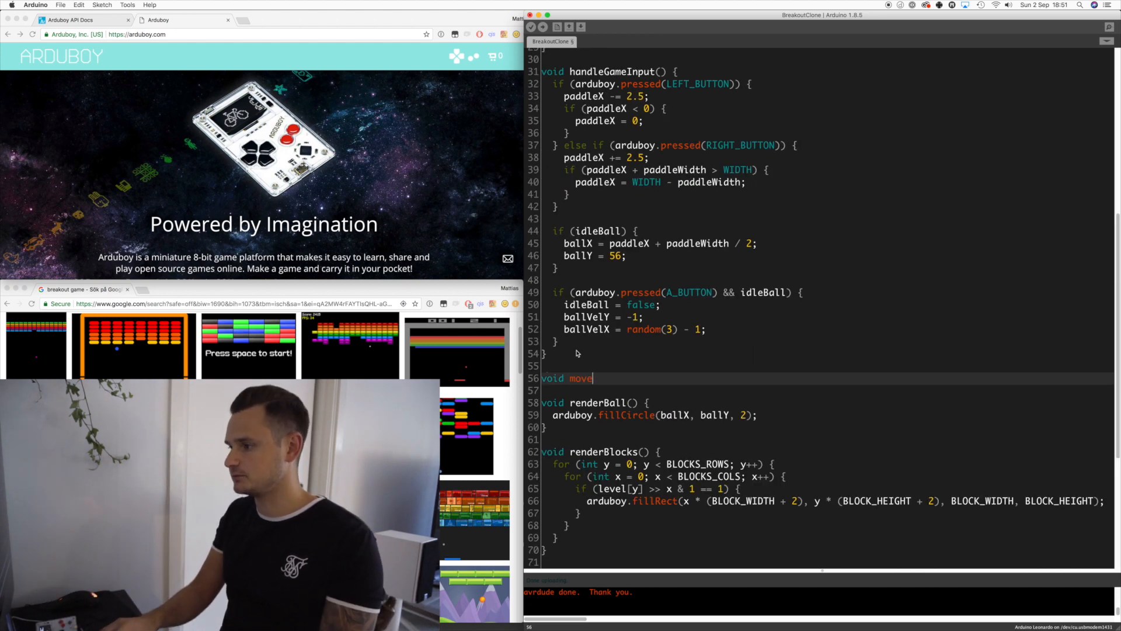
type("Ball() {")
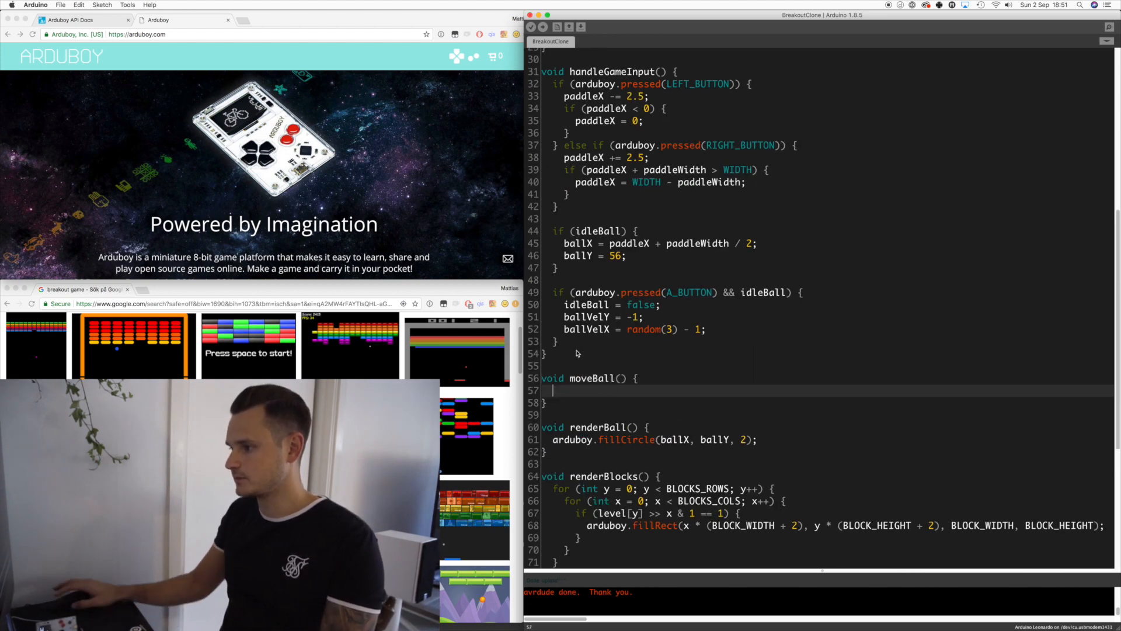
scroll("down", 3)
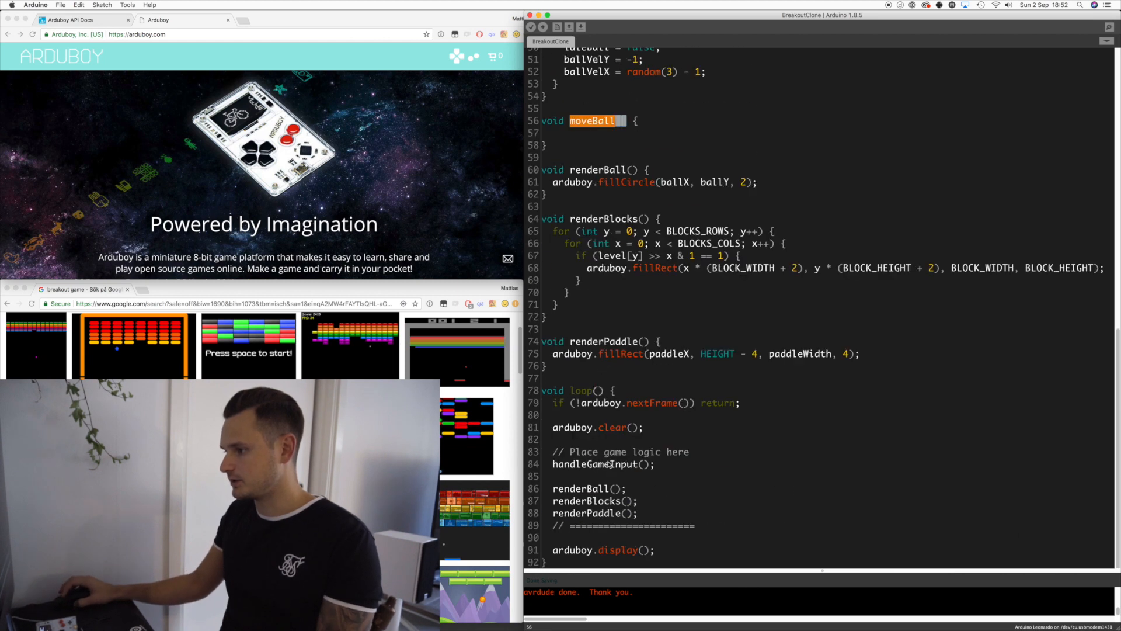
type("moveBall")
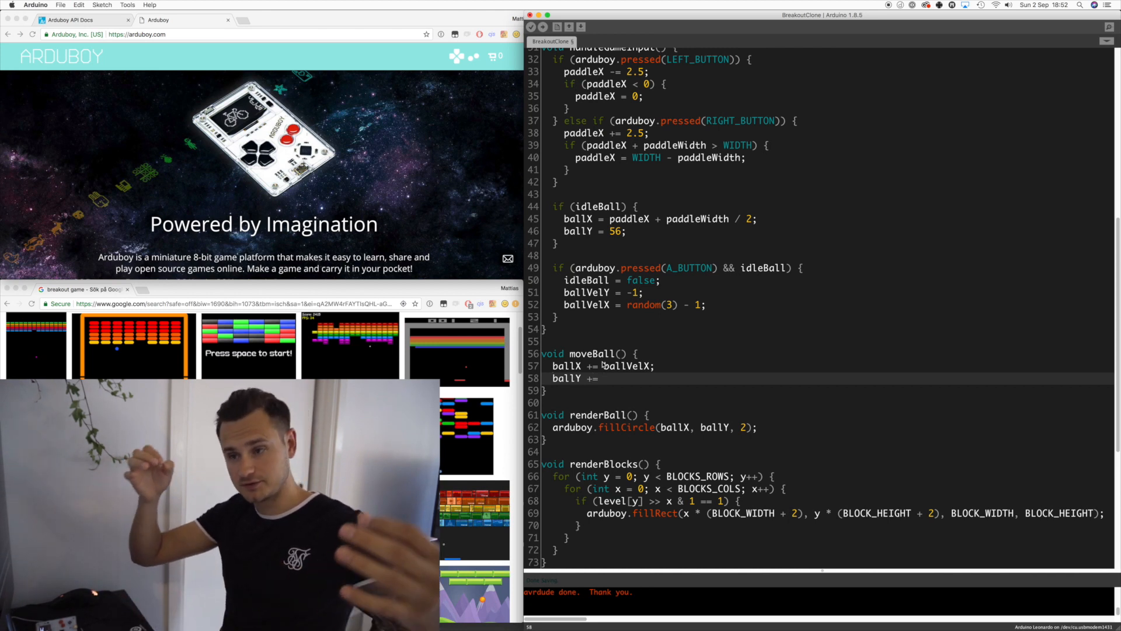
type("ba")
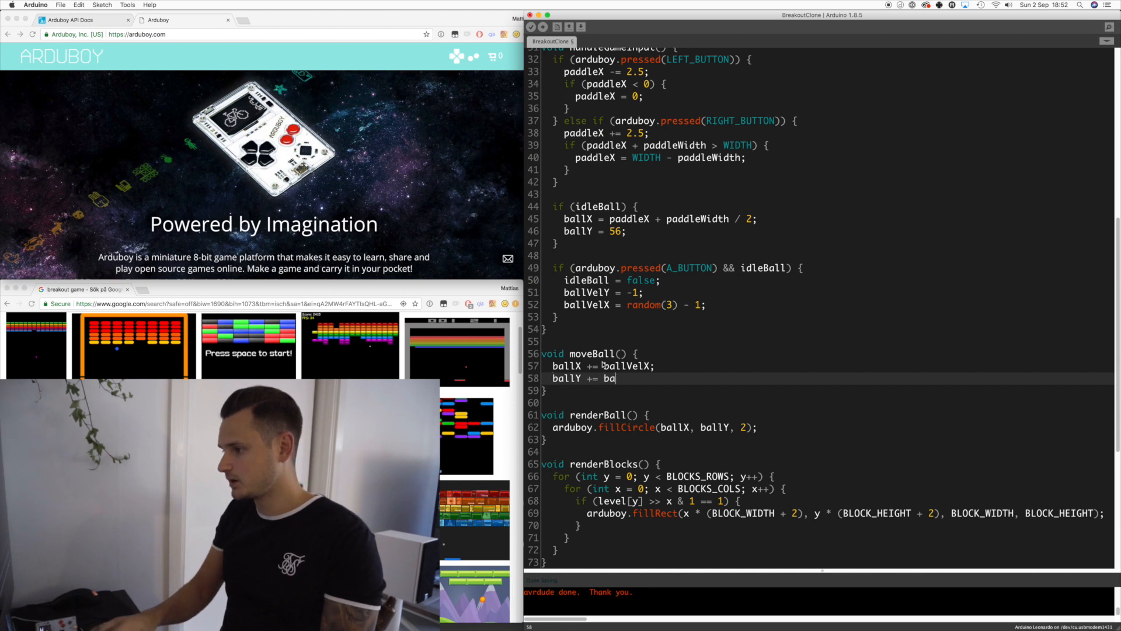
type("llVelY;")
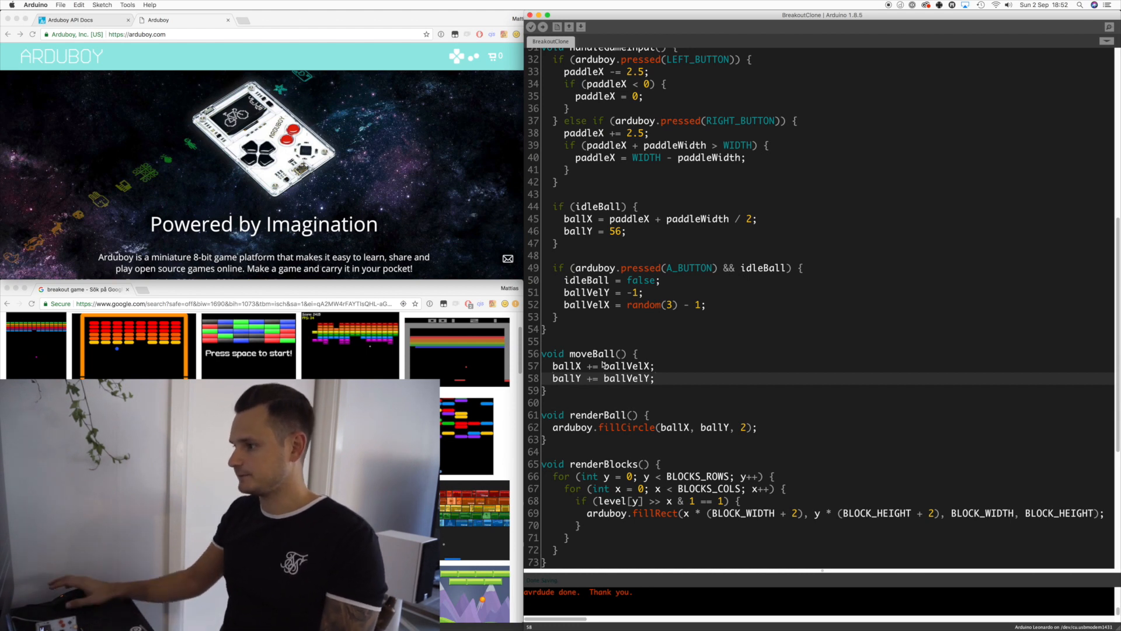
scroll("down", 3)
type("if (ballX <")
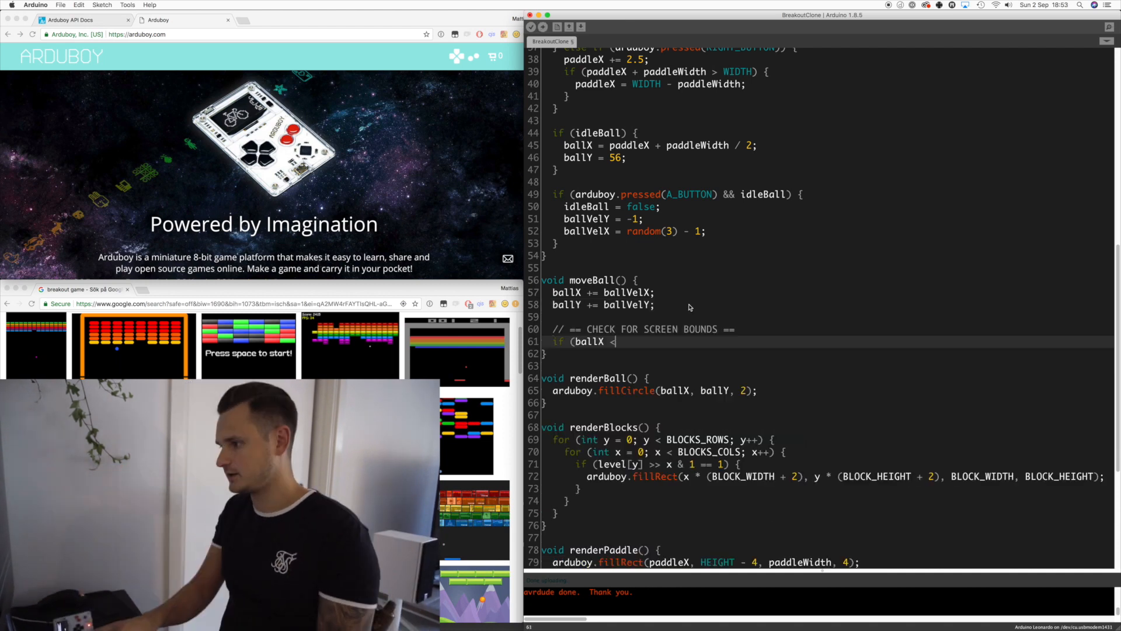
- In moveBall, invert ballVelX at side edges, ballVelY at the top, and set idleBall = true below HEIGHT
type("= 0) {")
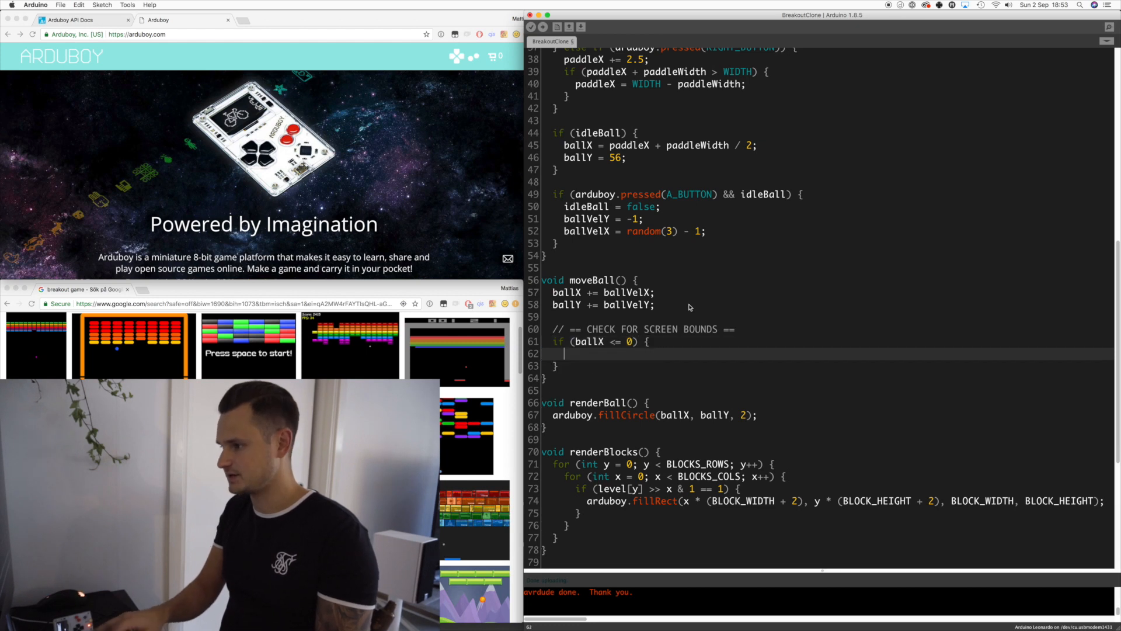
type("ballVelX *= -1;")
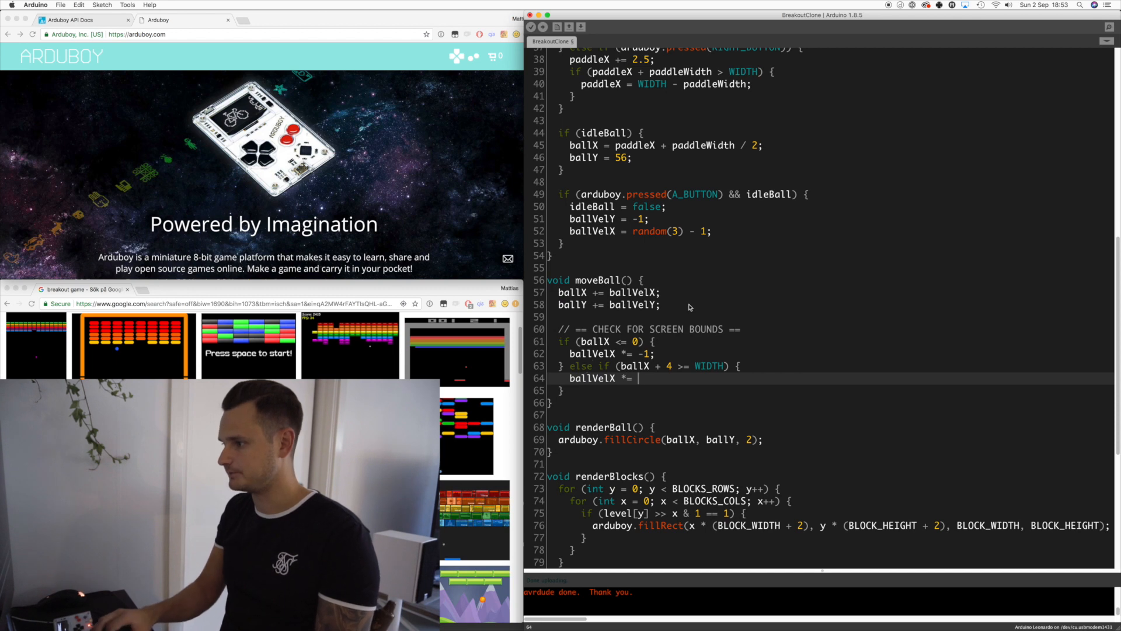
type("if (ball")
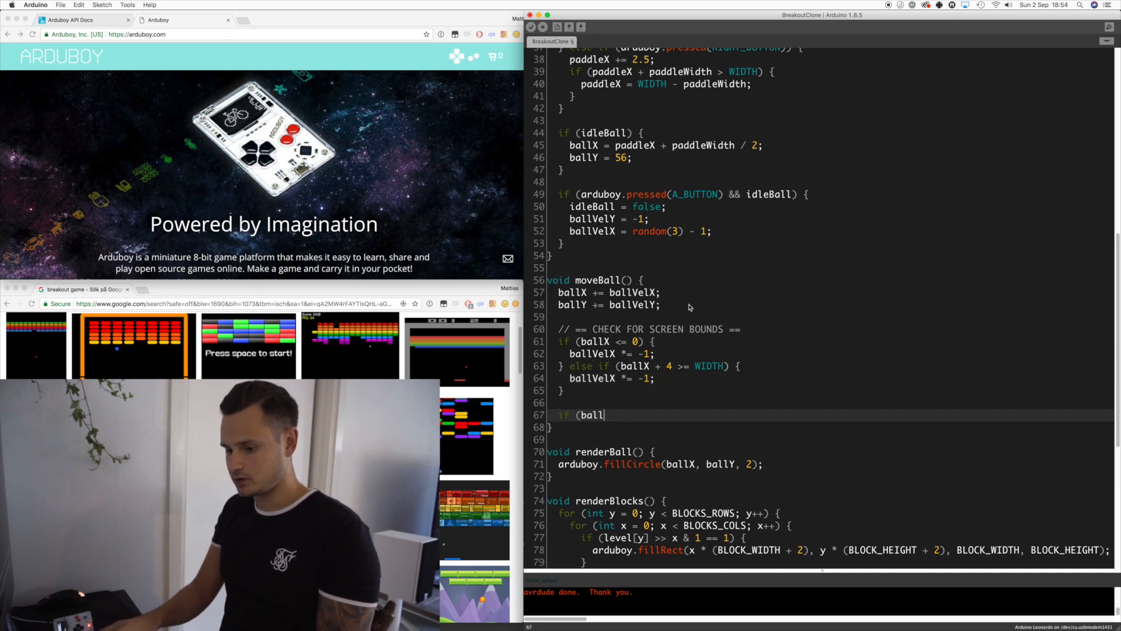
type("Y <= 0) {")
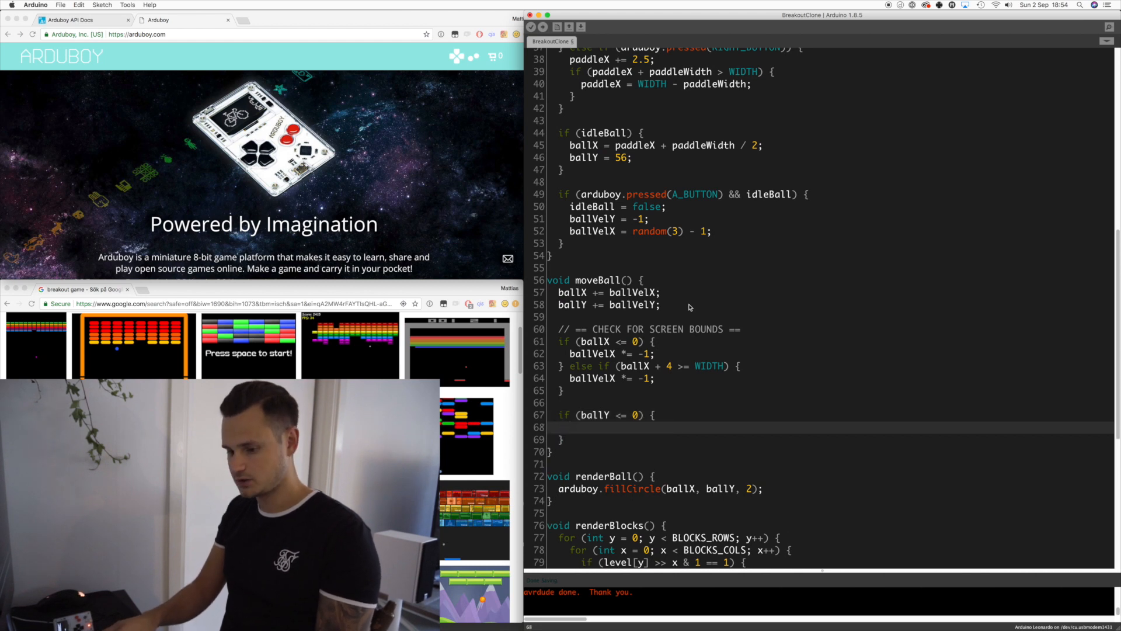
type("ballVelY *= -1;")
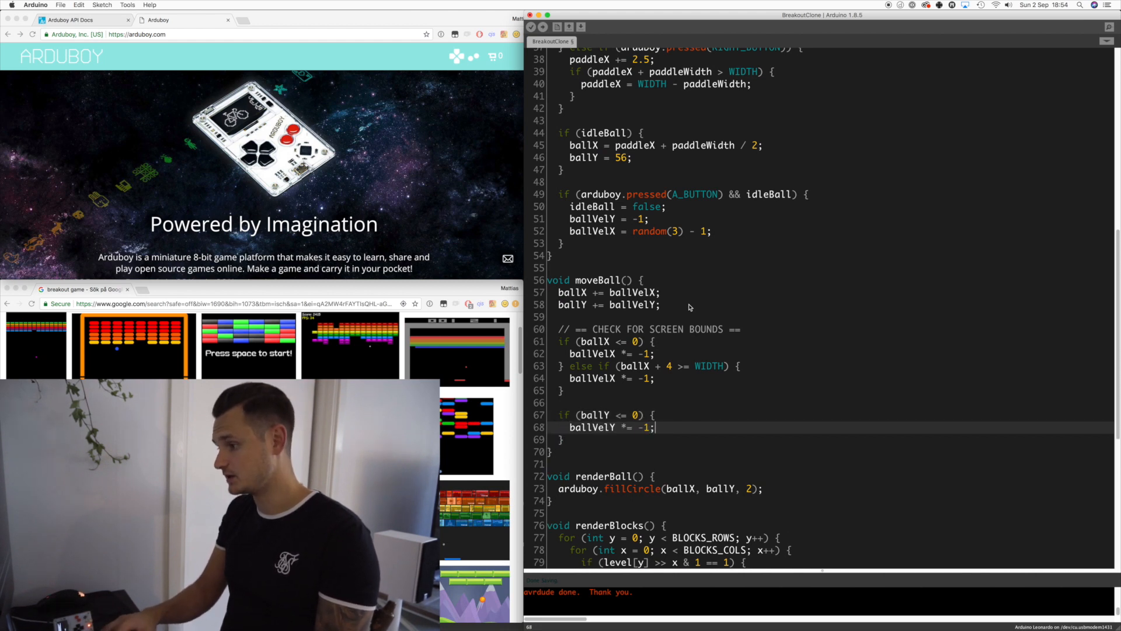
type("else if (ballY > HEIGHT) {")
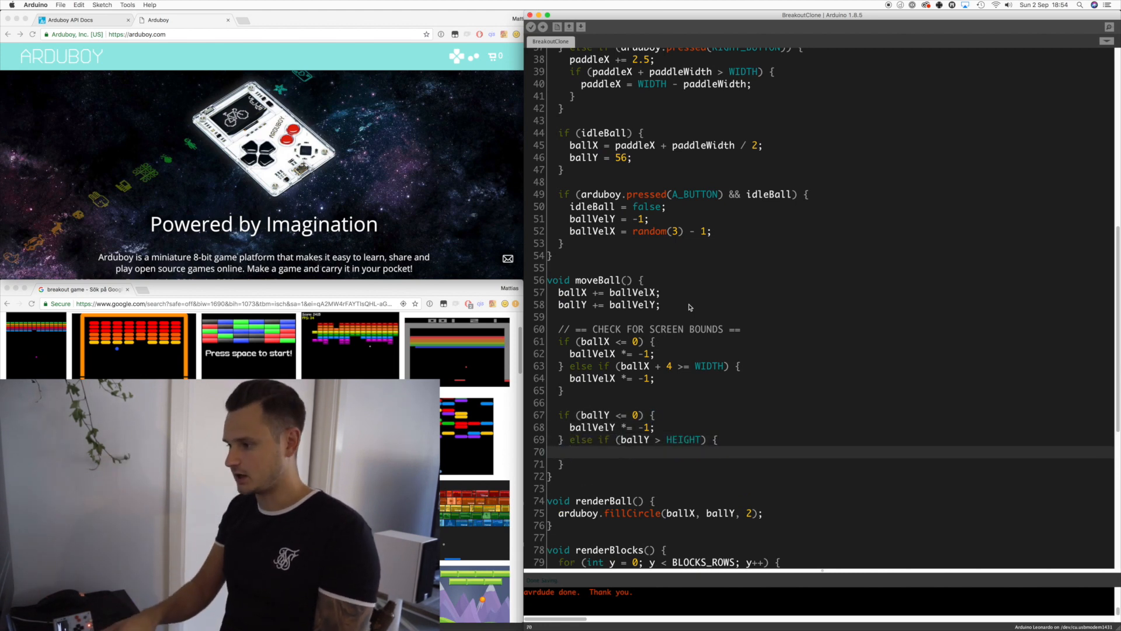
type("idleBall = true;")
type("return;")
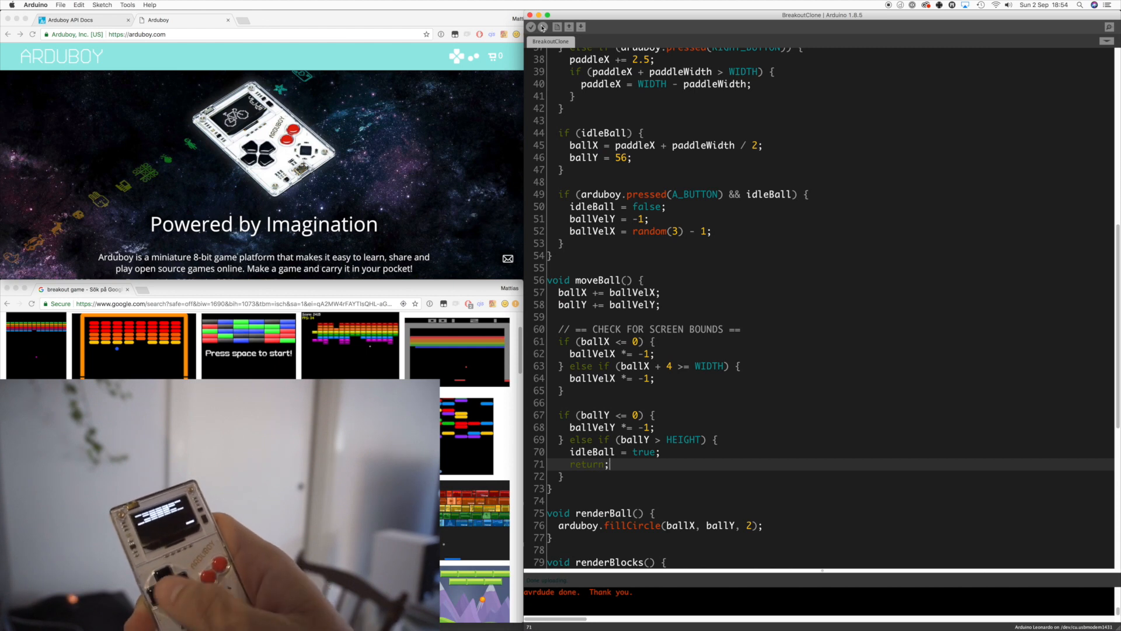
- Scroll down in moveBall to where the paddle collision check goes
scroll("down", 3)
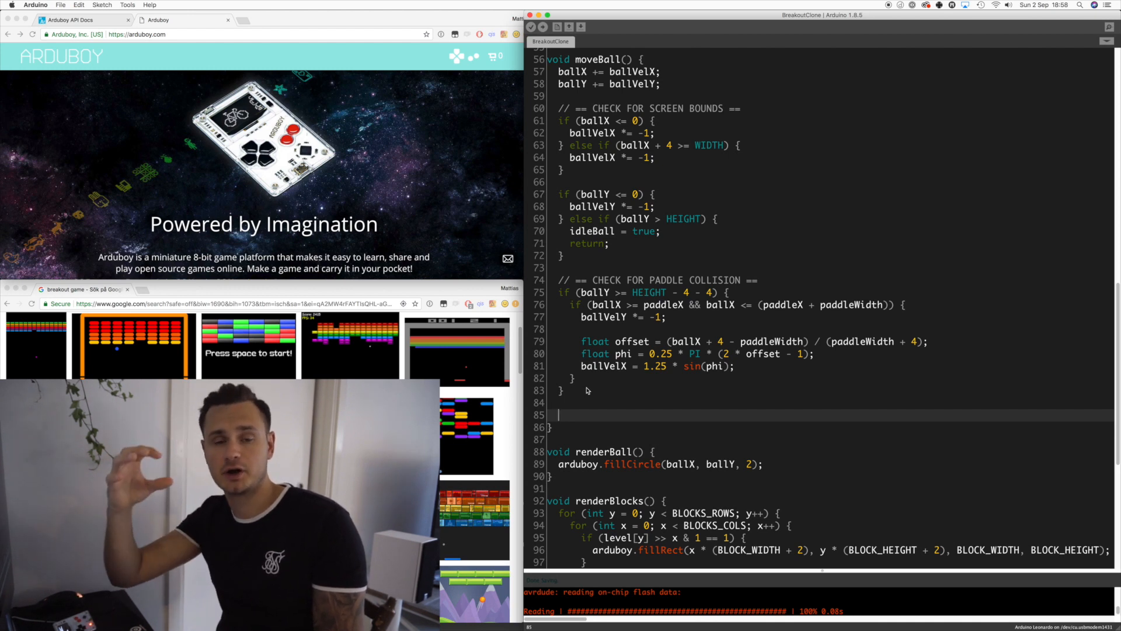
- Add a CHECK FOR BLOCK COLLISION comment with nested y/x loops testing each block's level bit
type("// == CHECK FOR BLOCK COLLISION ==")
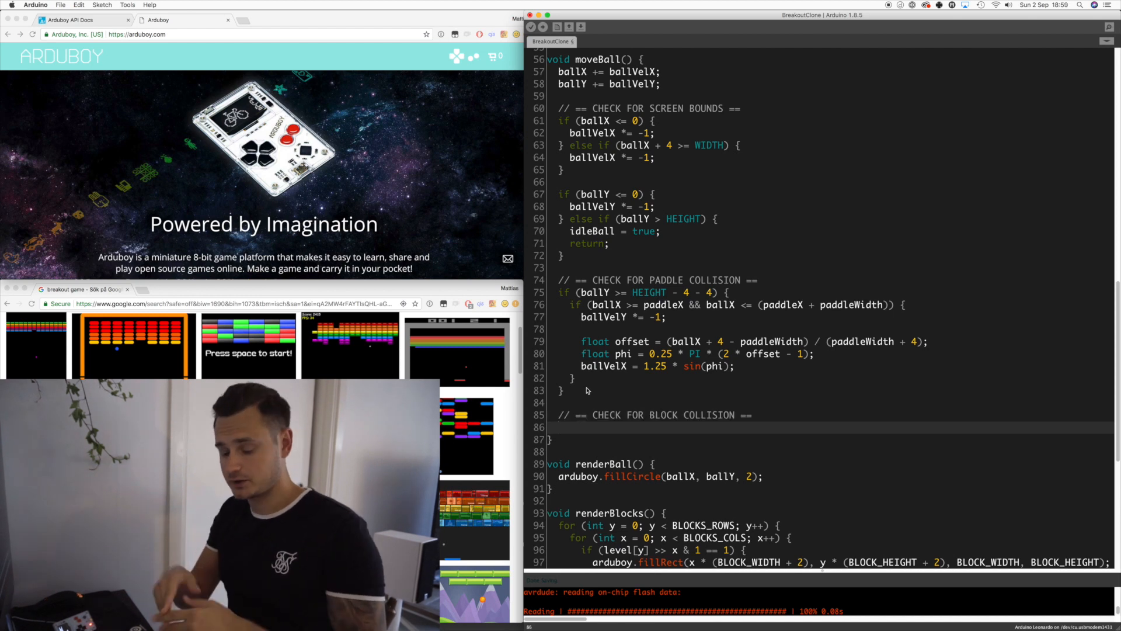
type("for (")
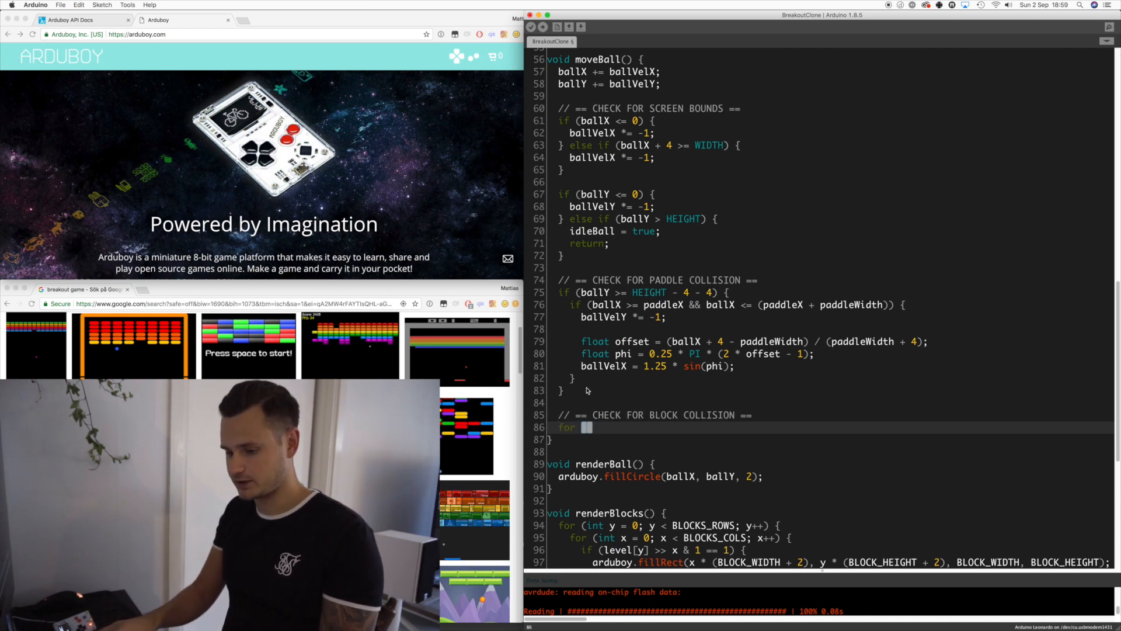
type("int y = 0; y < BLOCKS_ROWS; y++) {")
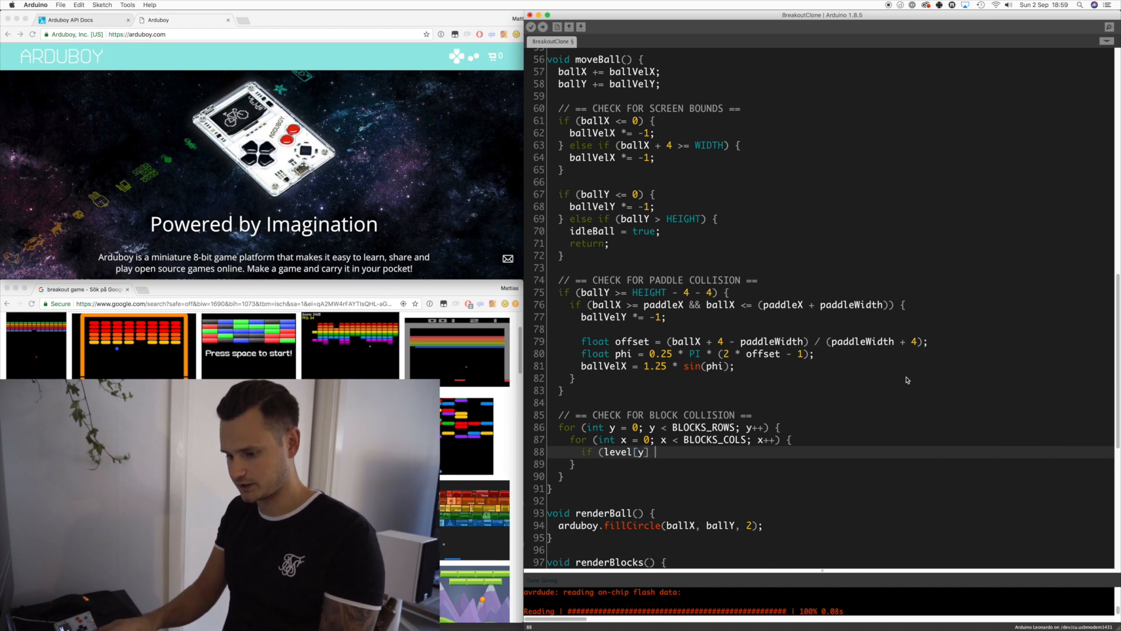
type(">> x & 1")
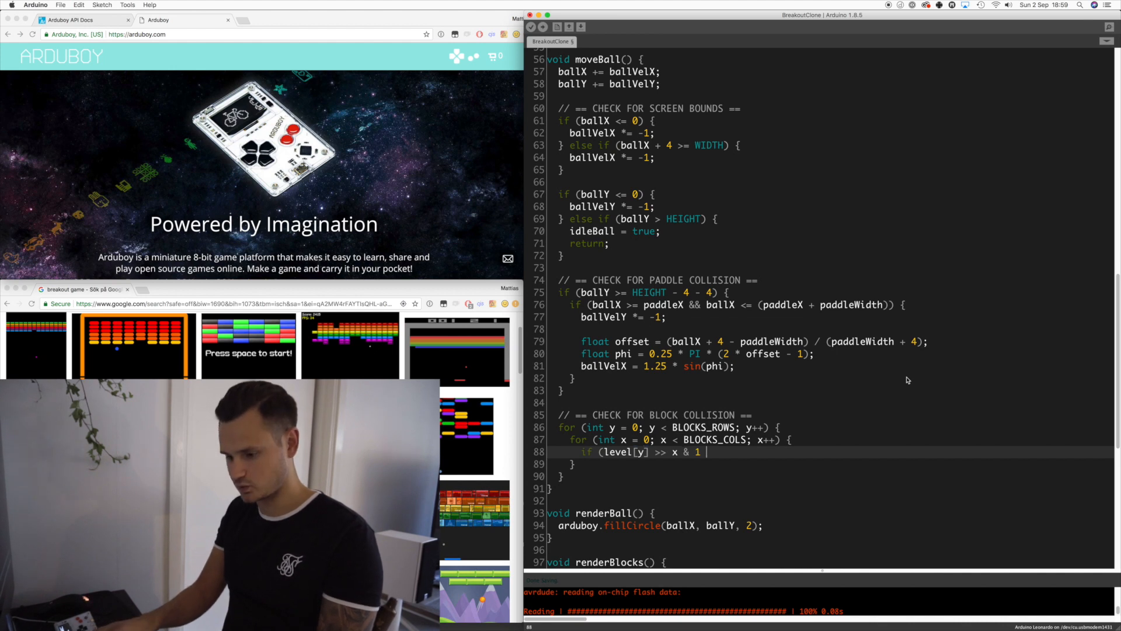
type("== 1) {")
type("if (ardubno")
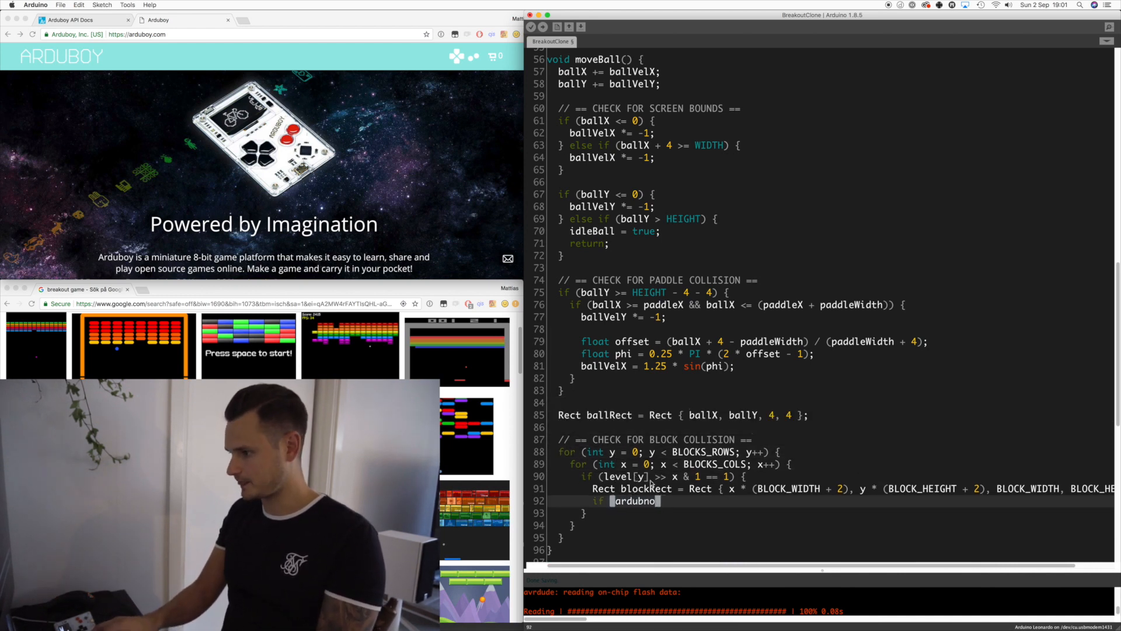
- On arduboy.collide, clear the hit block's level bit with ~(1 << x) and invert ballVelY
type(".collis")
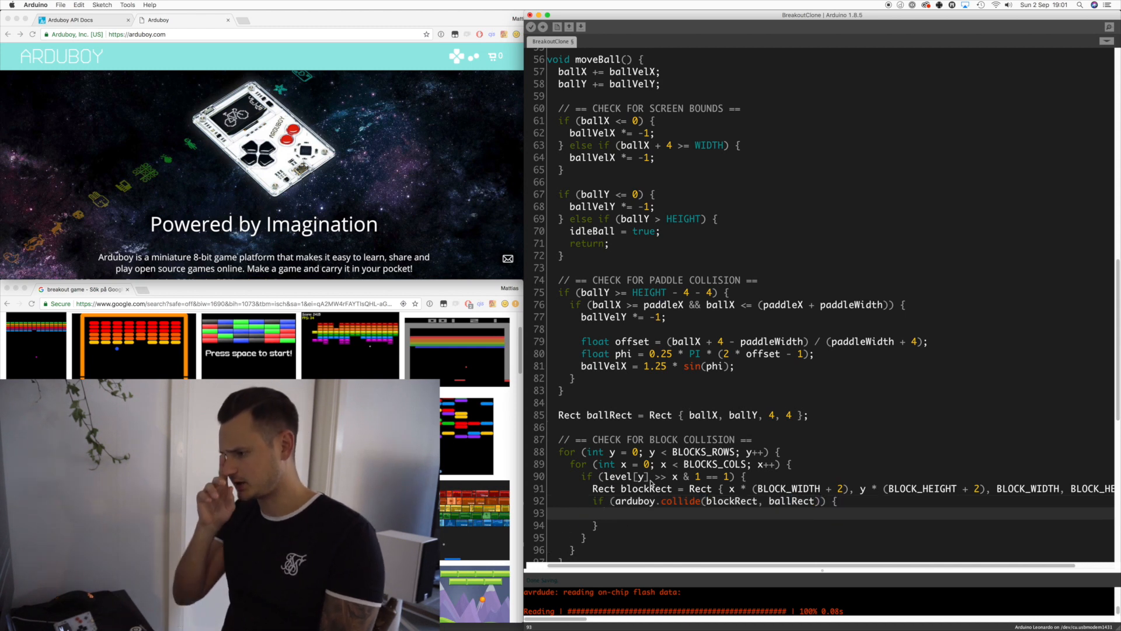
type("level[y] &=")
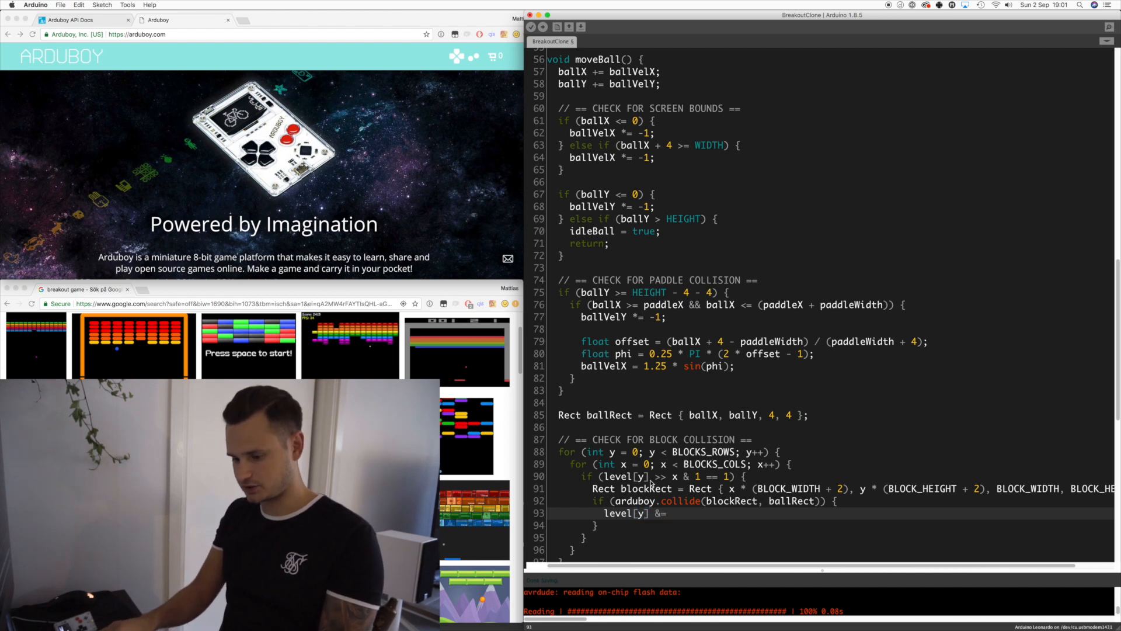
type("~)")
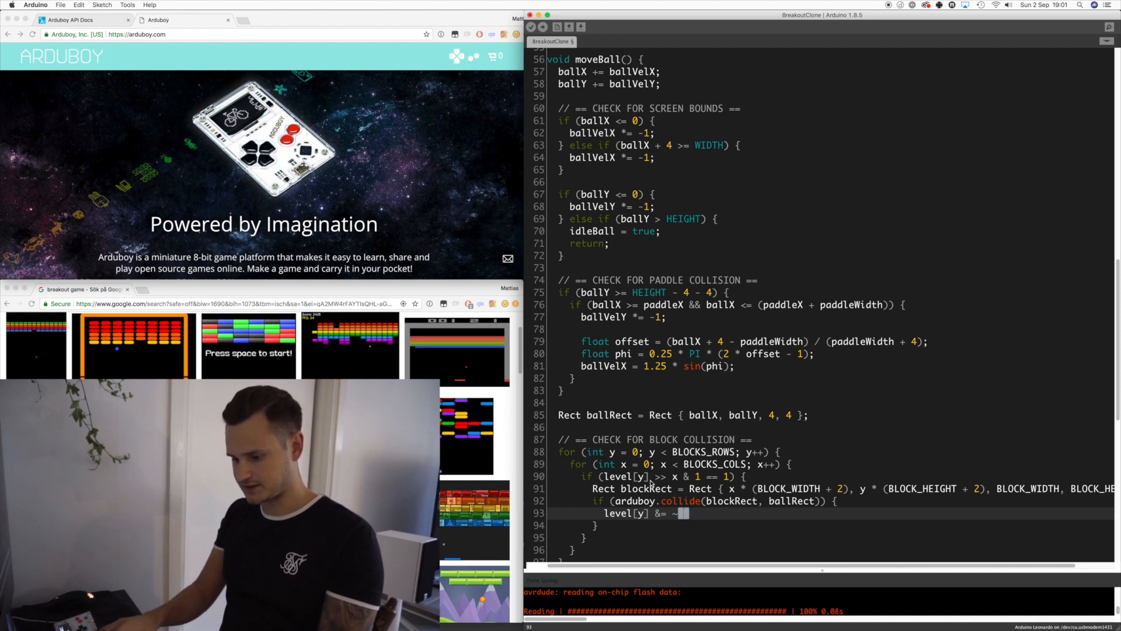
type("(1 << x);")
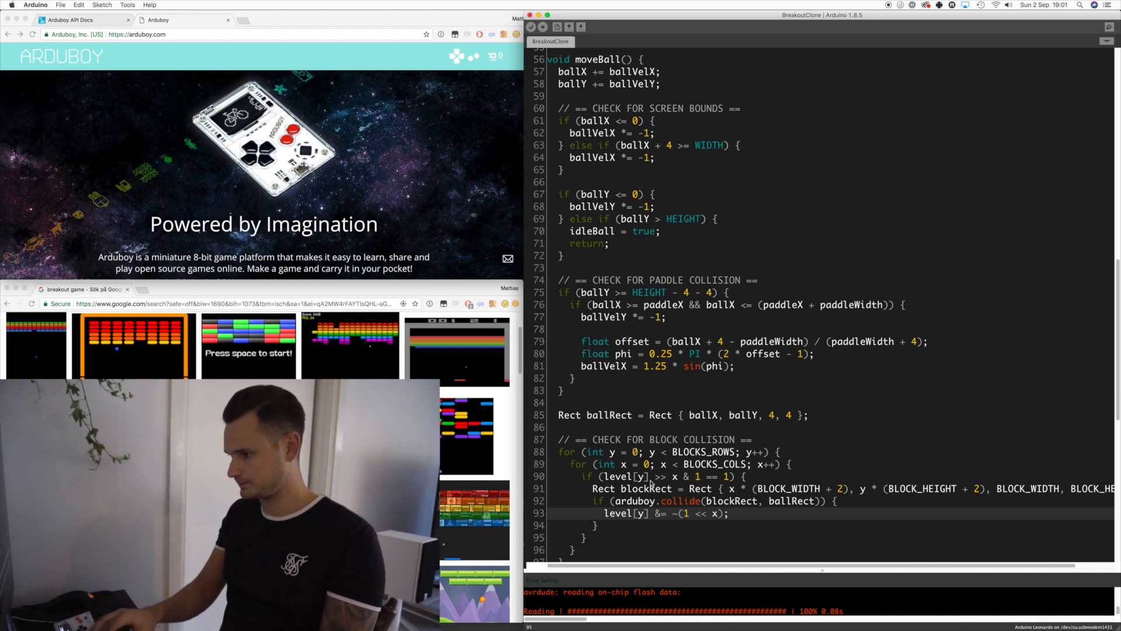
type("ball")
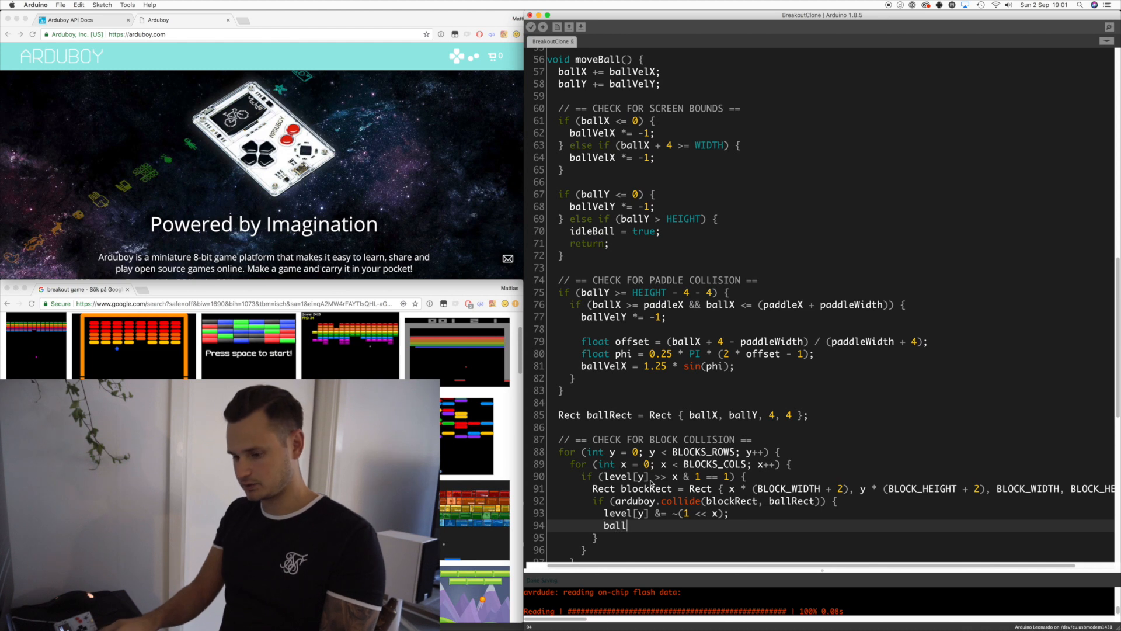
type("VelY")
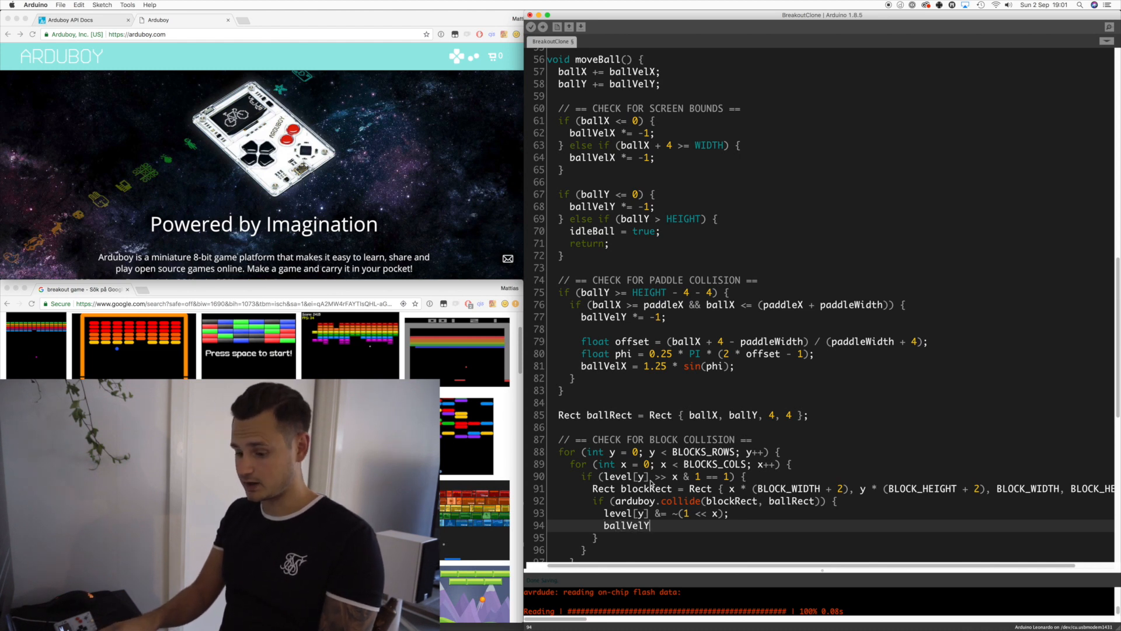
type("*= -1;")
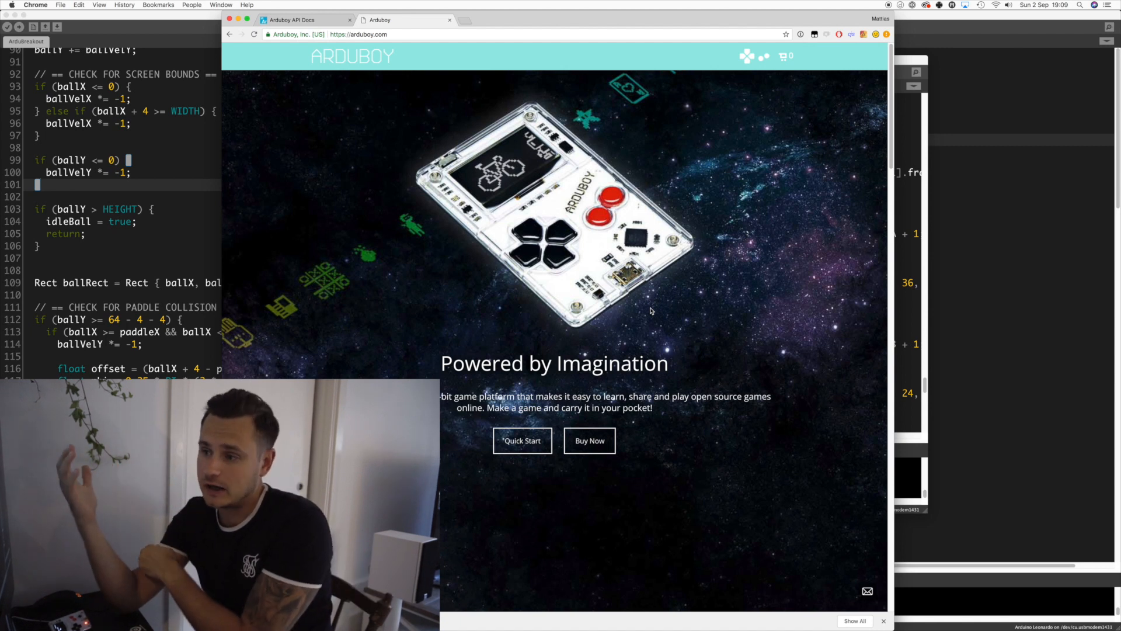
- Scroll the arduboy.com homepage down to the games list and back up
scroll("down", 3)
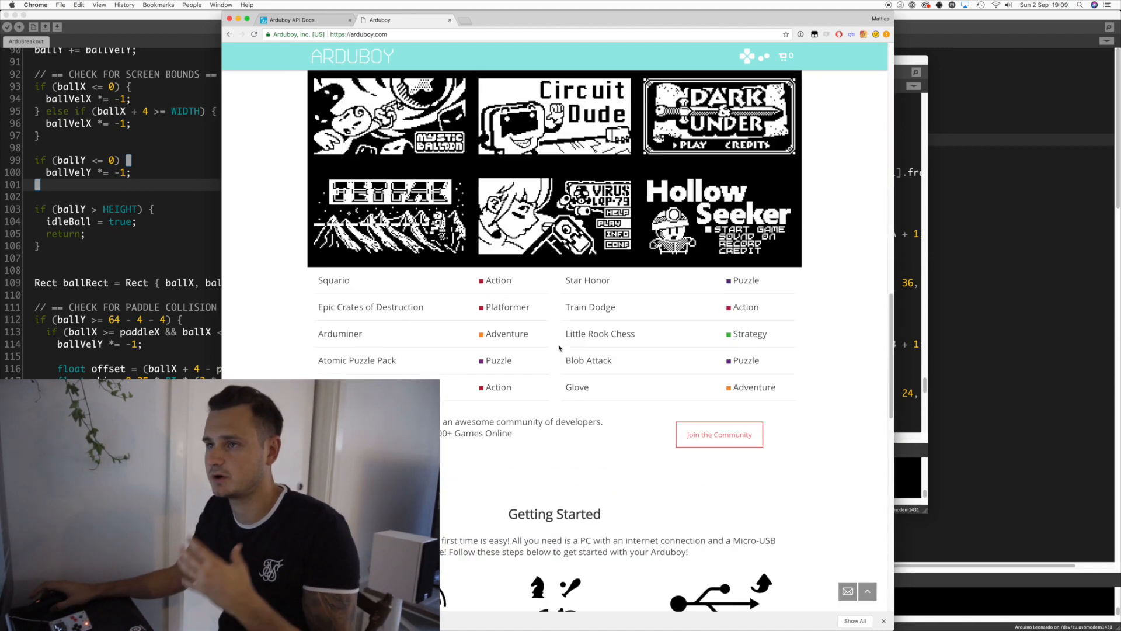
scroll("up", 3)
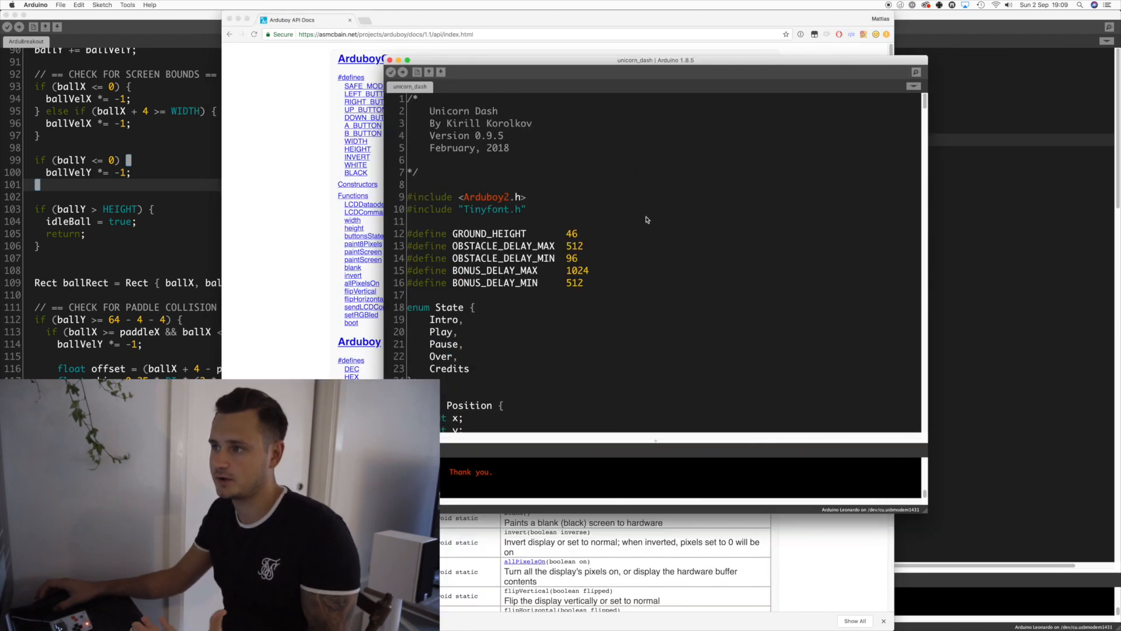
mouse_move(402, 72)
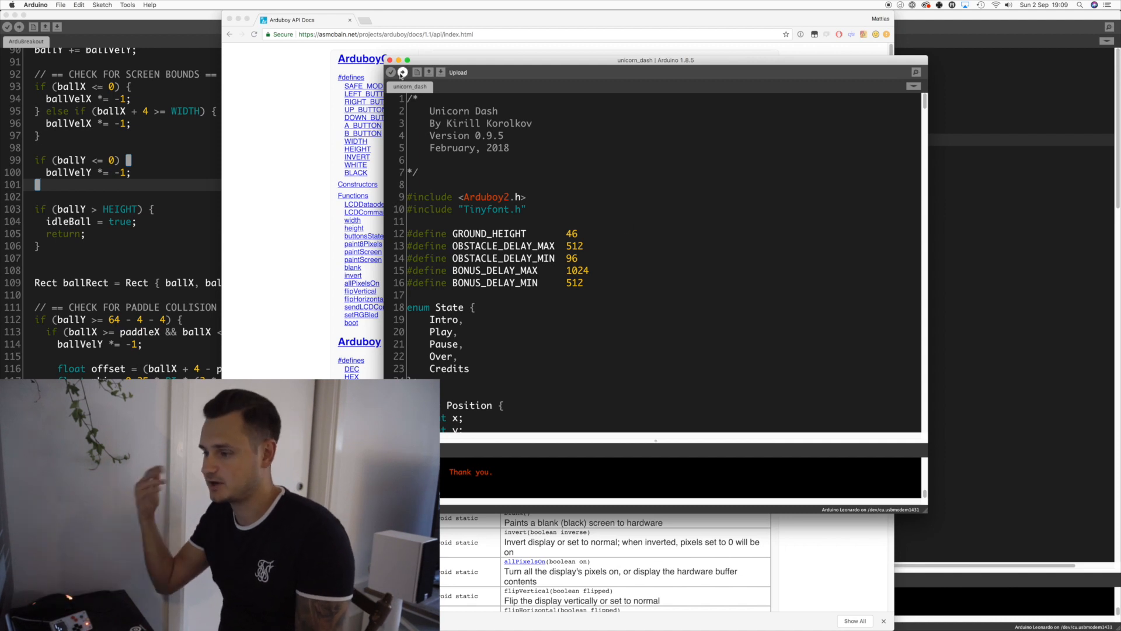